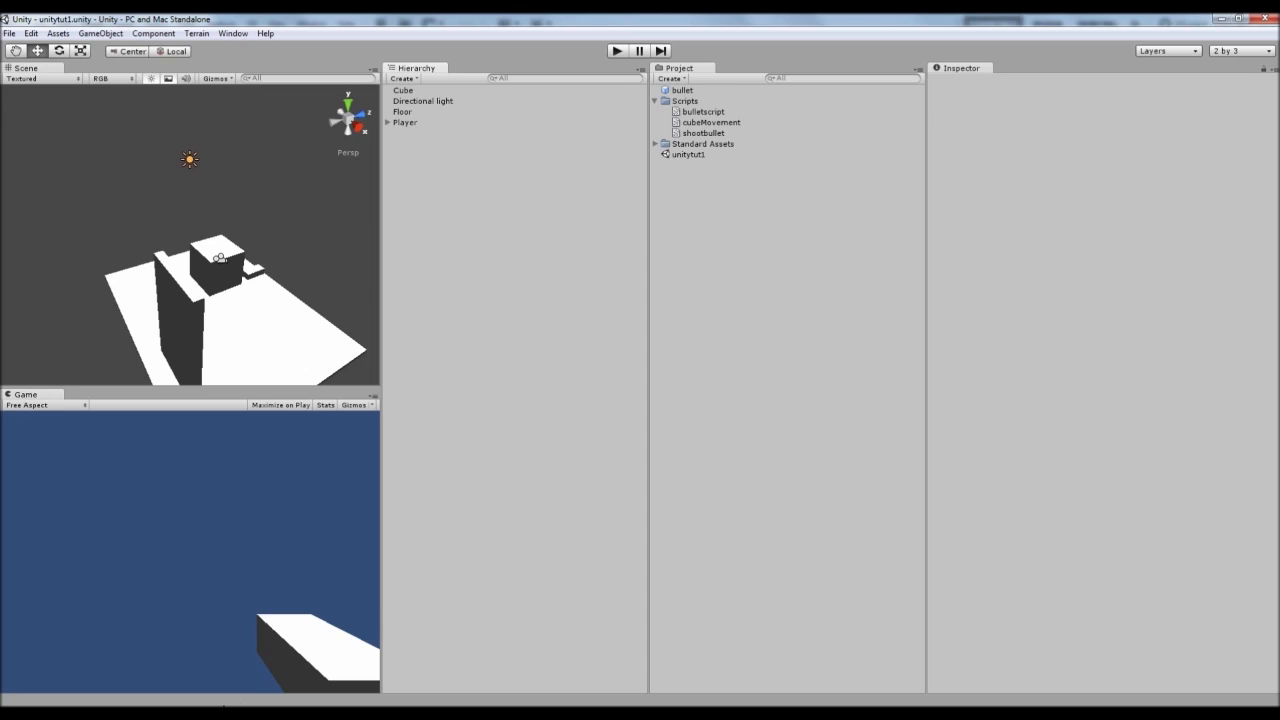
pyautogui.moveTo(584, 384)
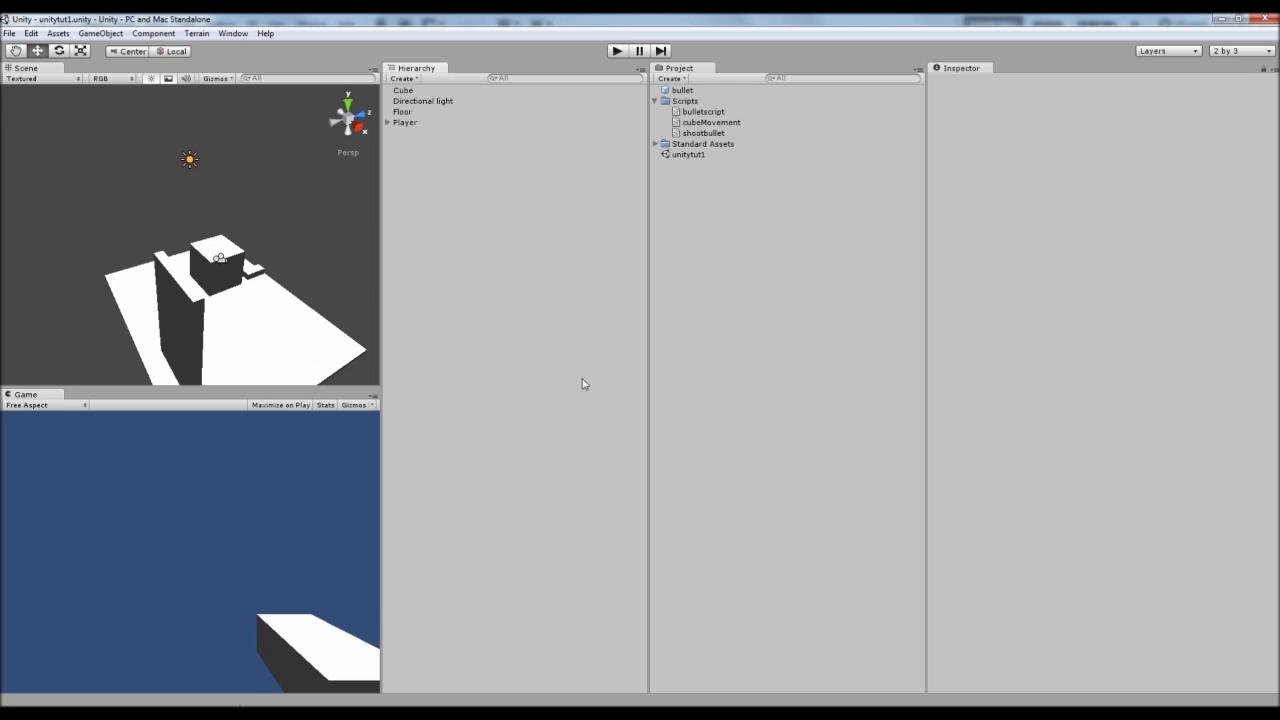
pyautogui.moveTo(468, 280)
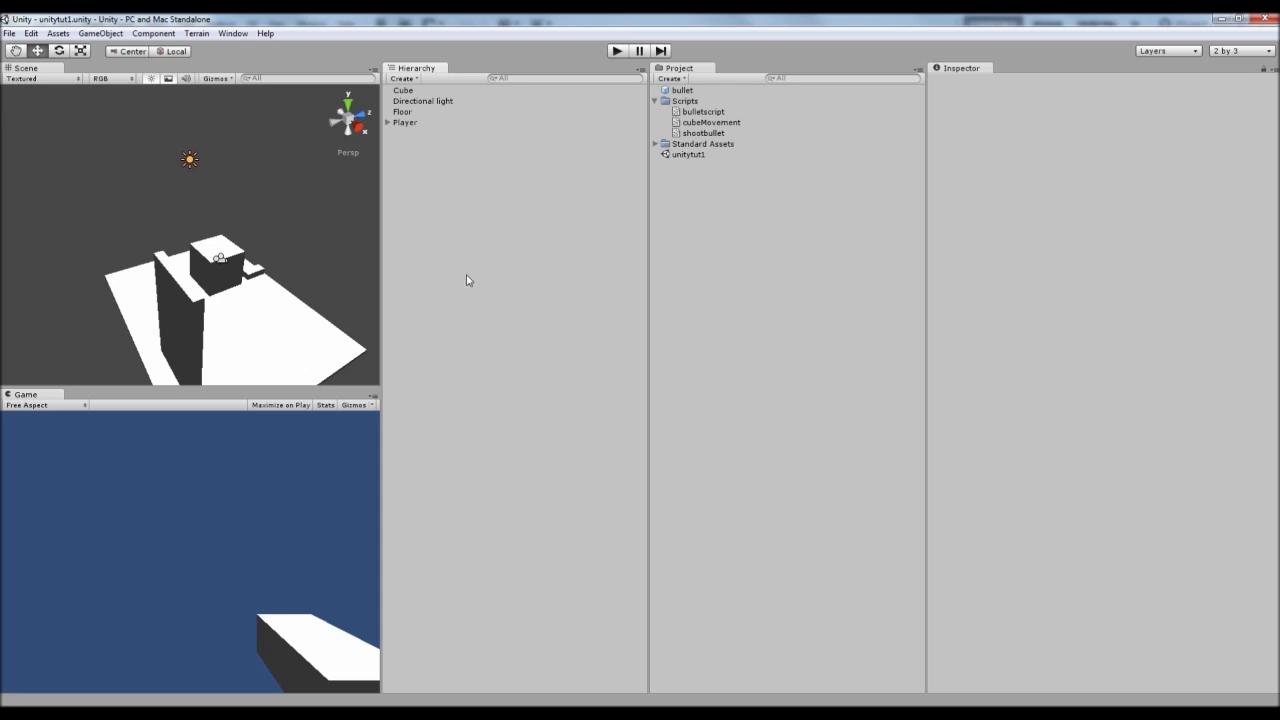
pyautogui.moveTo(424, 412)
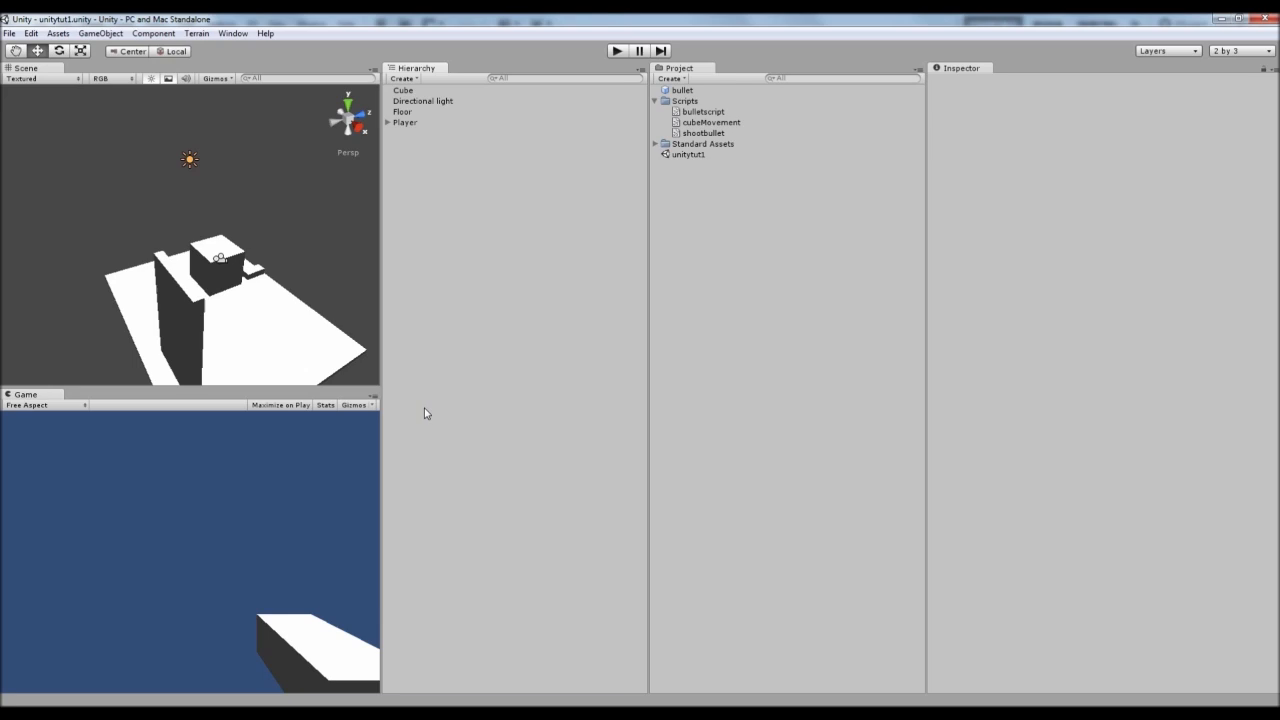
pyautogui.moveTo(412, 418)
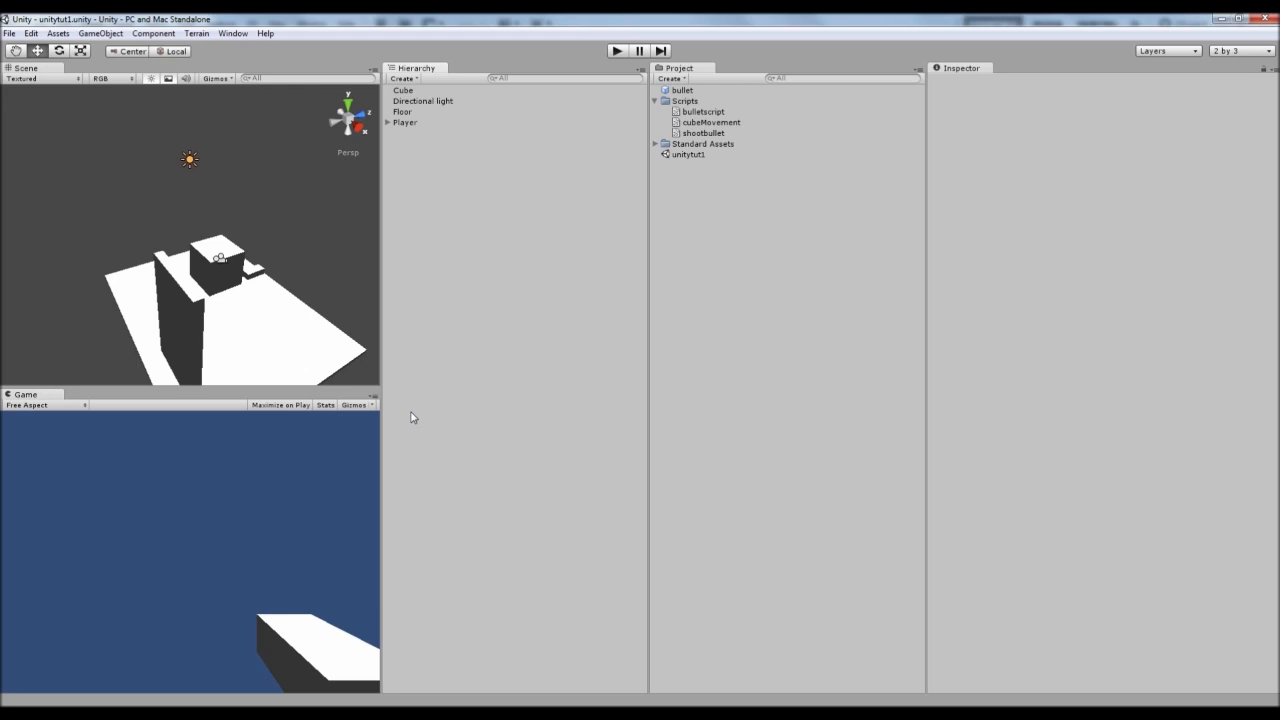
pyautogui.moveTo(396, 444)
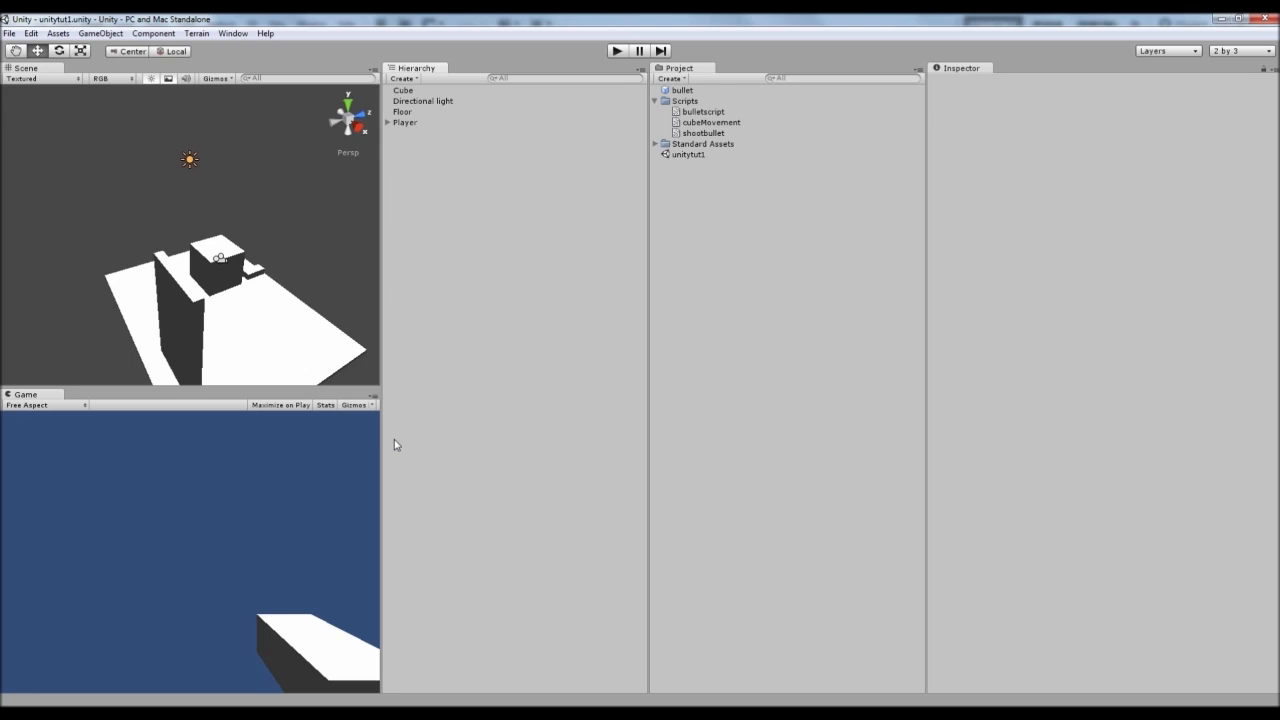
pyautogui.moveTo(396, 444)
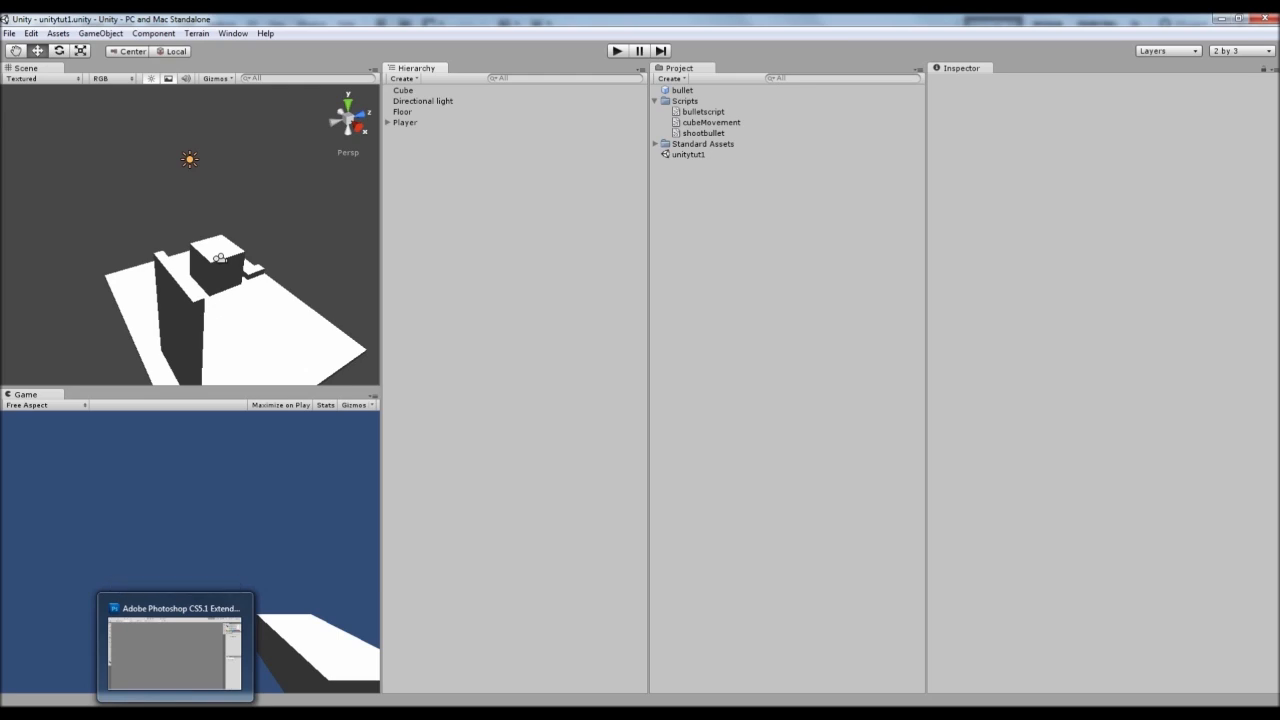
# Create a new 500 by 500 pixel document in Photoshop
pyautogui.click(176, 644)
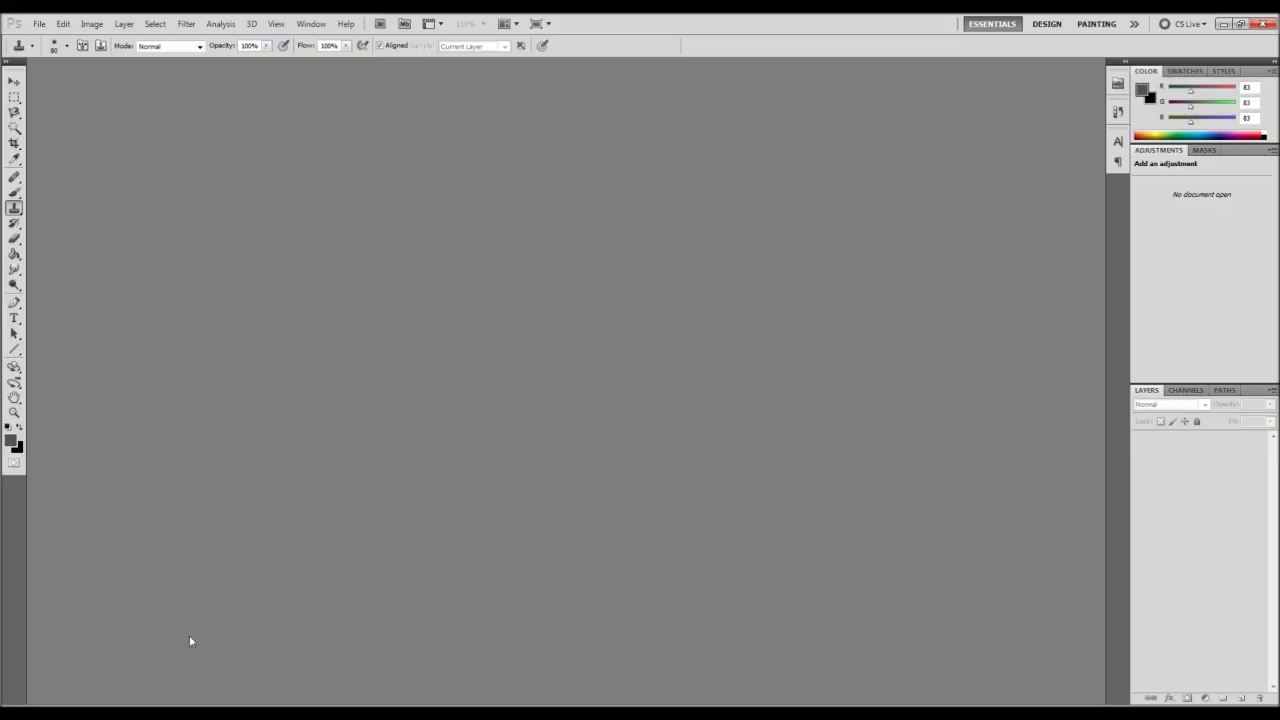
pyautogui.click(40, 24)
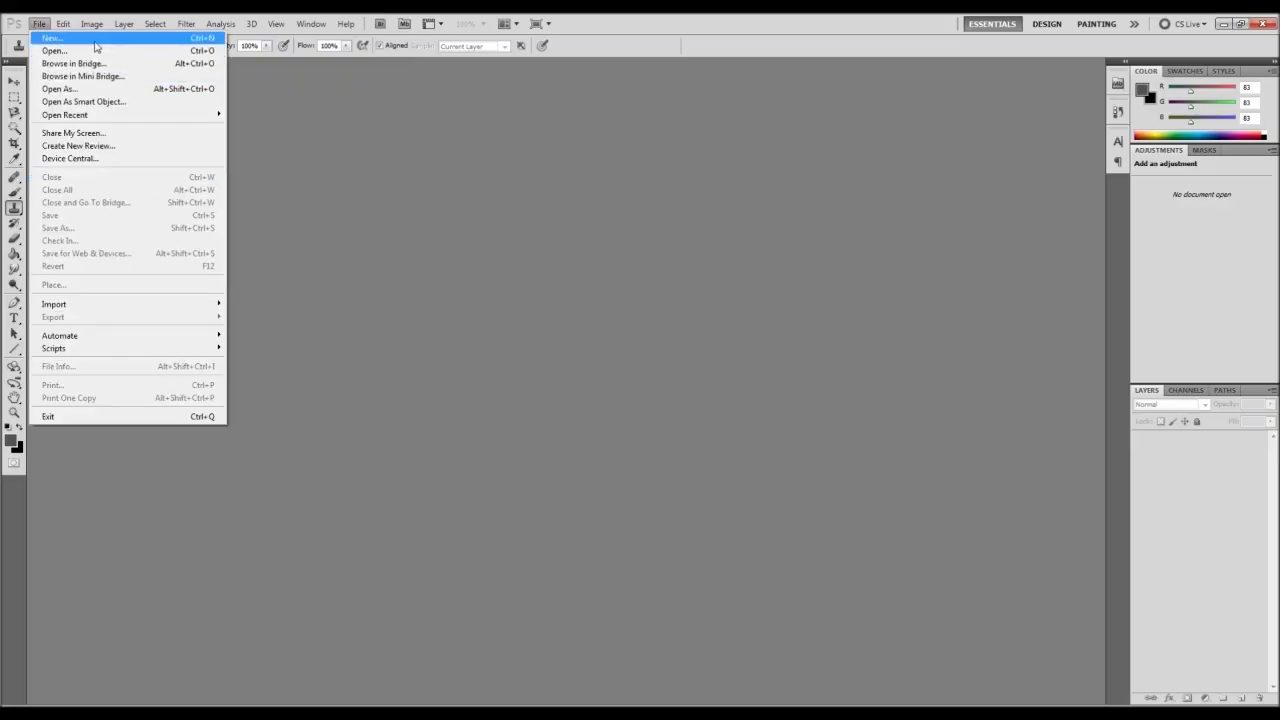
pyautogui.click(52, 38)
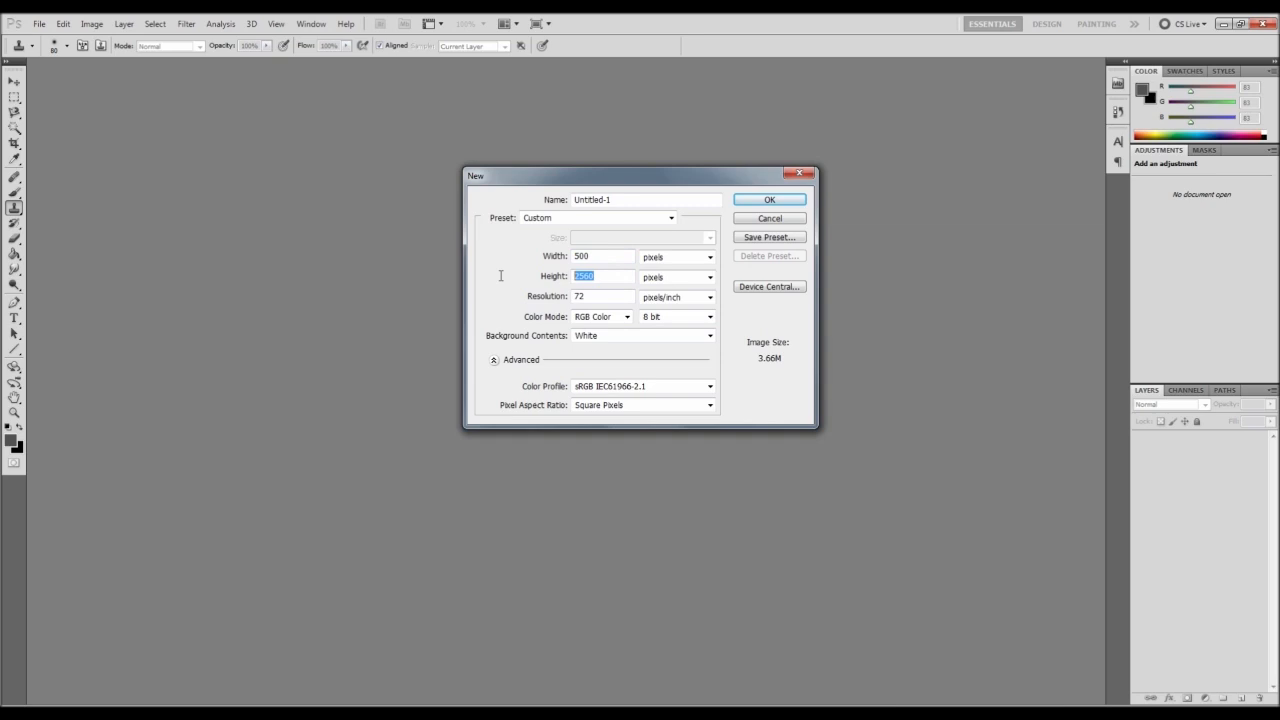
pyautogui.write('500')
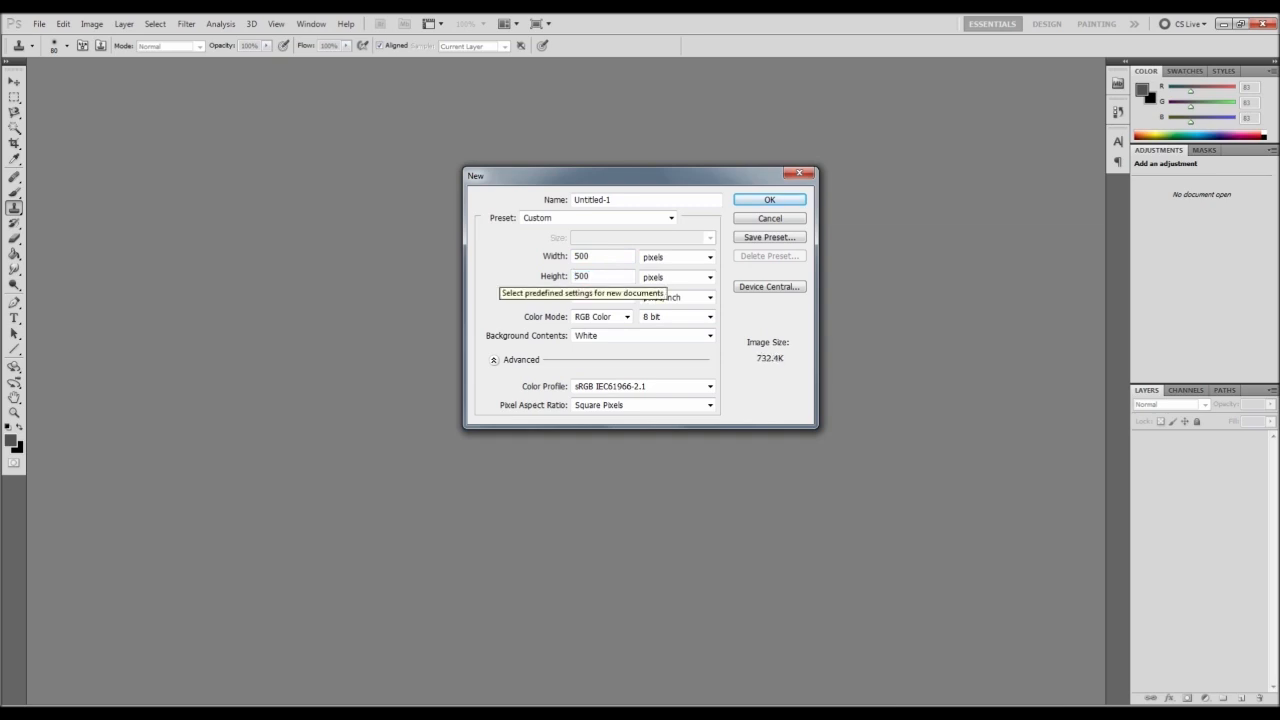
pyautogui.moveTo(610, 276)
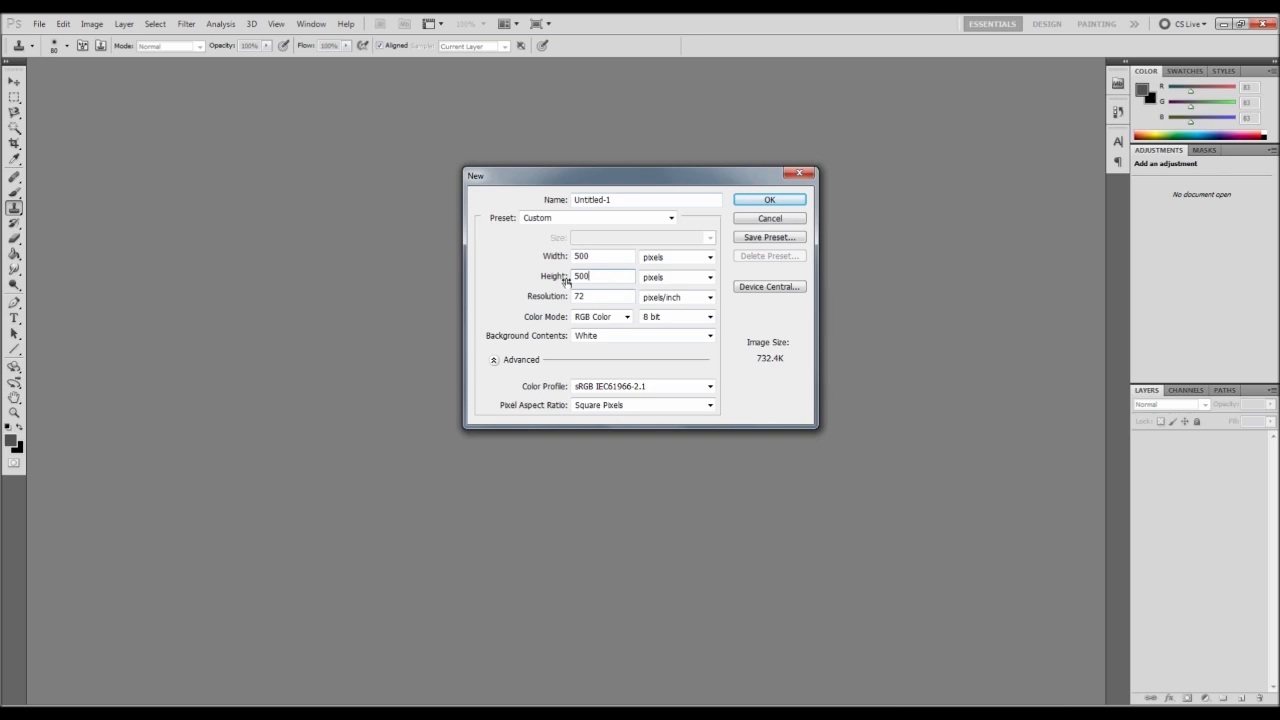
pyautogui.click(768, 200)
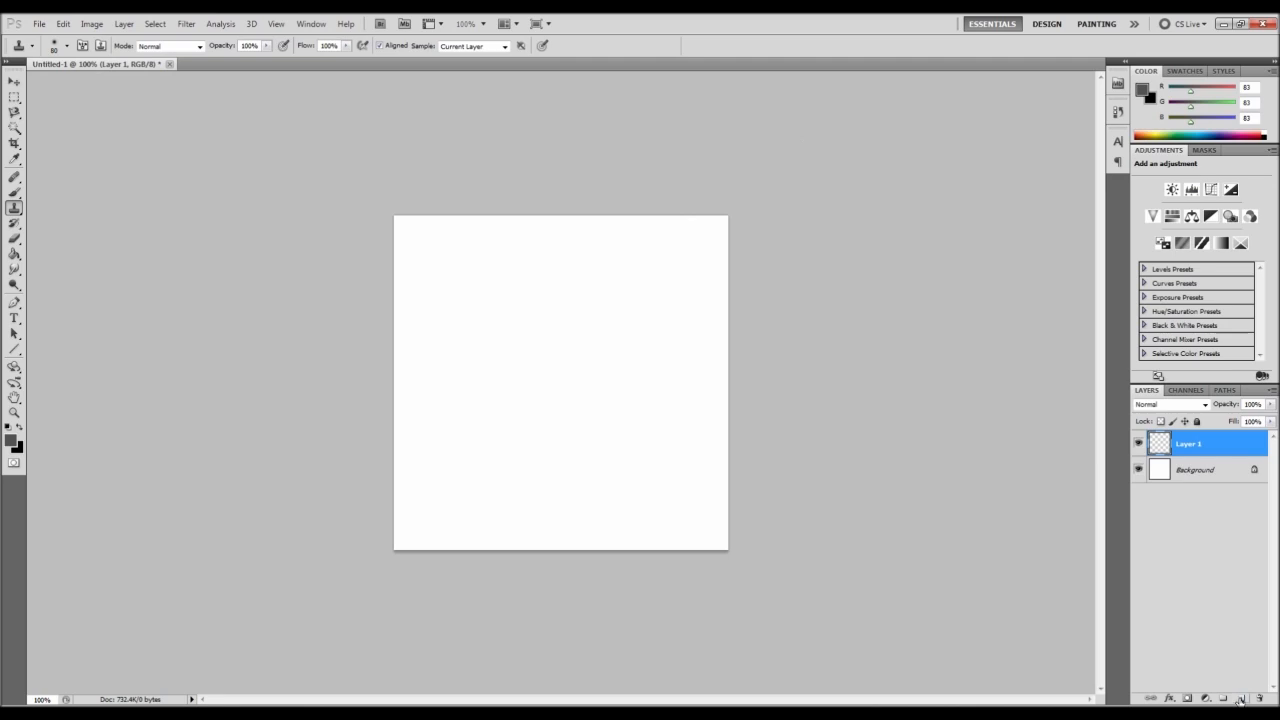
pyautogui.moveTo(1238, 698)
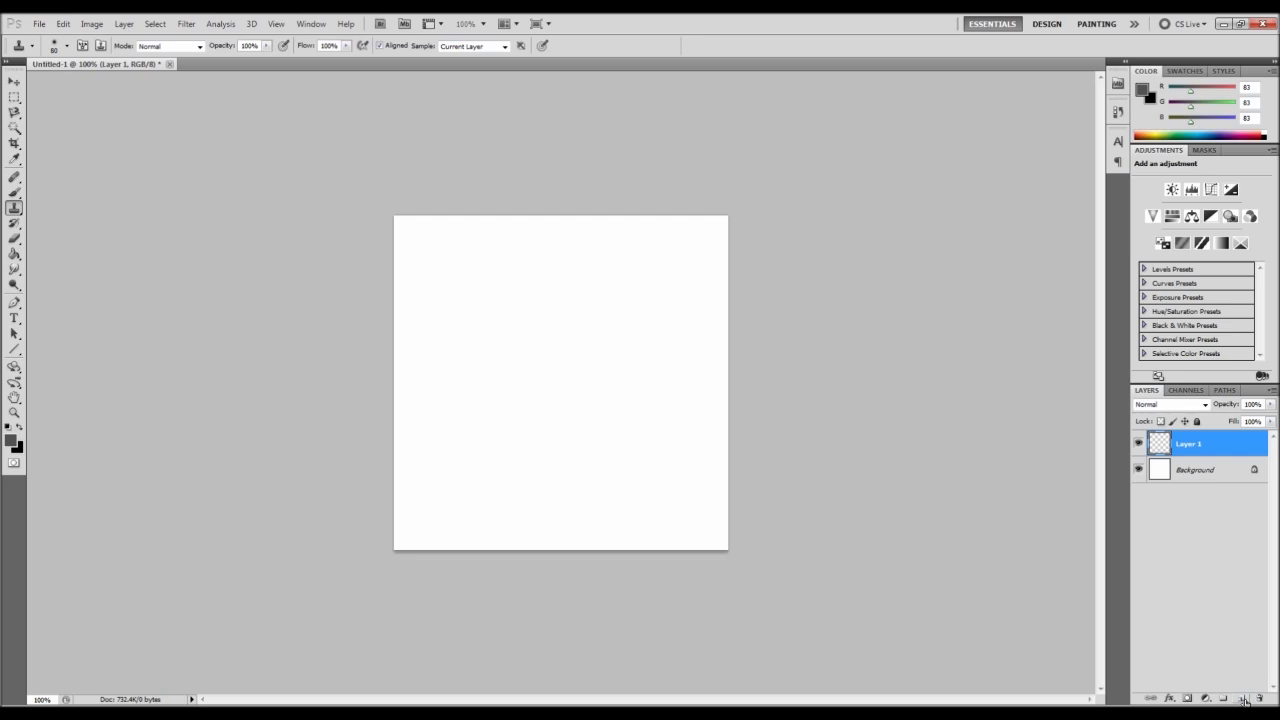
# Delete the white Background layer so only the transparent Layer 1 remains
pyautogui.click(1196, 470)
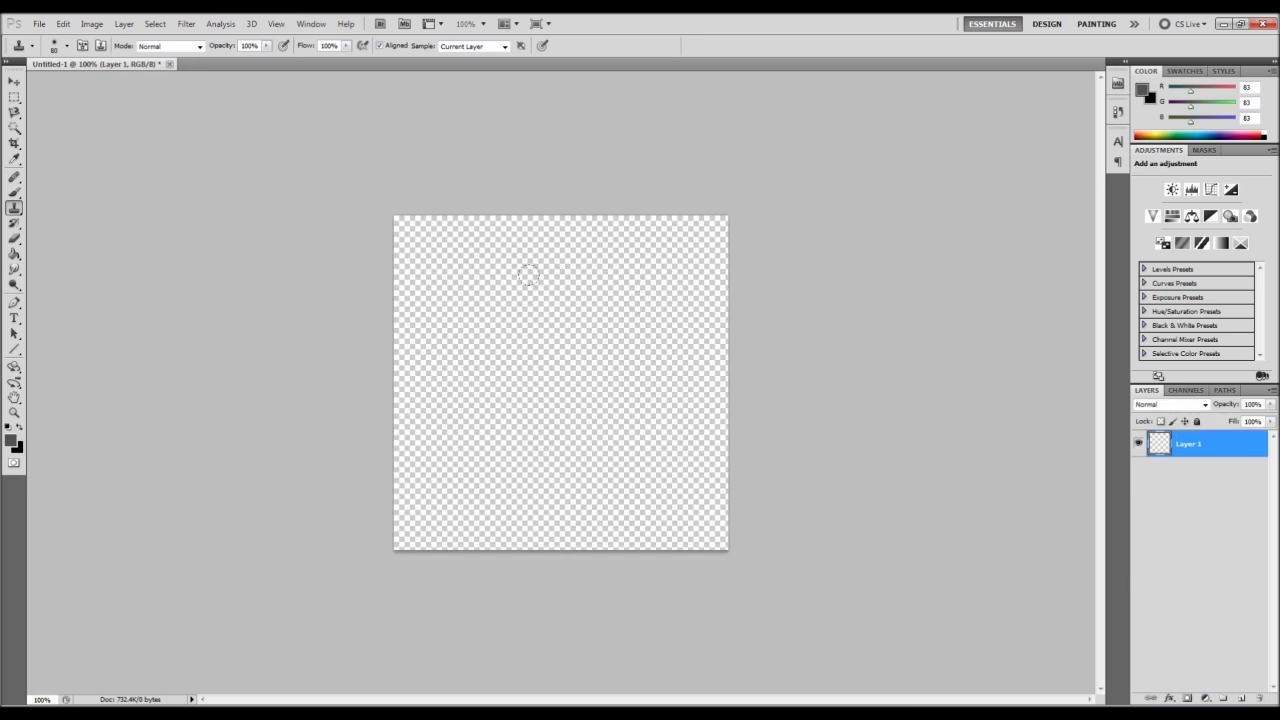
pyautogui.moveTo(140, 214)
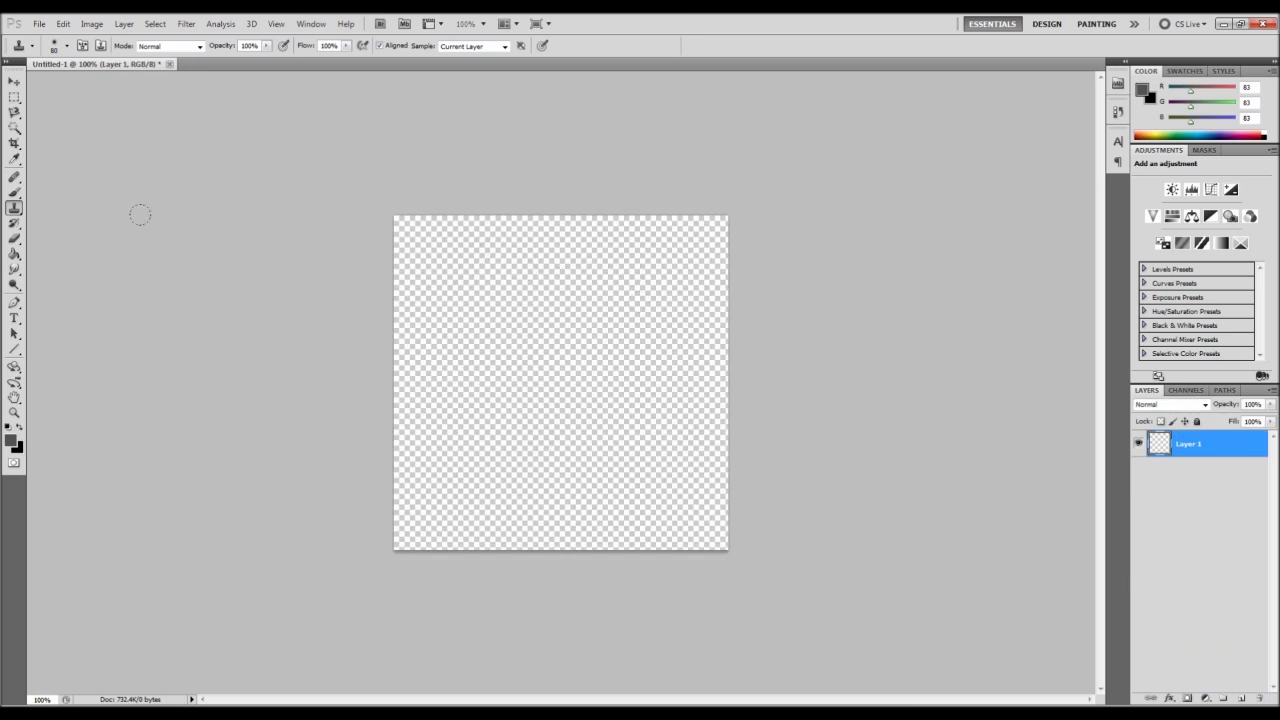
pyautogui.moveTo(124, 216)
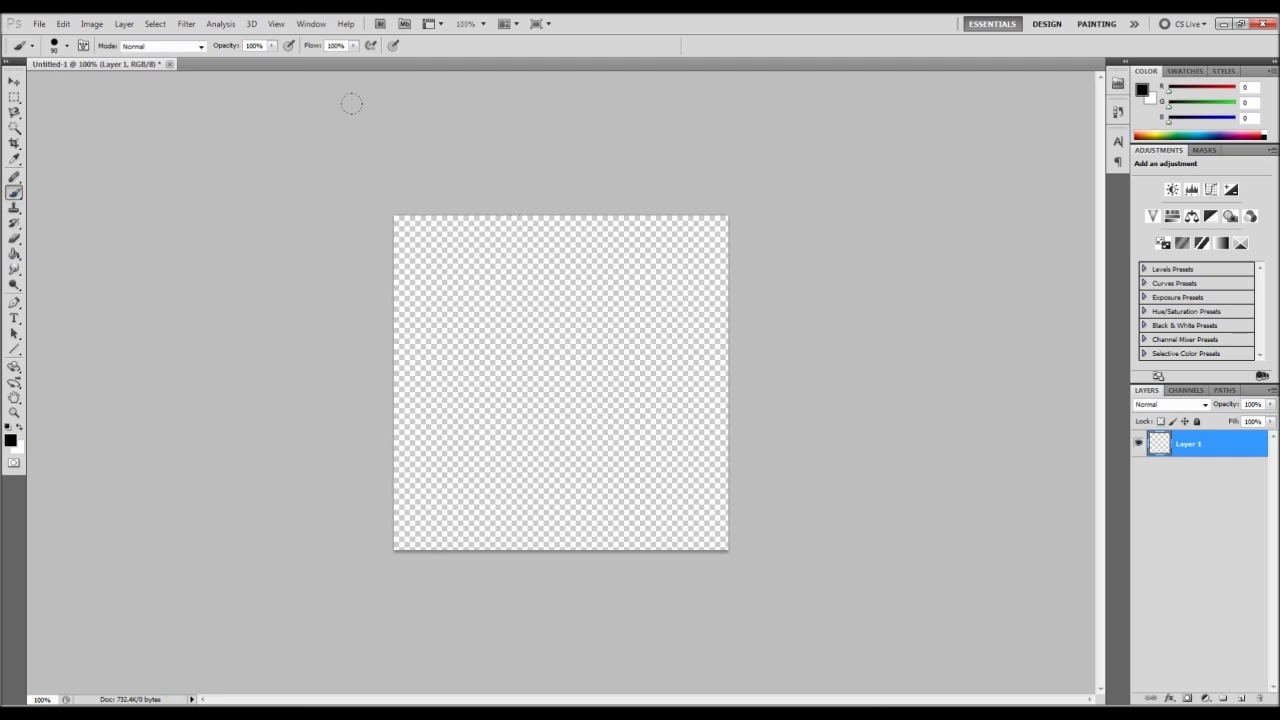
# Paint the vertical black crosshair stroke down the centre of the canvas
pyautogui.click(76, 44)
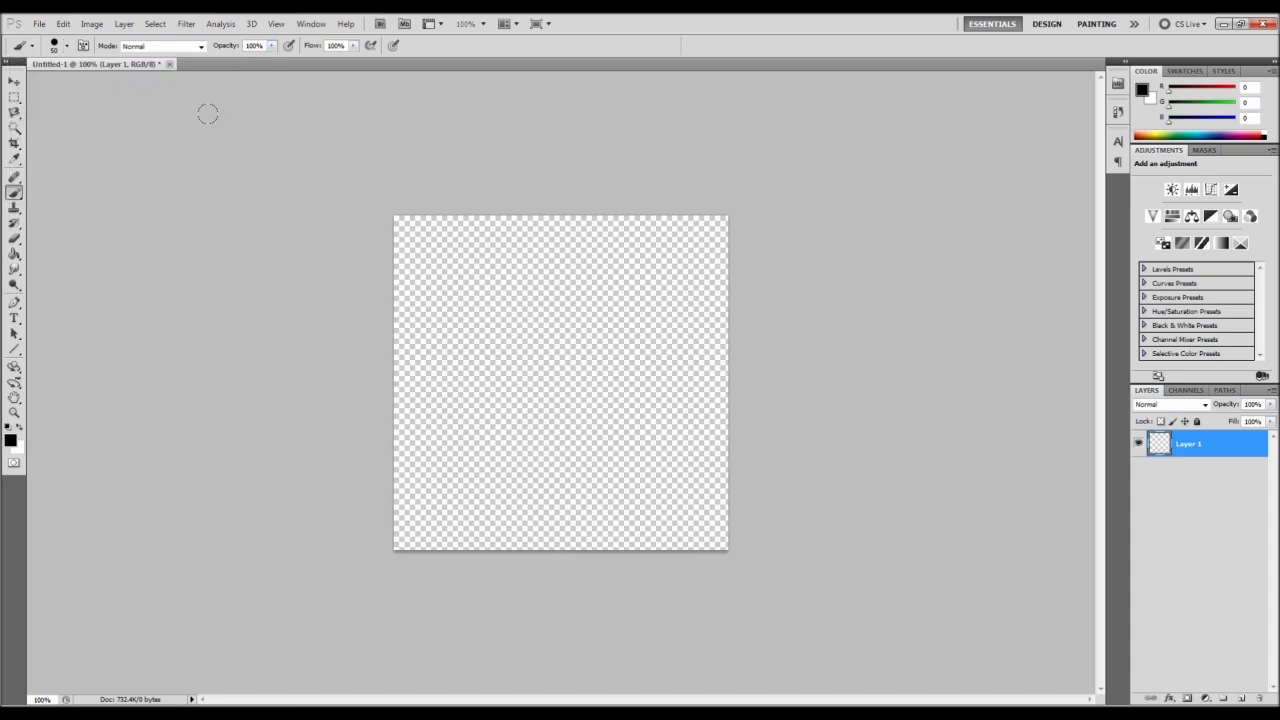
pyautogui.moveTo(550, 224)
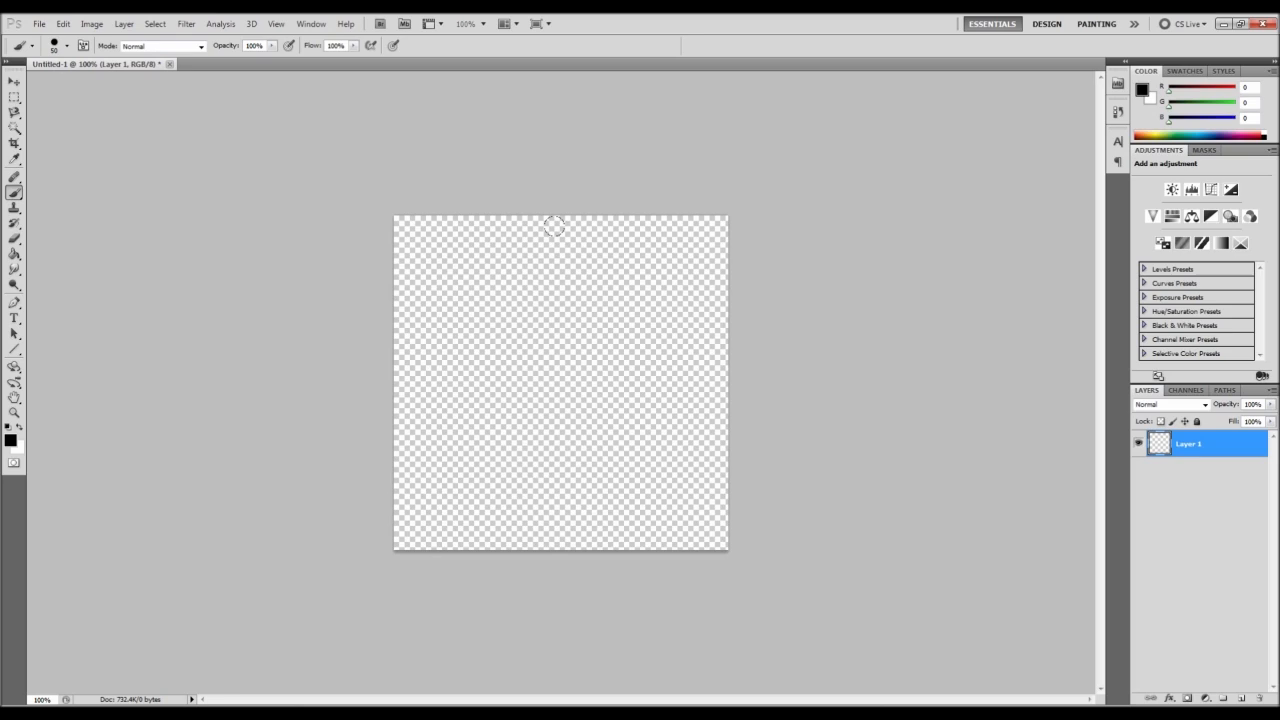
pyautogui.click(560, 234)
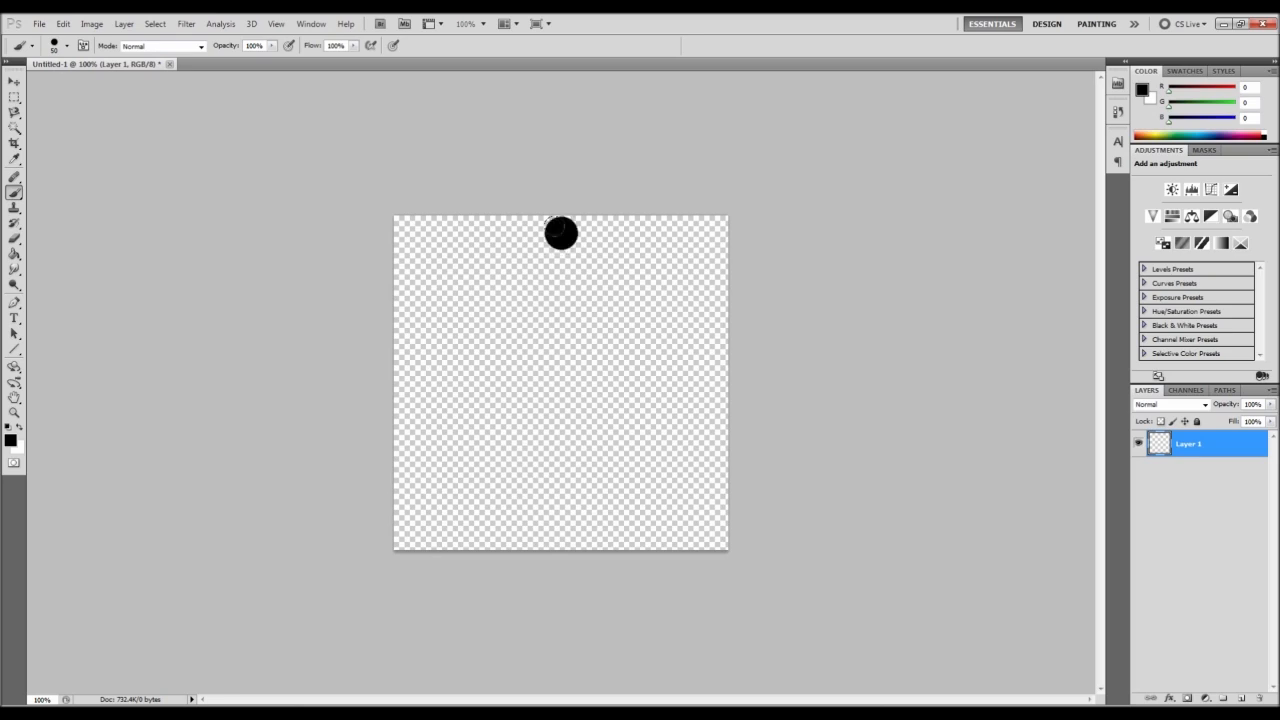
pyautogui.moveTo(560, 232); pyautogui.dragTo(560, 258)
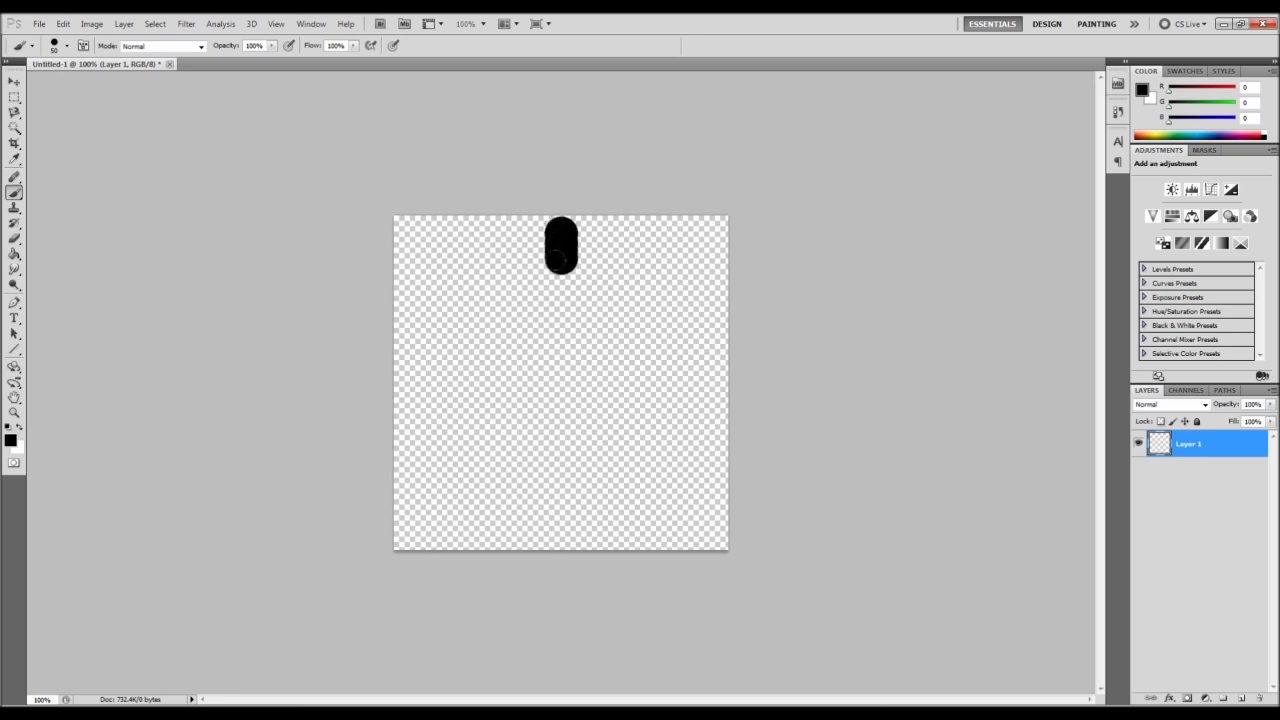
pyautogui.moveTo(560, 240); pyautogui.dragTo(560, 504)
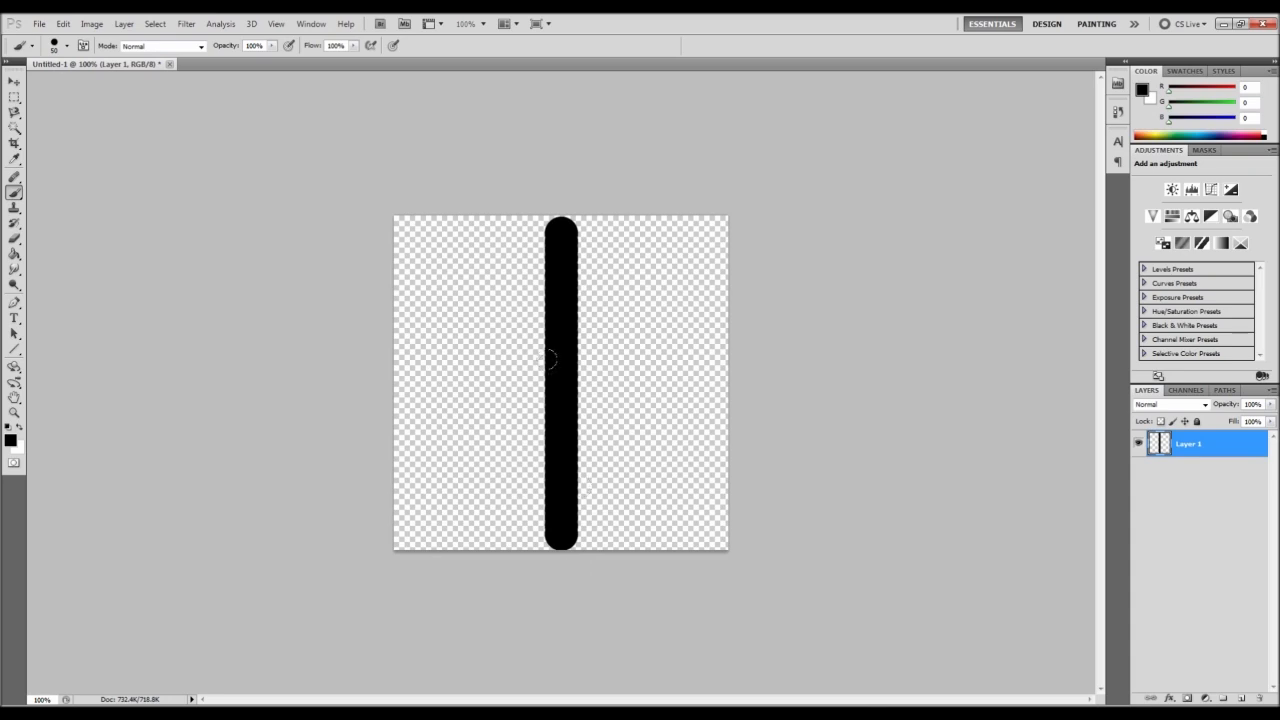
pyautogui.moveTo(552, 374)
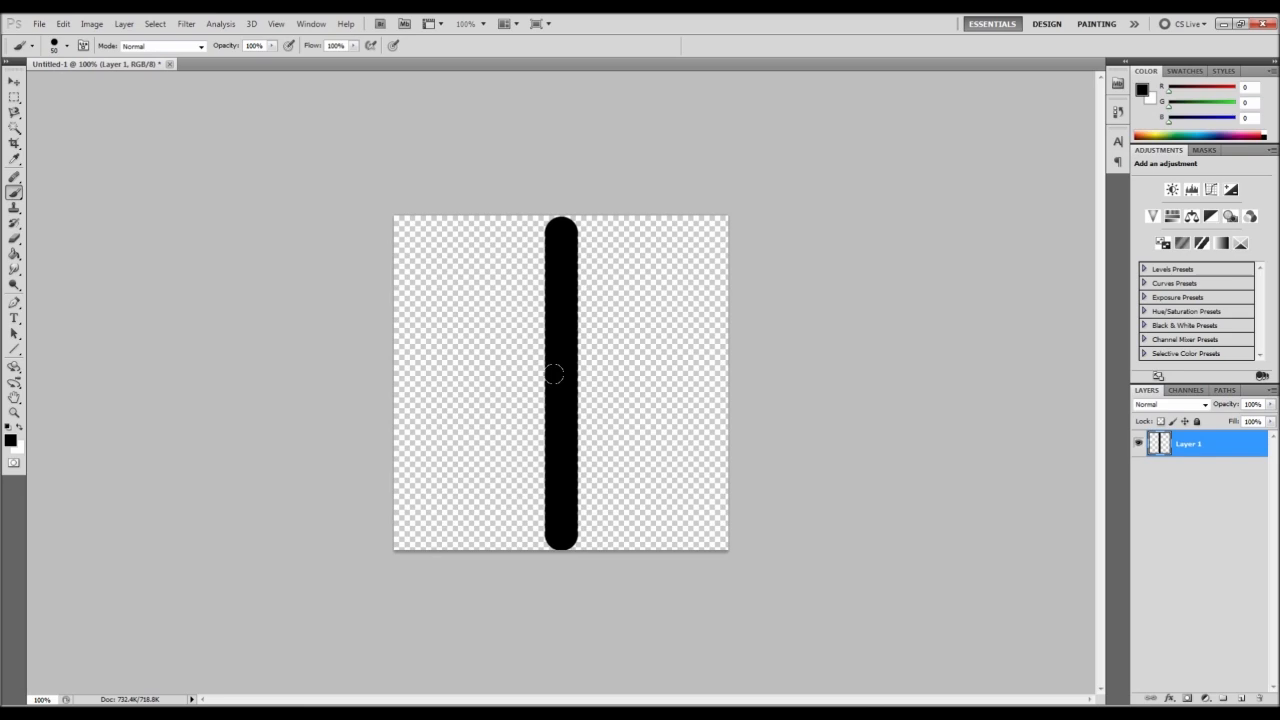
pyautogui.moveTo(416, 372)
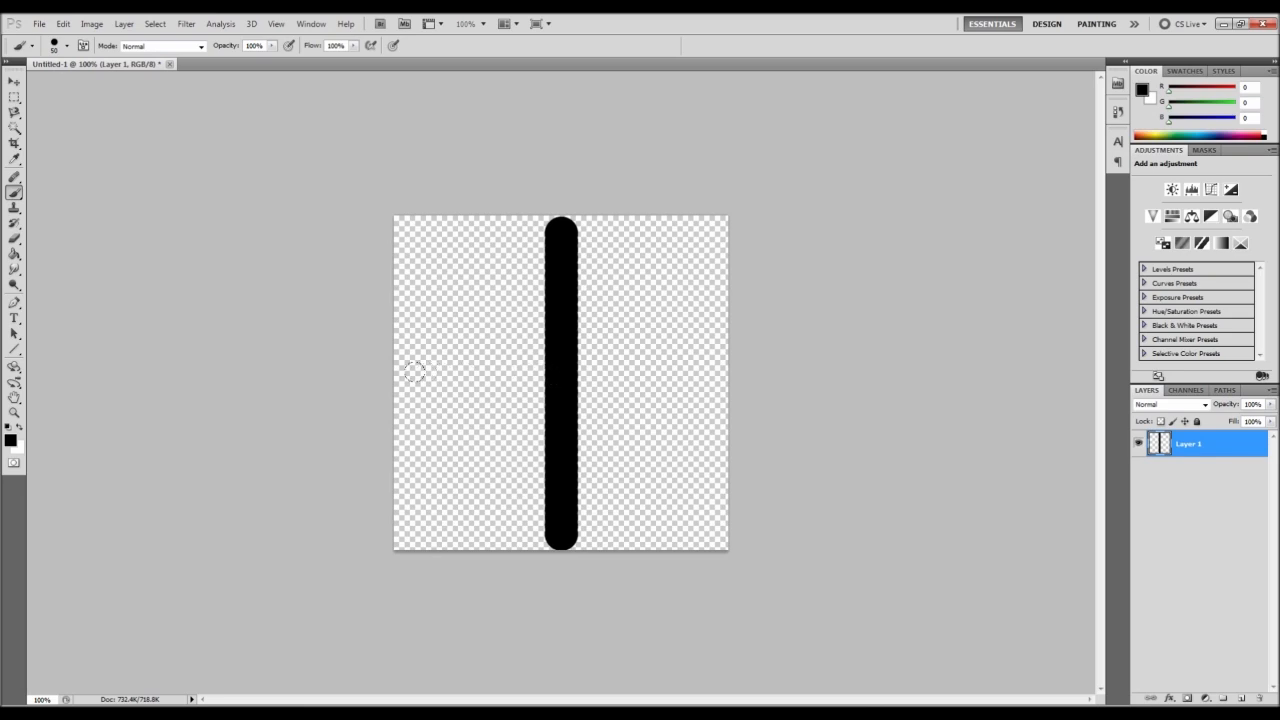
pyautogui.moveTo(404, 374)
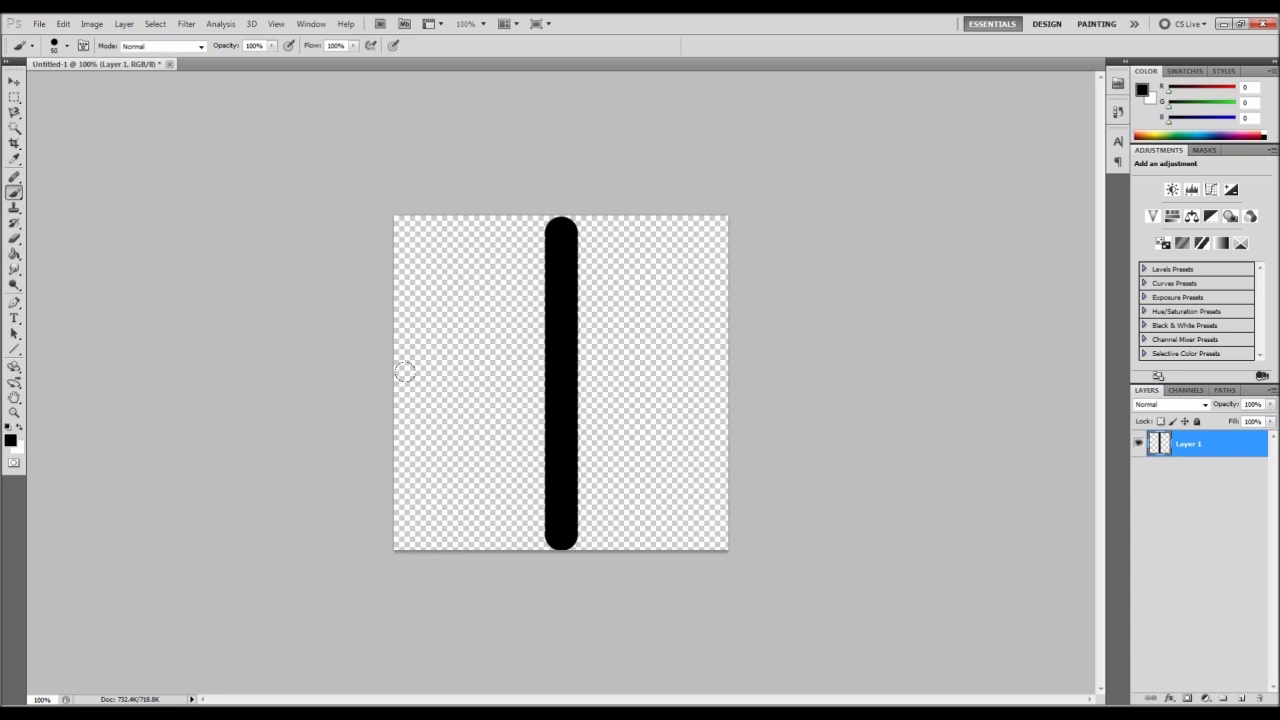
# Paint the horizontal black stroke across the middle to complete the cross
pyautogui.click(412, 378)
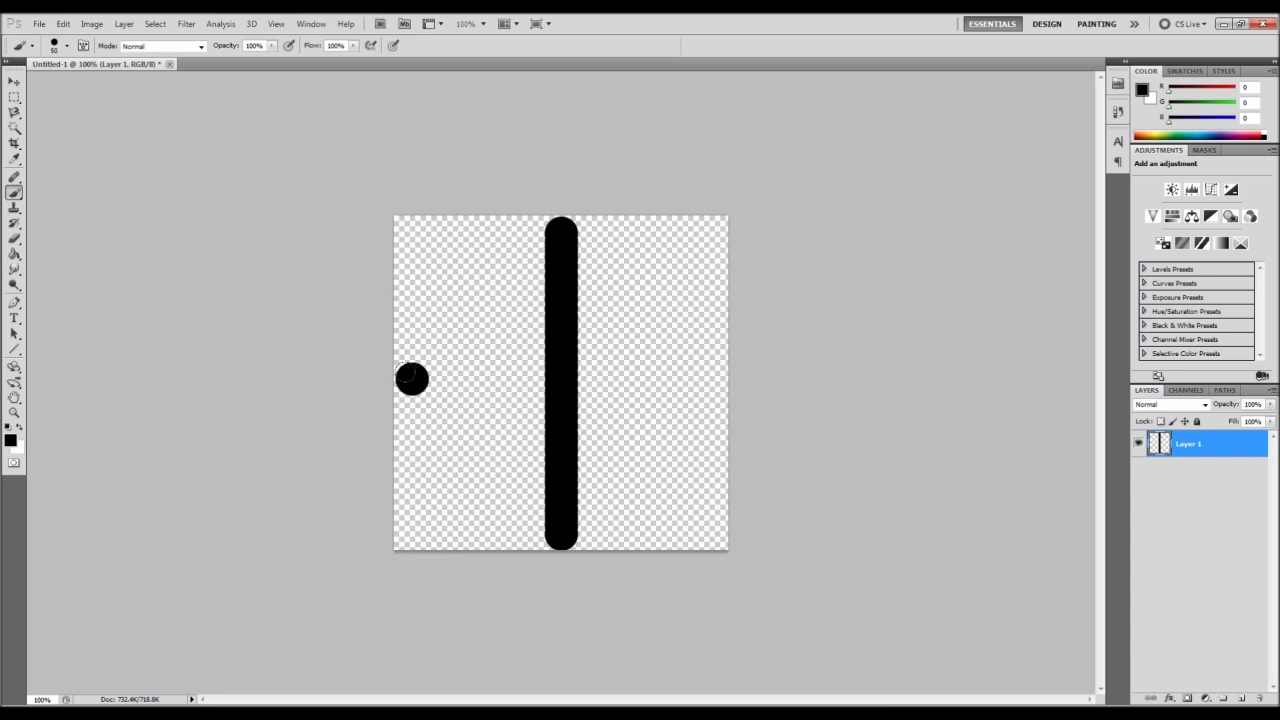
pyautogui.moveTo(410, 378); pyautogui.dragTo(524, 378)
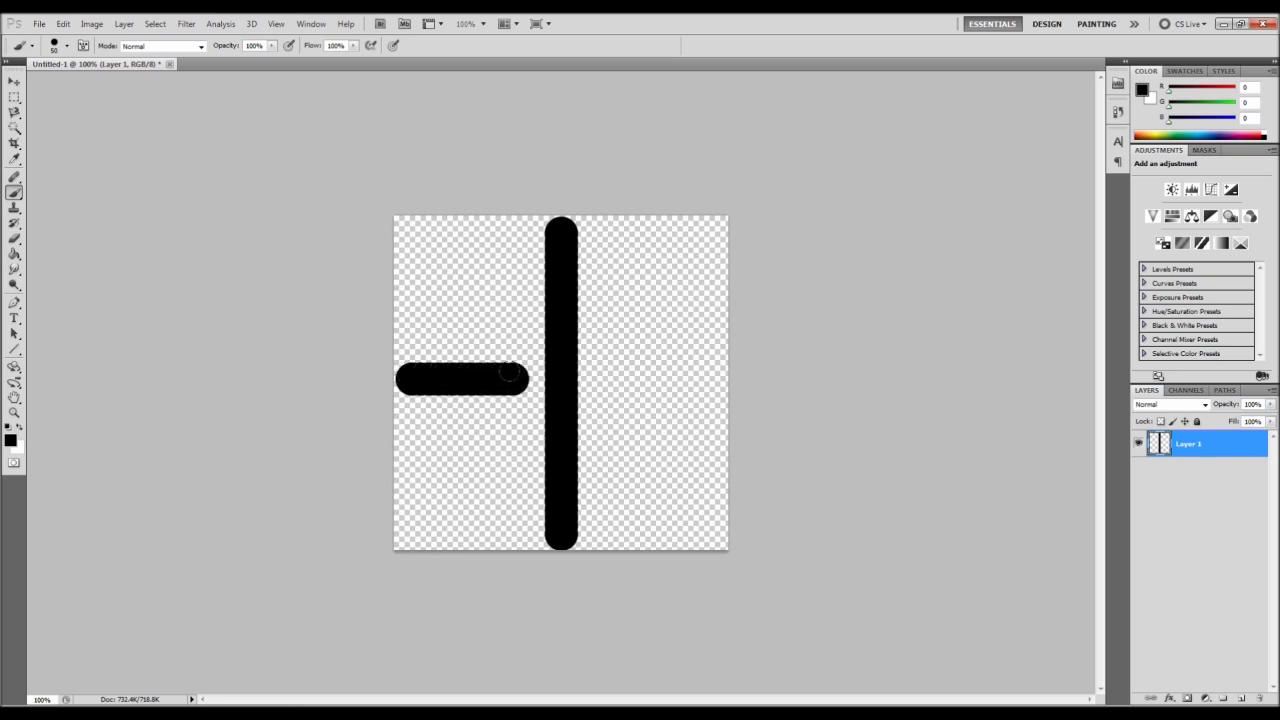
pyautogui.moveTo(524, 378); pyautogui.dragTo(680, 378)
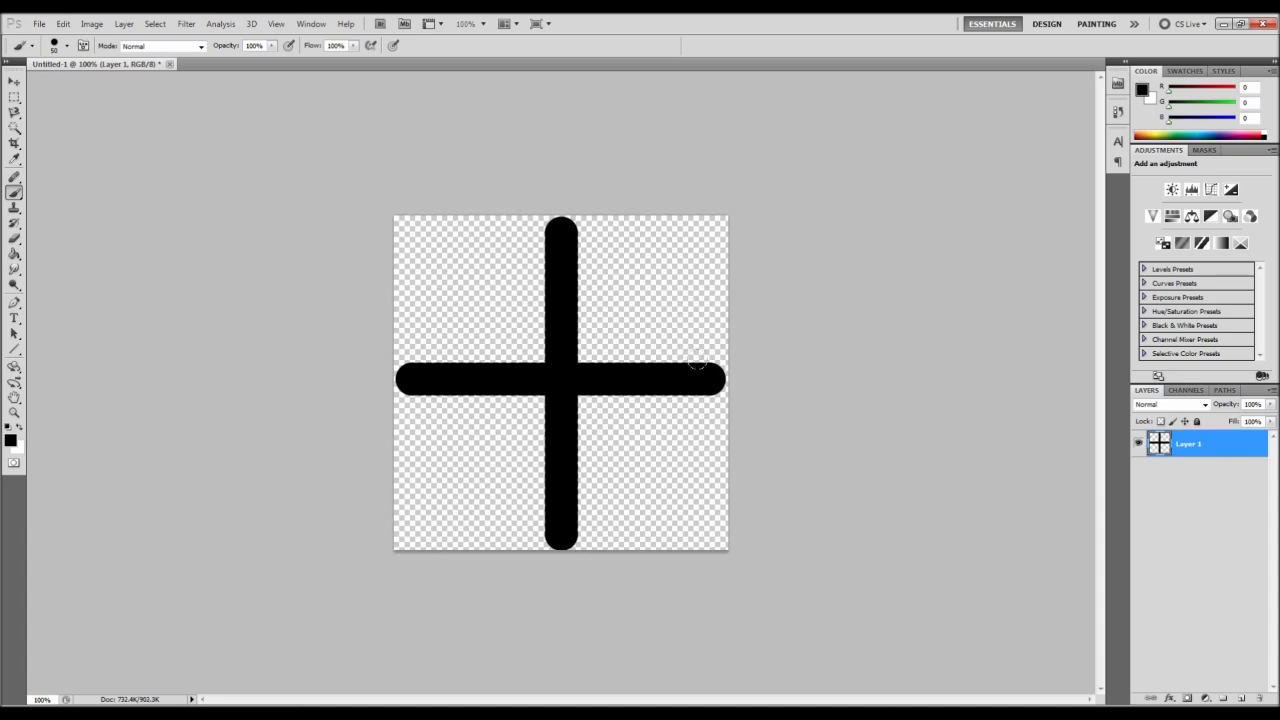
pyautogui.moveTo(624, 268)
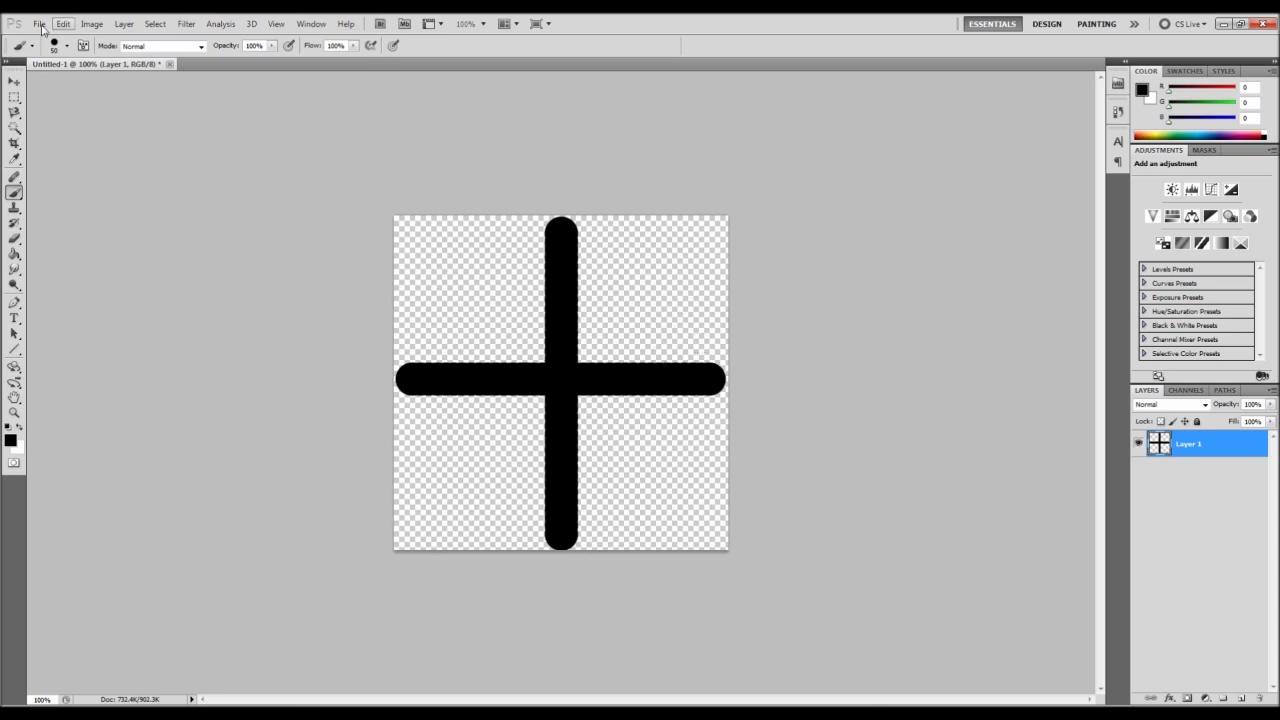
# Start Save As and create a new Photoshop folder inside the Desktop project folder
pyautogui.click(38, 24)
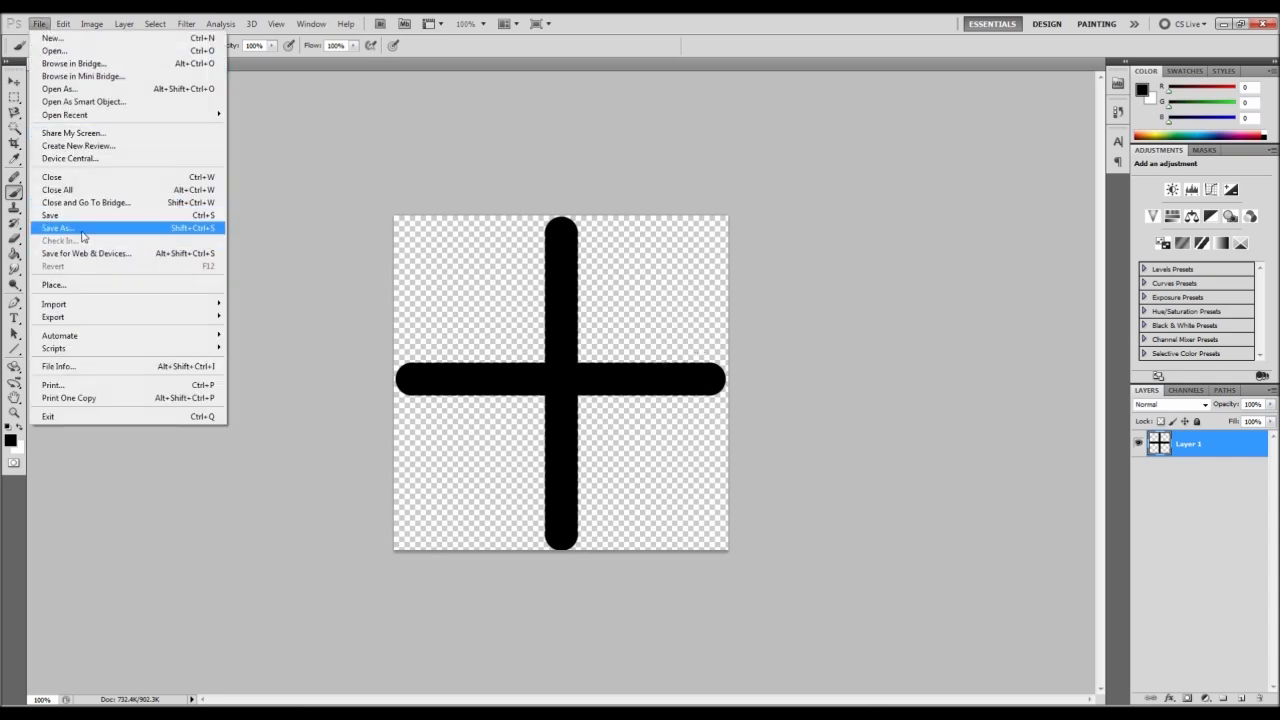
pyautogui.click(56, 228)
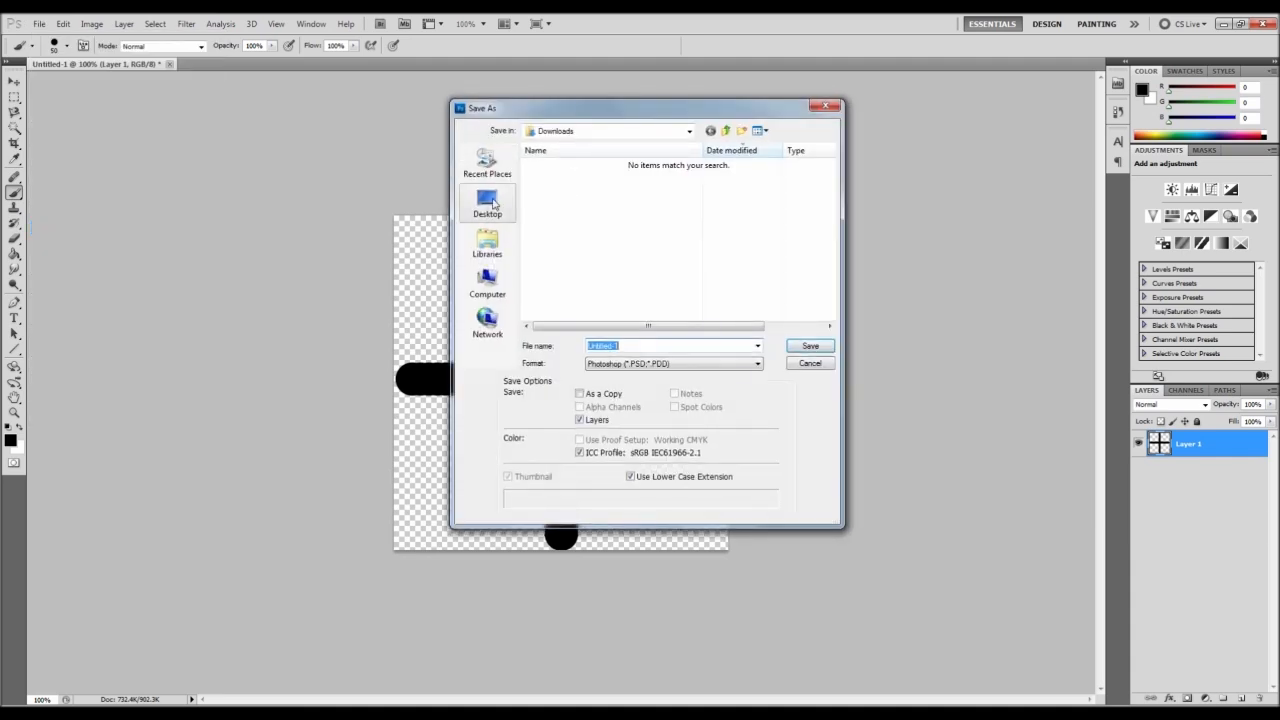
pyautogui.click(488, 204)
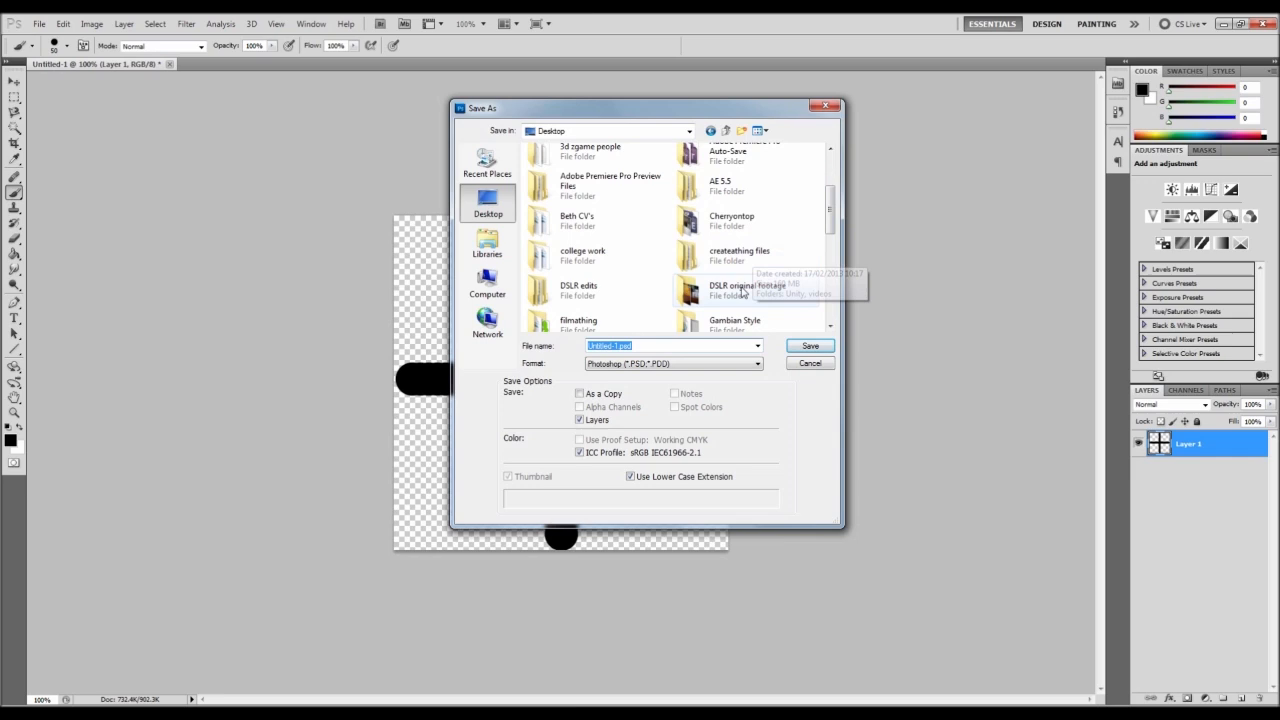
pyautogui.doubleClick(740, 256)
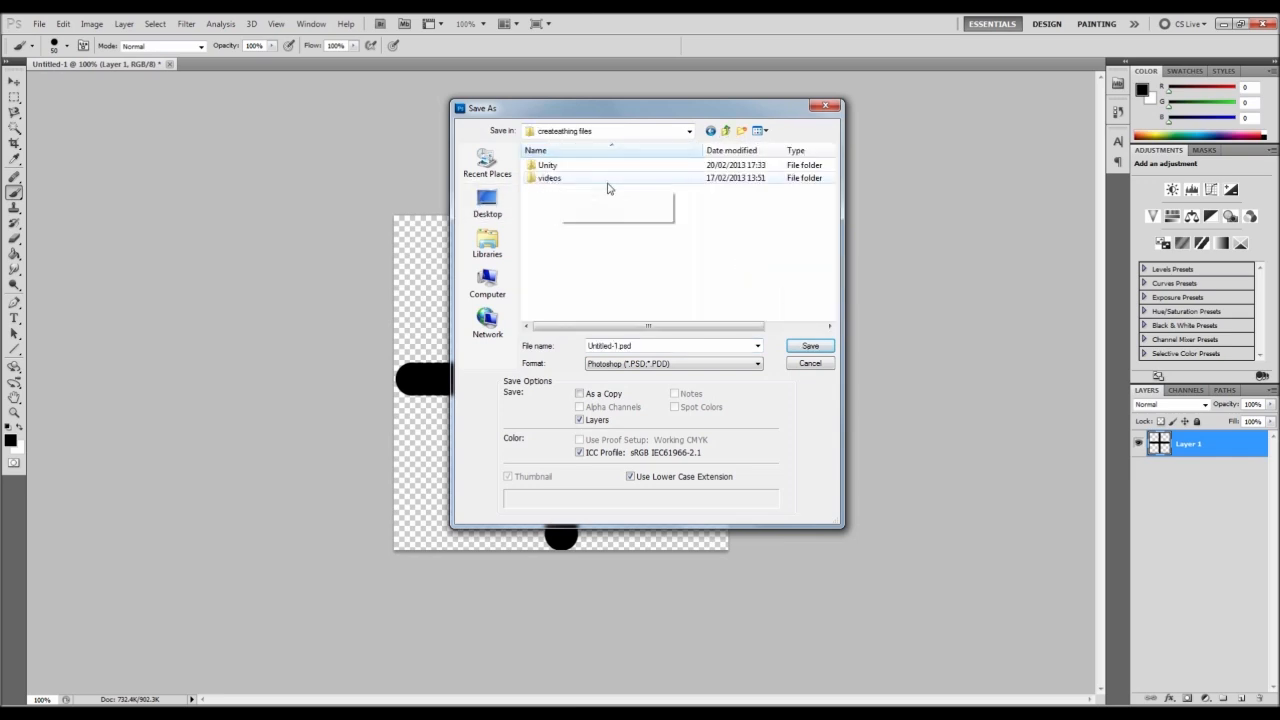
pyautogui.click(740, 132)
pyautogui.write('Photoshot')
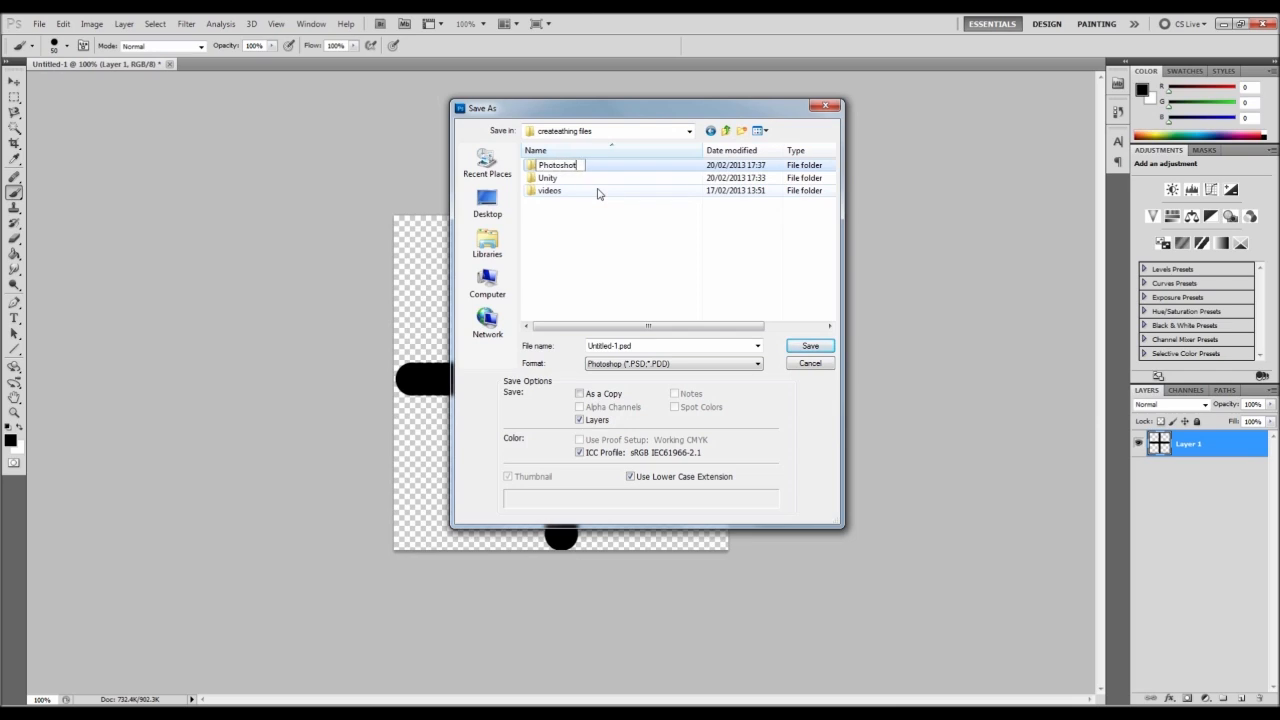
pyautogui.click(558, 164)
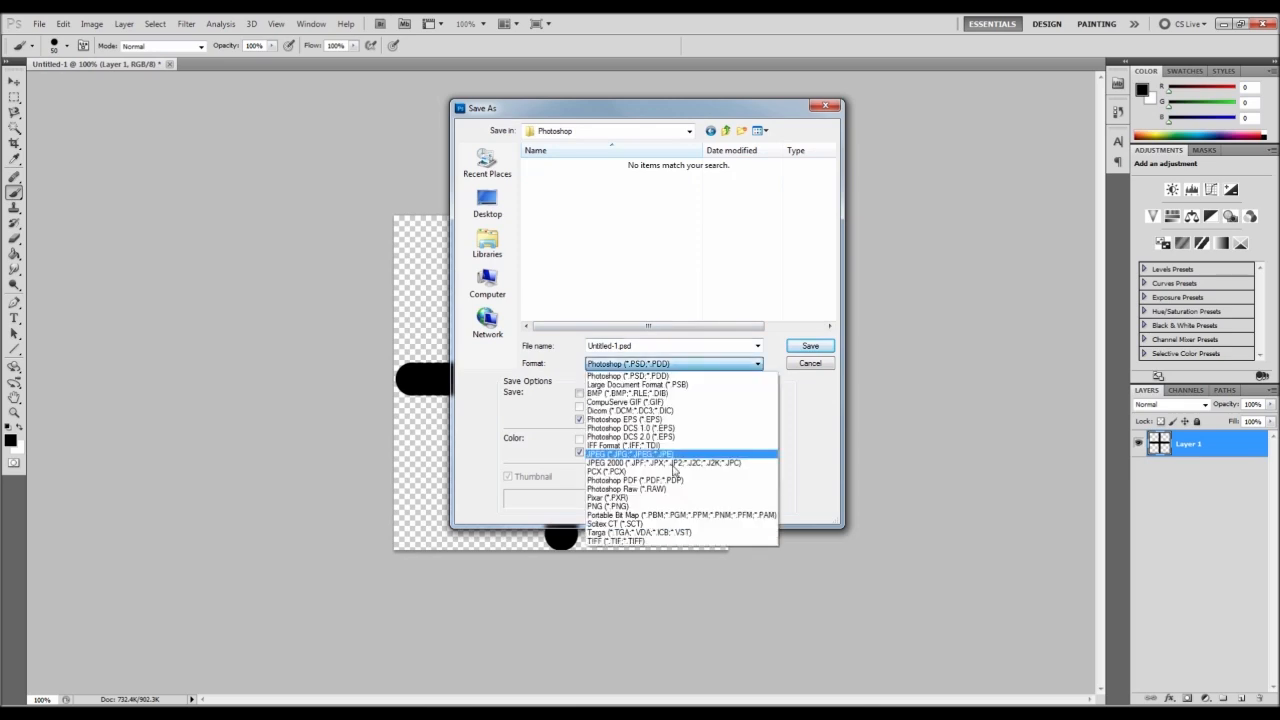
# Save the cross as a PNG named crosshair1 without interlacing
pyautogui.click(604, 496)
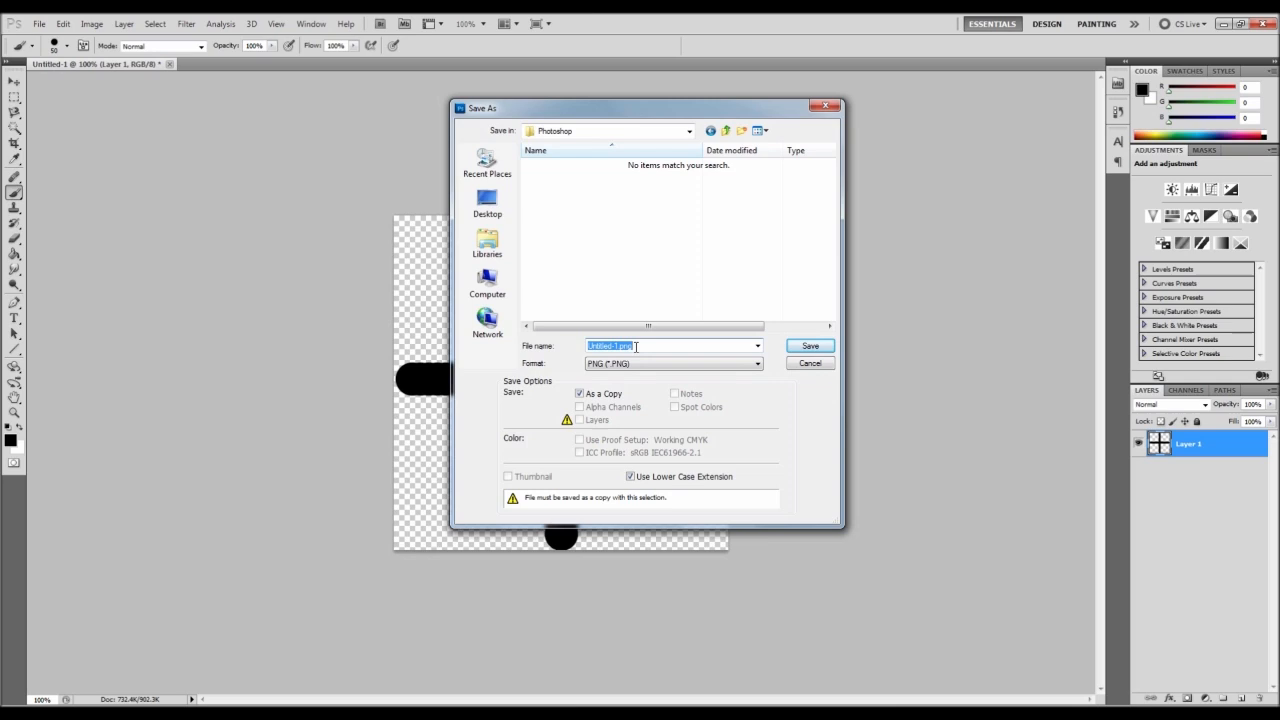
pyautogui.write('crosshair1')
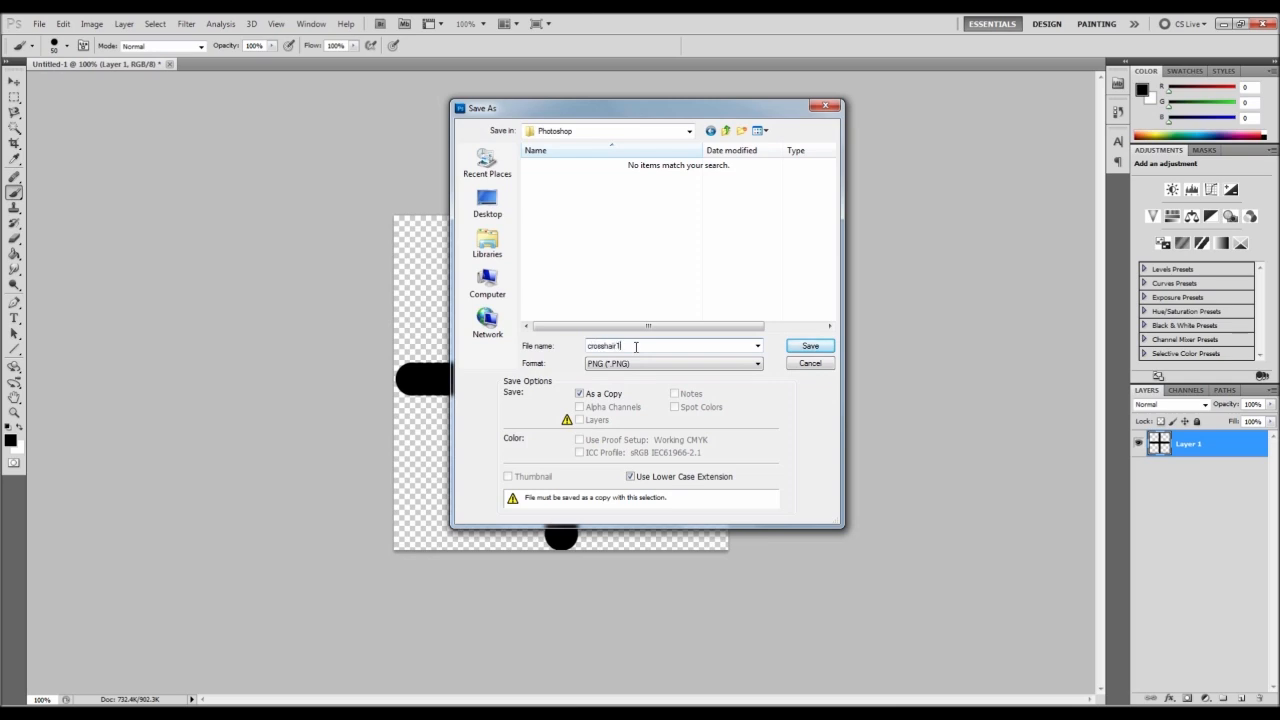
pyautogui.moveTo(824, 328)
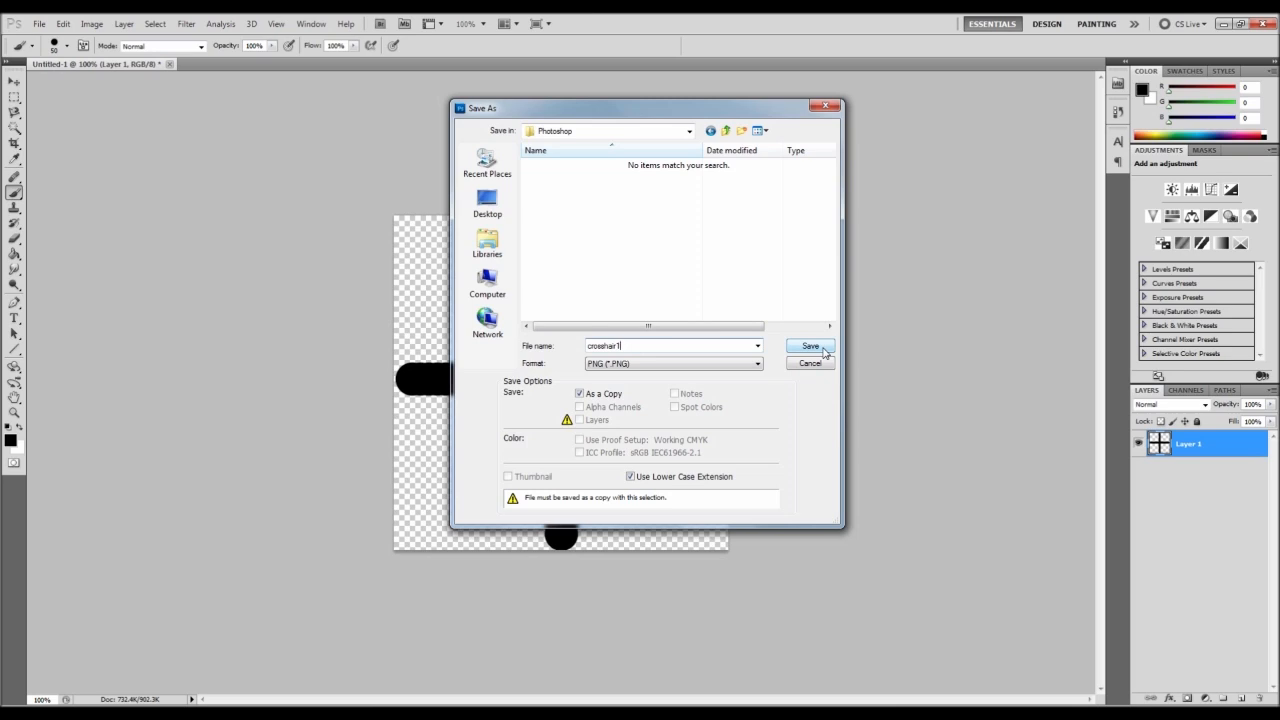
pyautogui.click(810, 346)
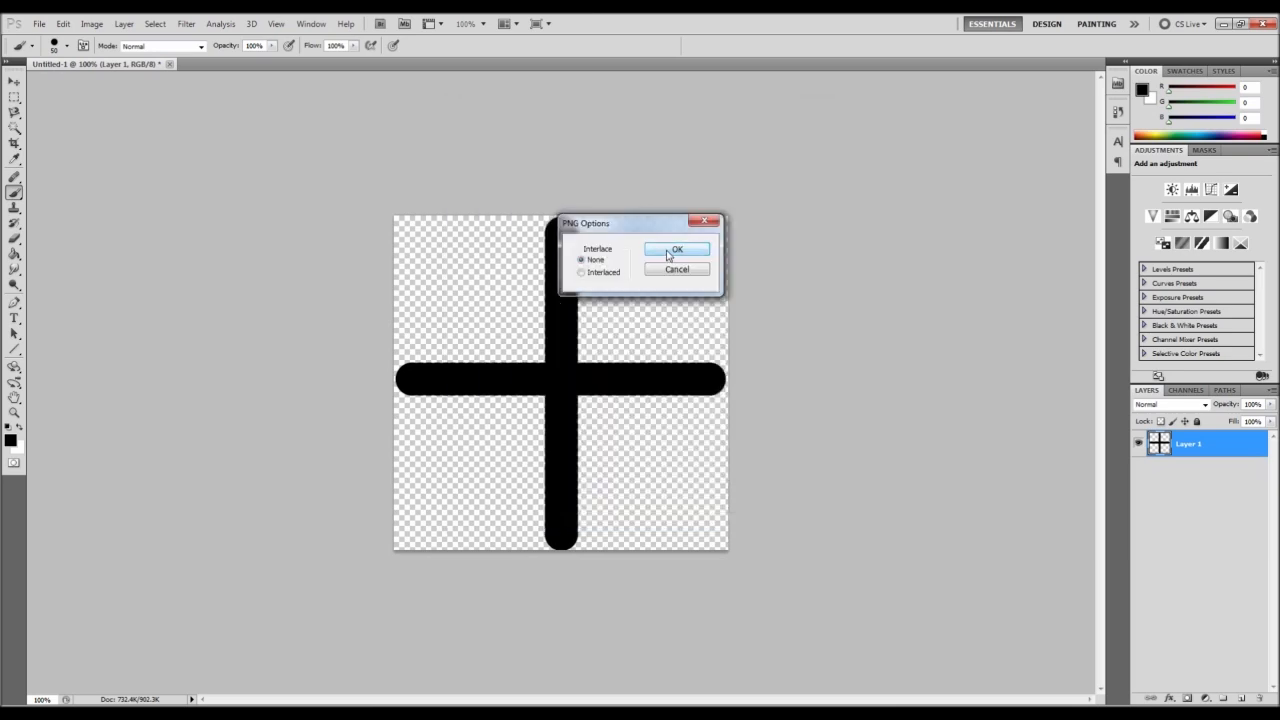
pyautogui.click(676, 248)
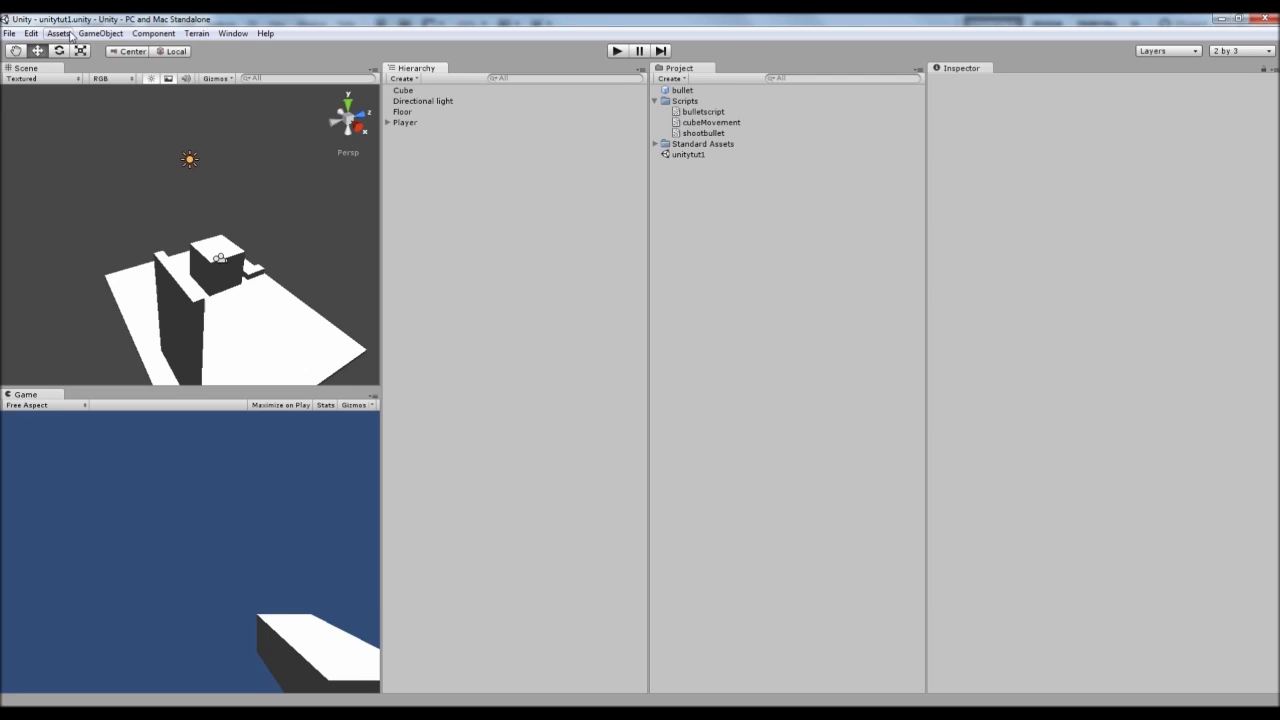
# Import crosshair1 from the Photoshop folder as a new Unity asset
pyautogui.click(58, 32)
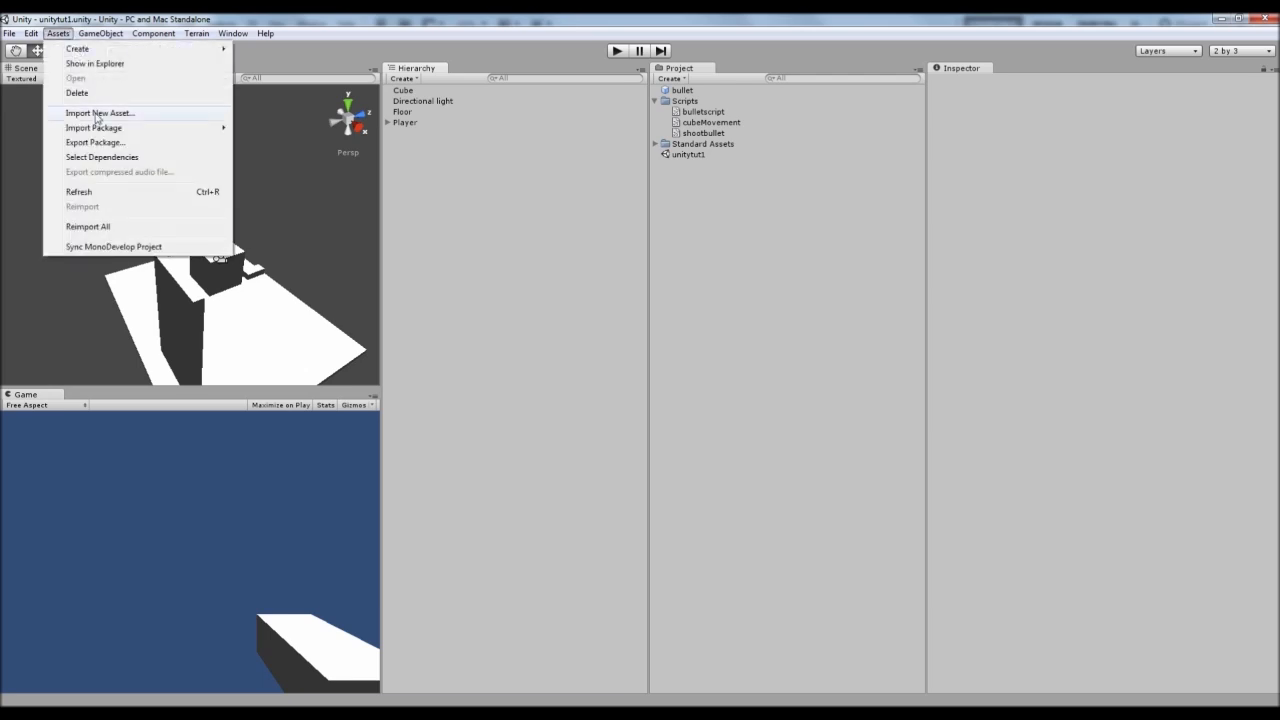
pyautogui.click(100, 112)
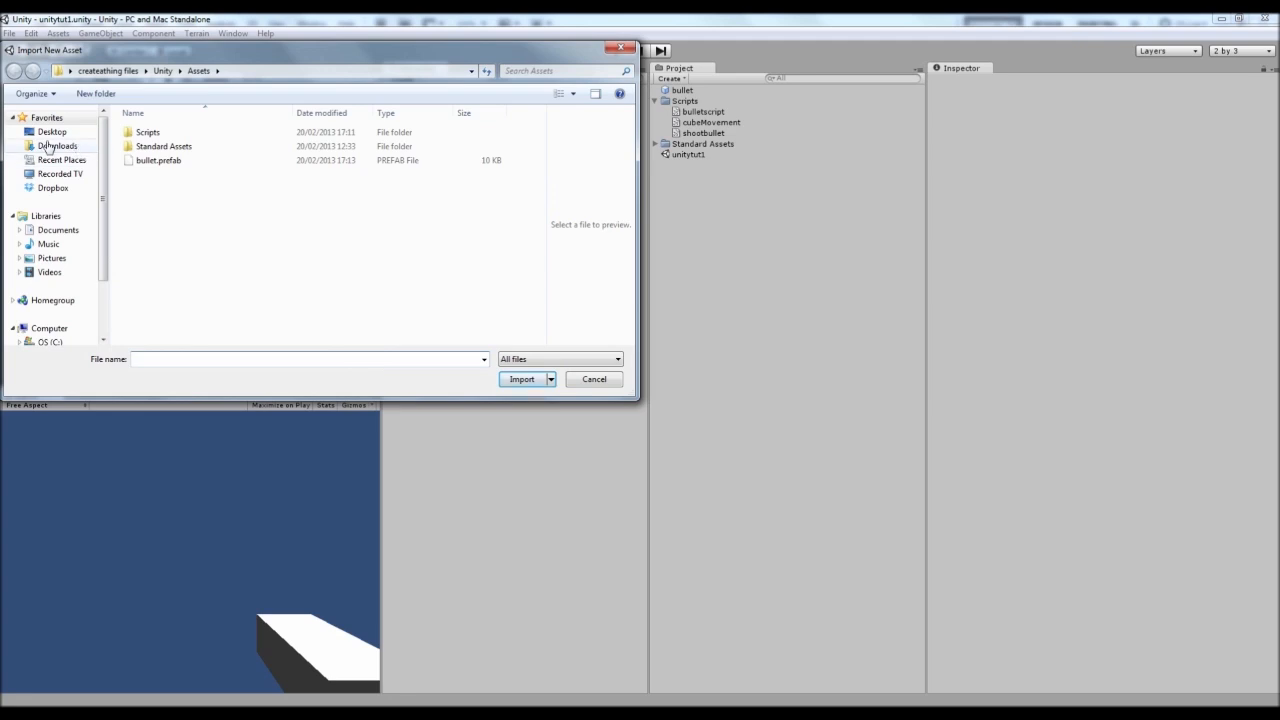
pyautogui.click(52, 132)
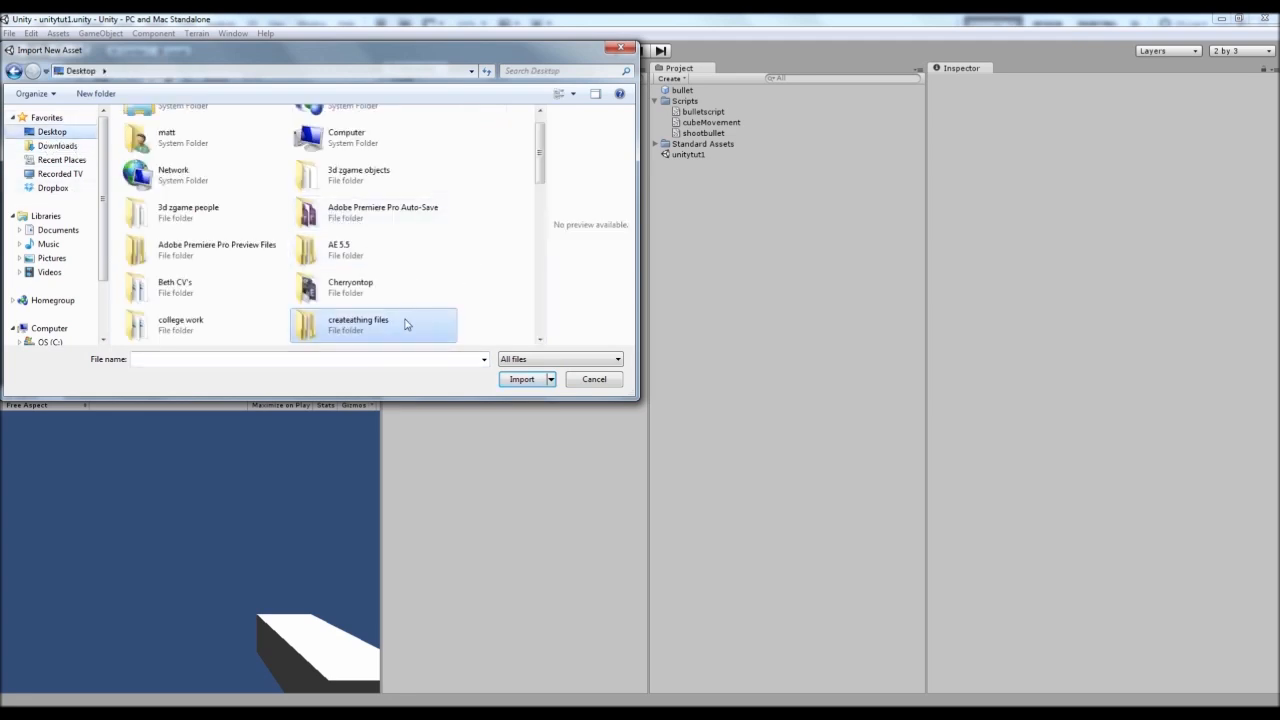
pyautogui.doubleClick(356, 324)
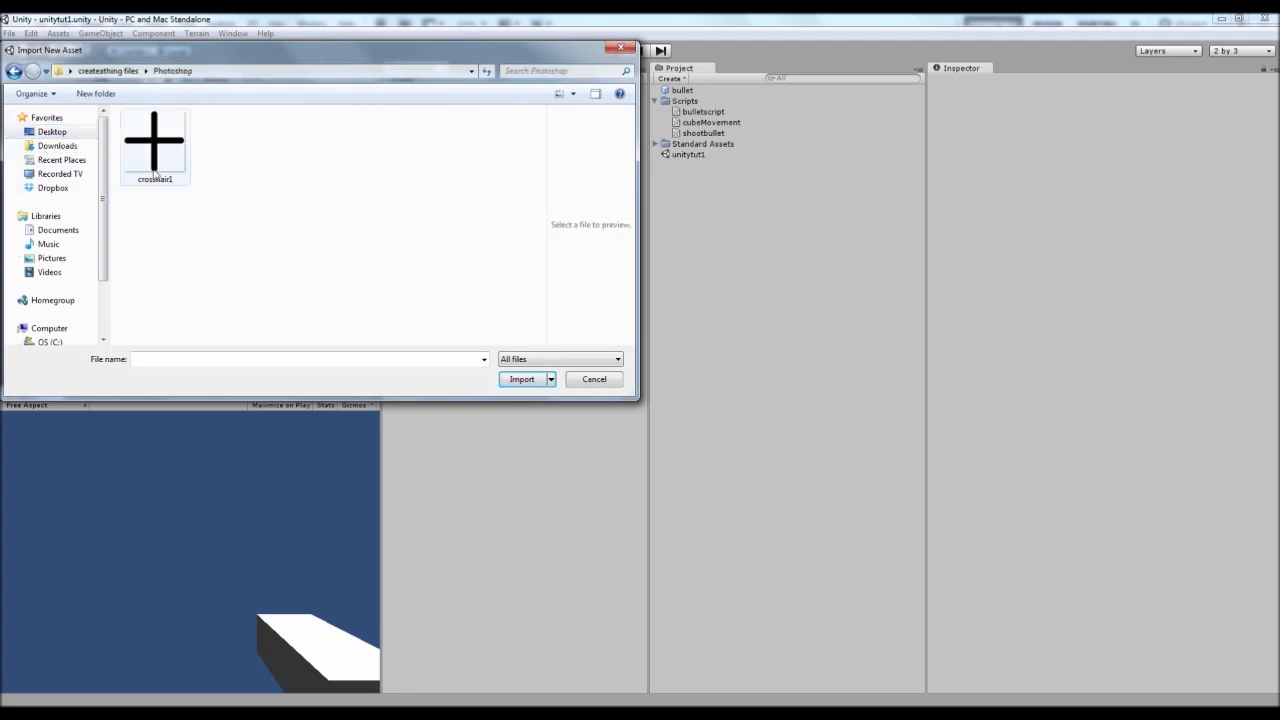
pyautogui.click(154, 140)
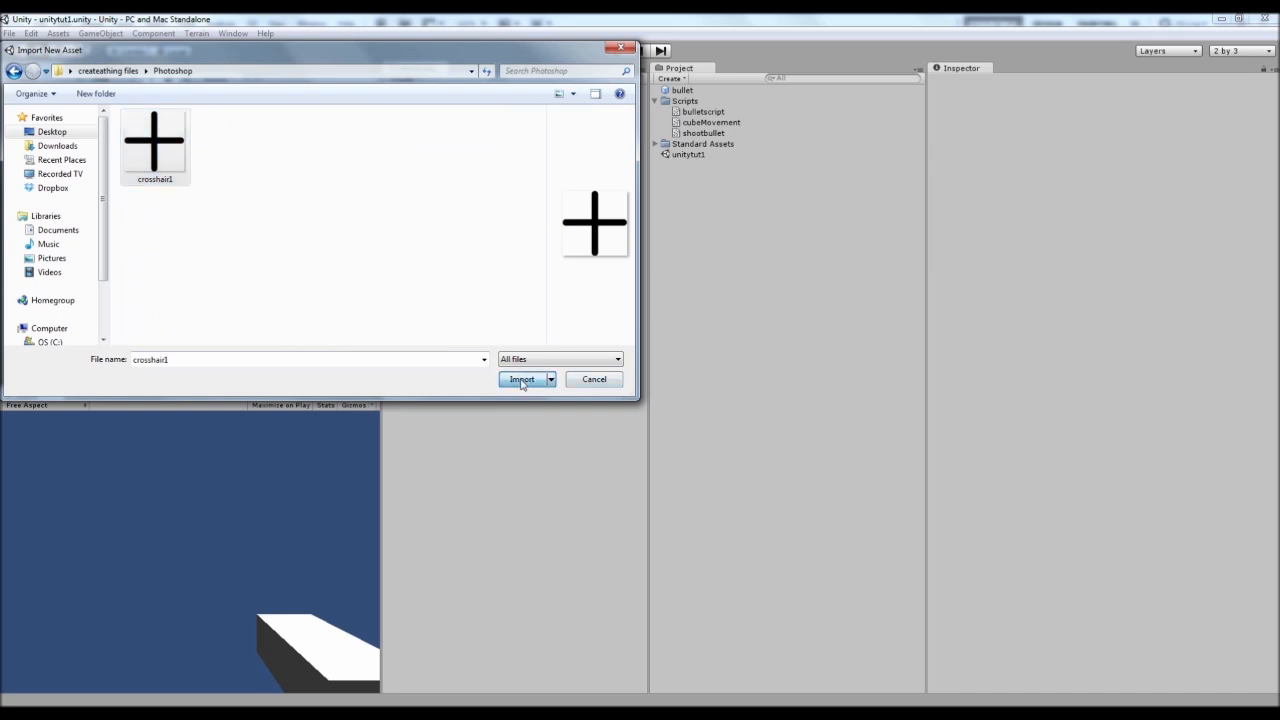
pyautogui.click(520, 380)
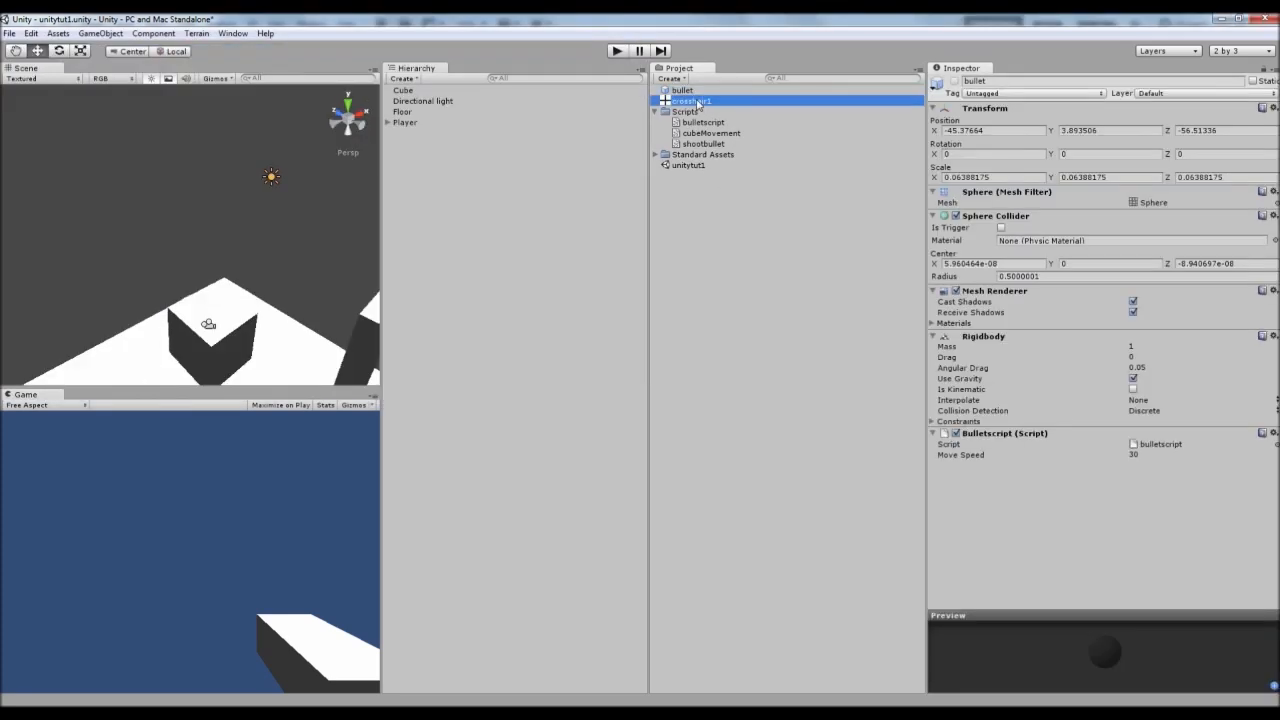
# Show the crosshair1 texture import settings and preview in the Inspector
pyautogui.click(692, 100)
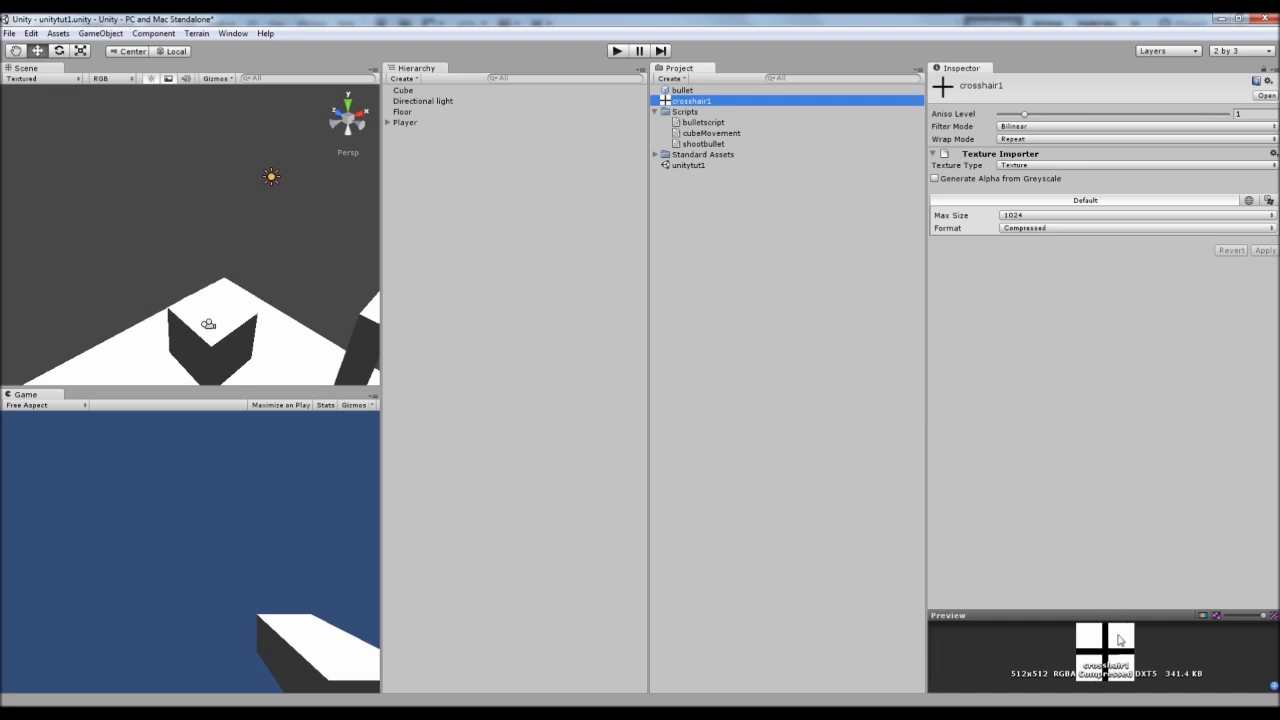
pyautogui.moveTo(692, 192)
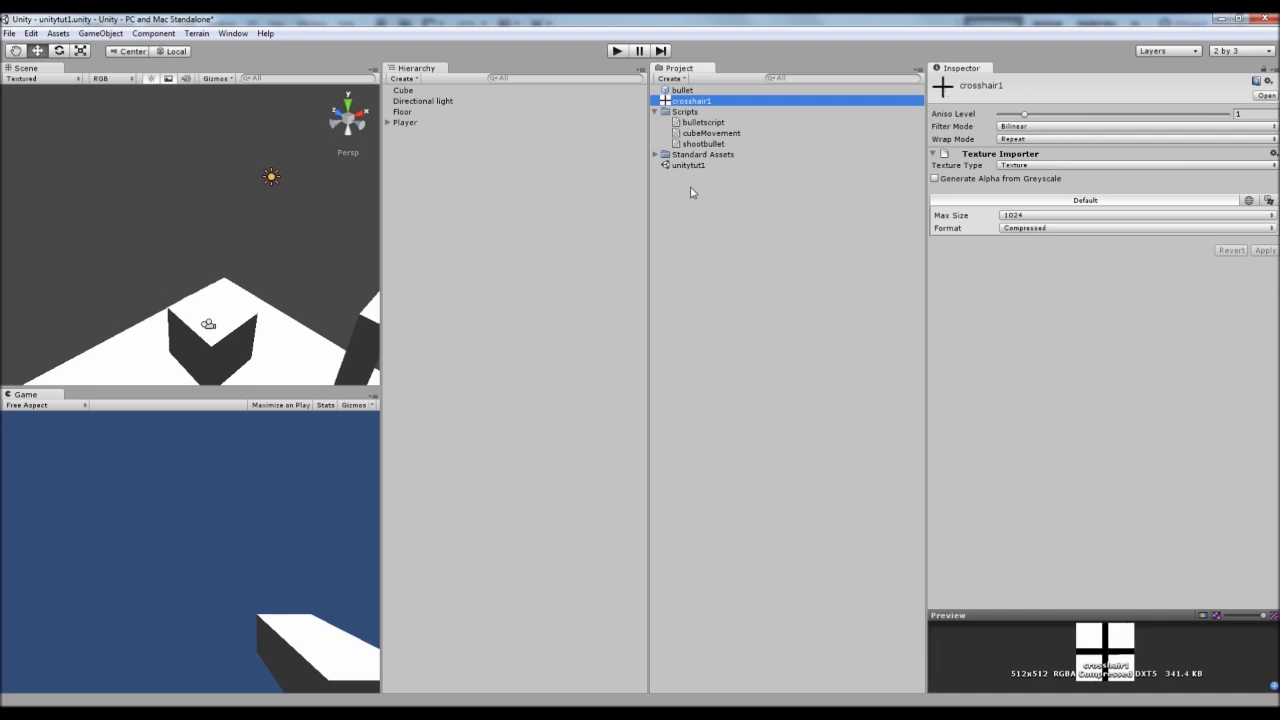
pyautogui.moveTo(572, 144)
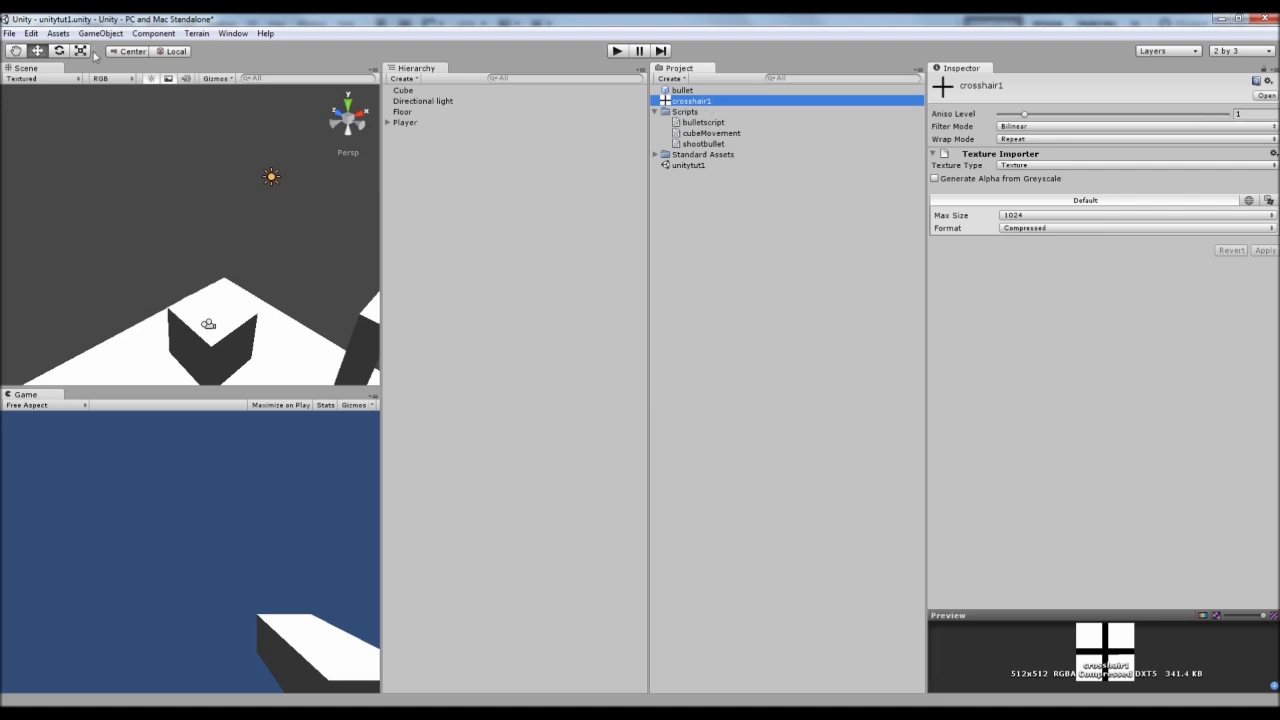
# Add a new Plane game object to the scene
pyautogui.click(100, 32)
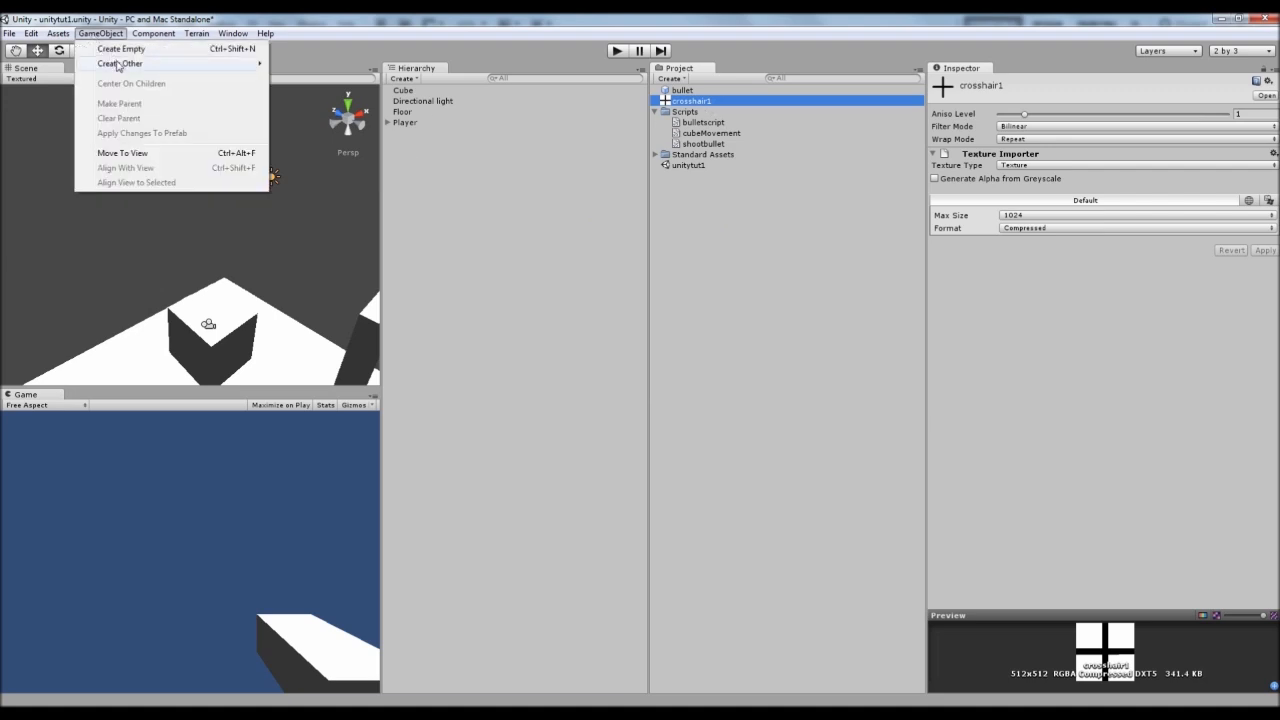
pyautogui.click(120, 62)
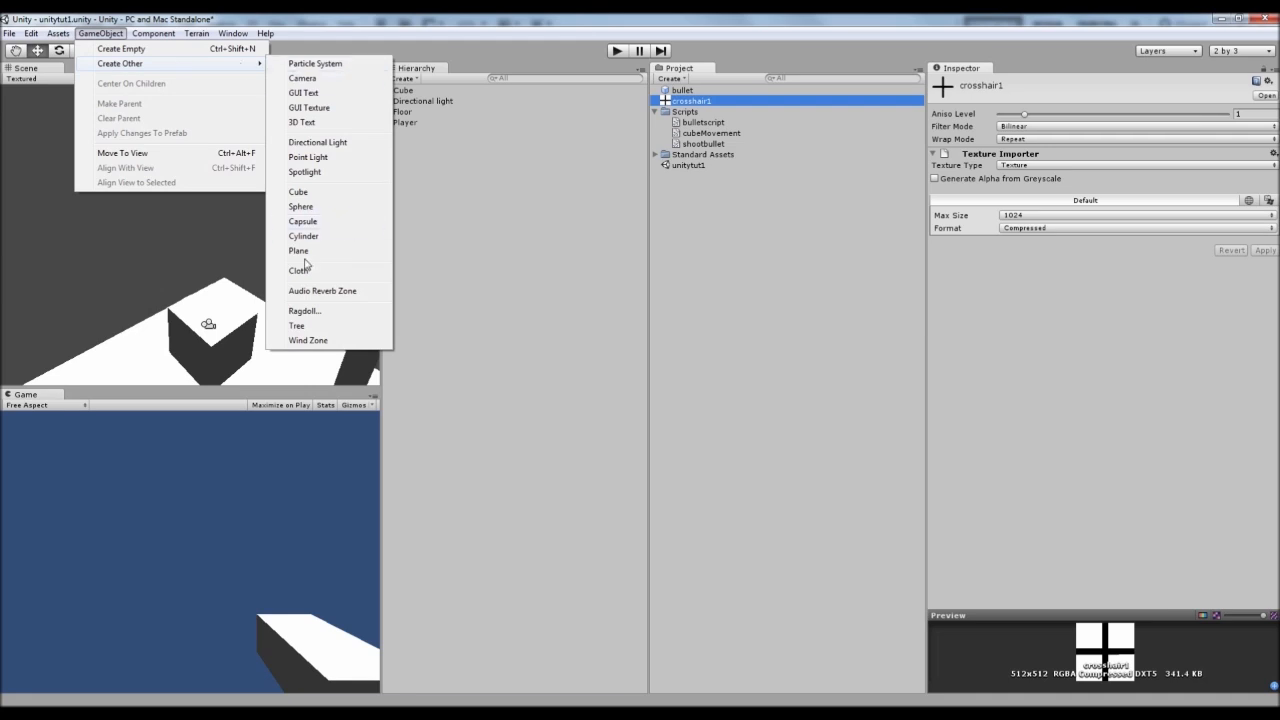
pyautogui.click(298, 250)
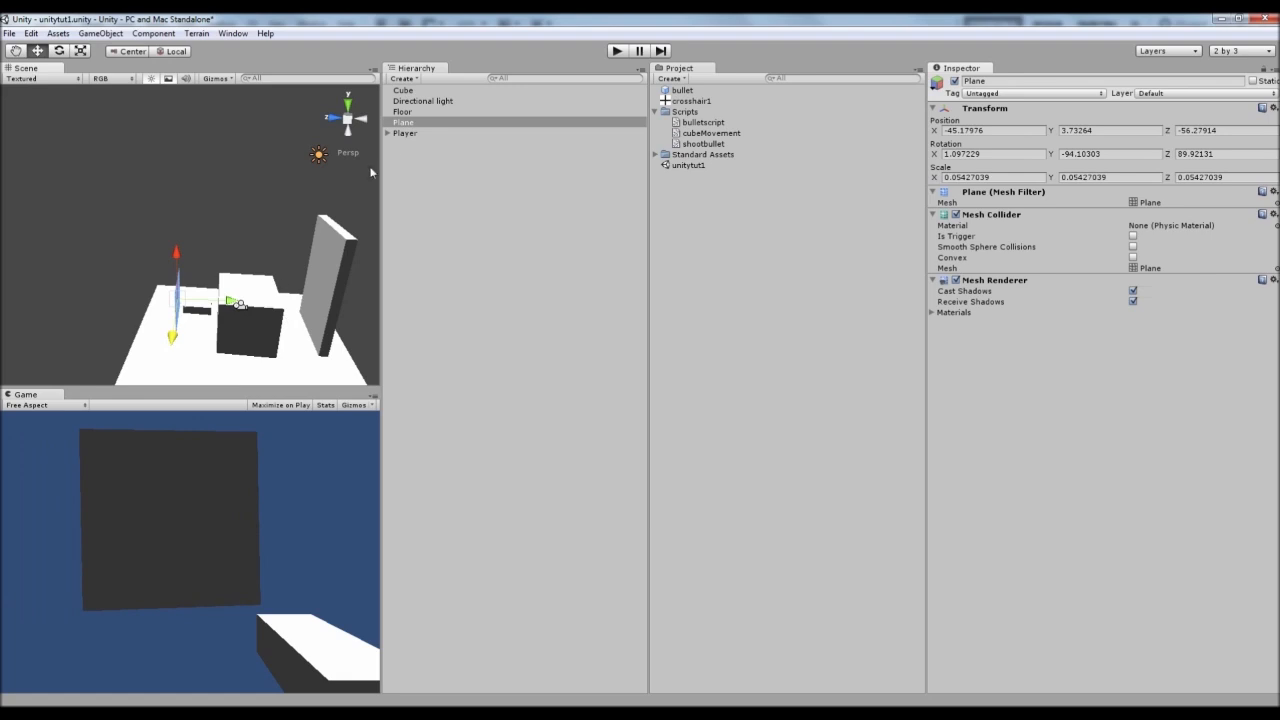
pyautogui.click(692, 100)
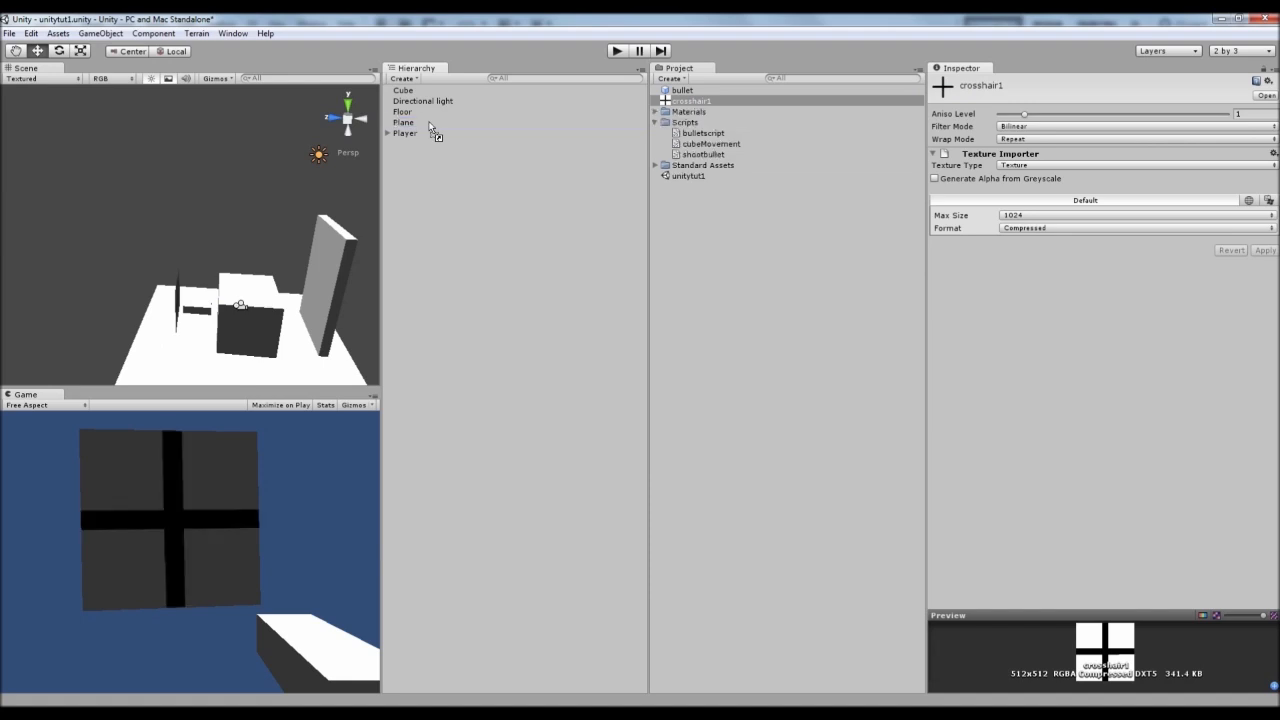
pyautogui.moveTo(496, 128)
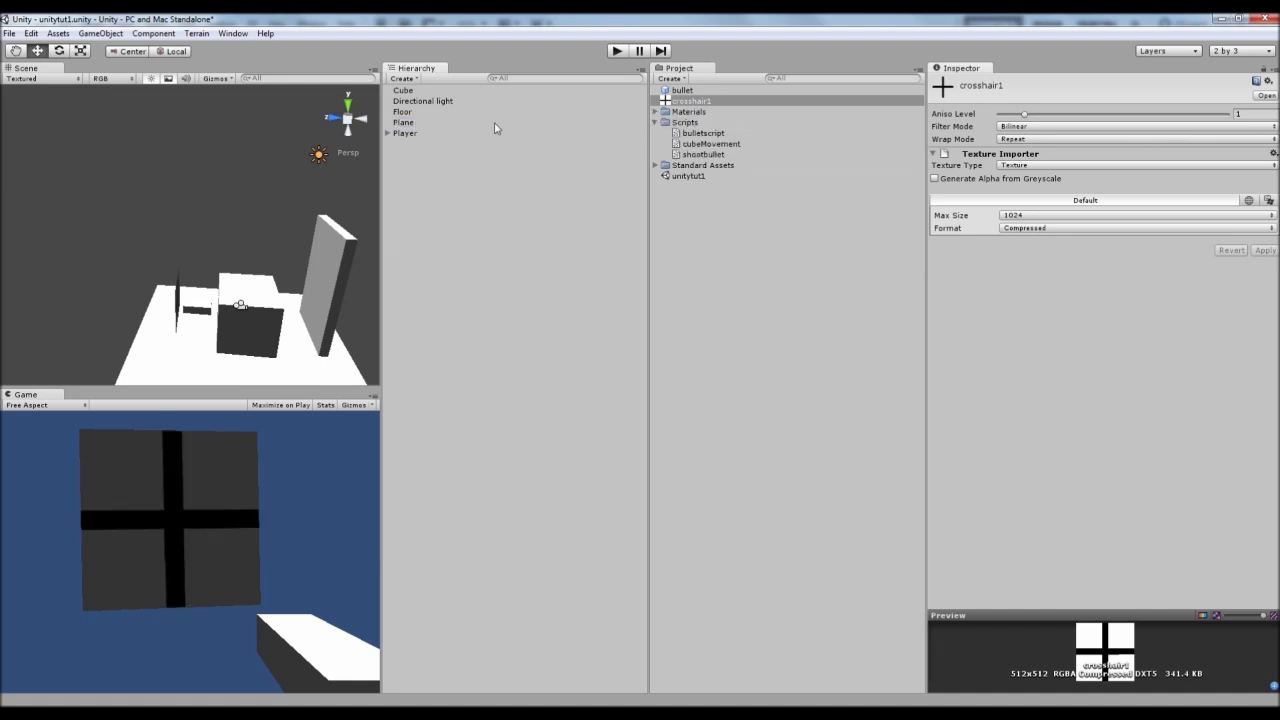
pyautogui.click(404, 122)
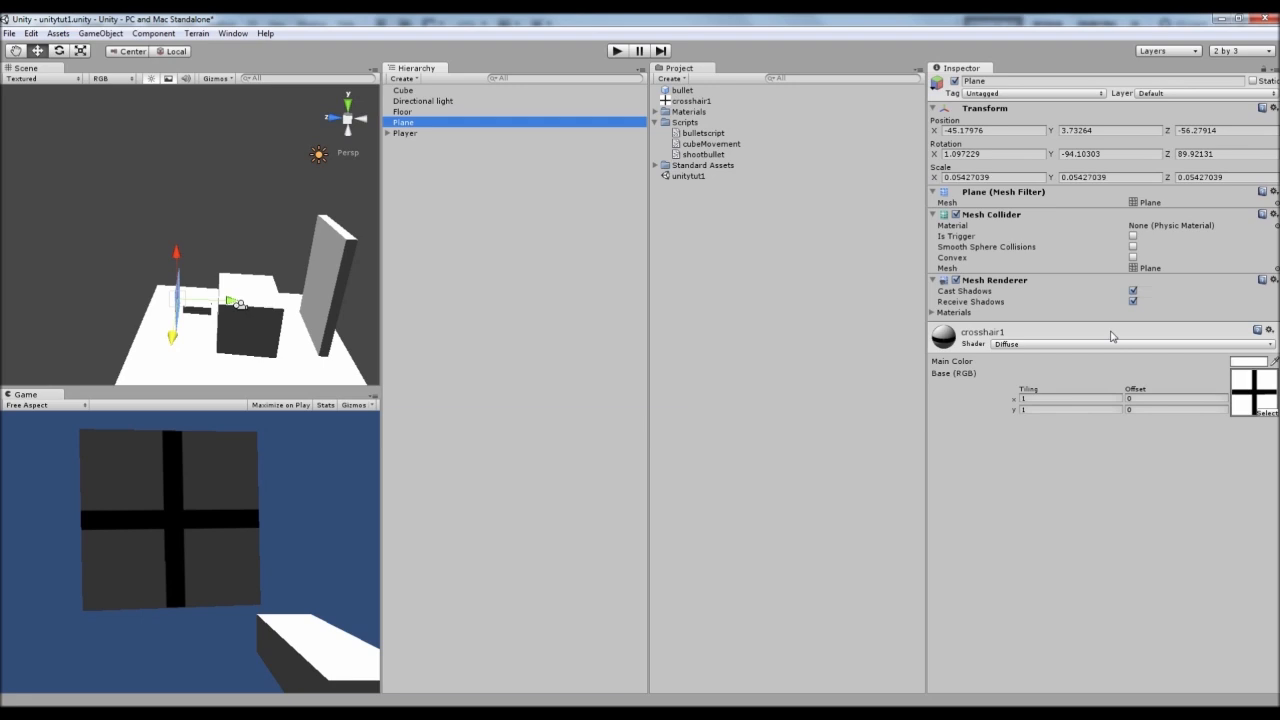
pyautogui.moveTo(908, 366)
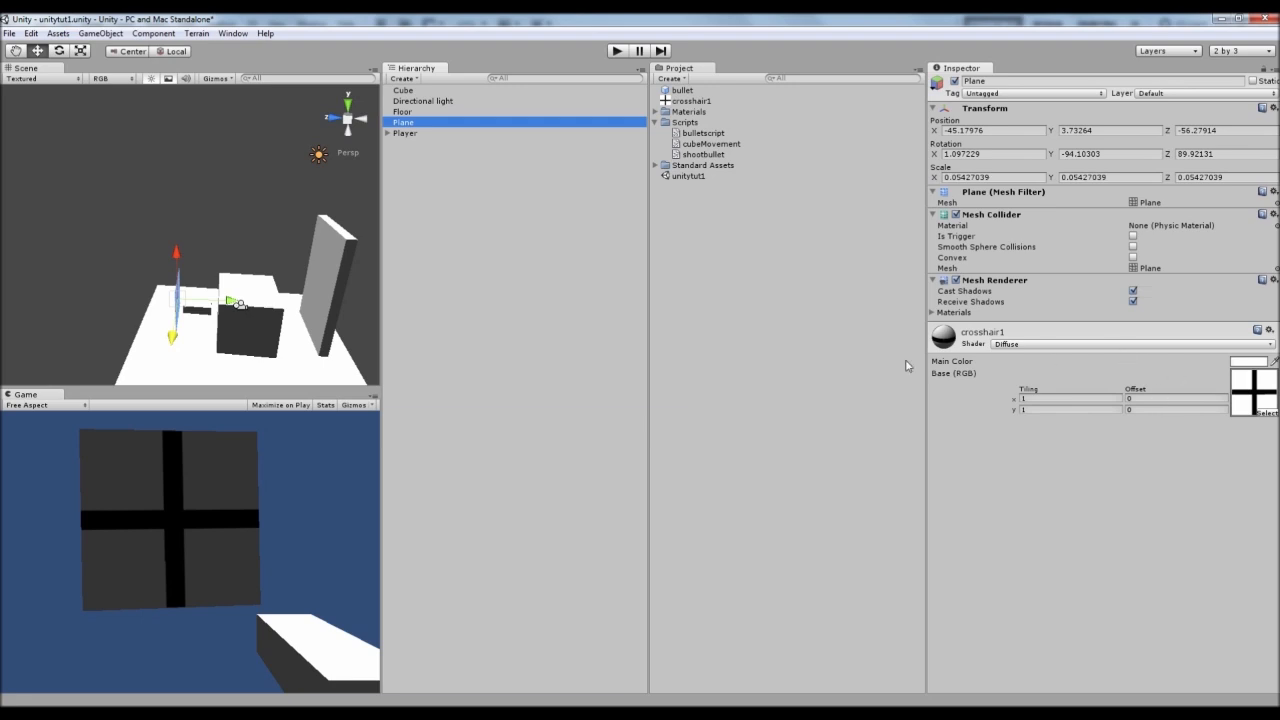
pyautogui.moveTo(1056, 354)
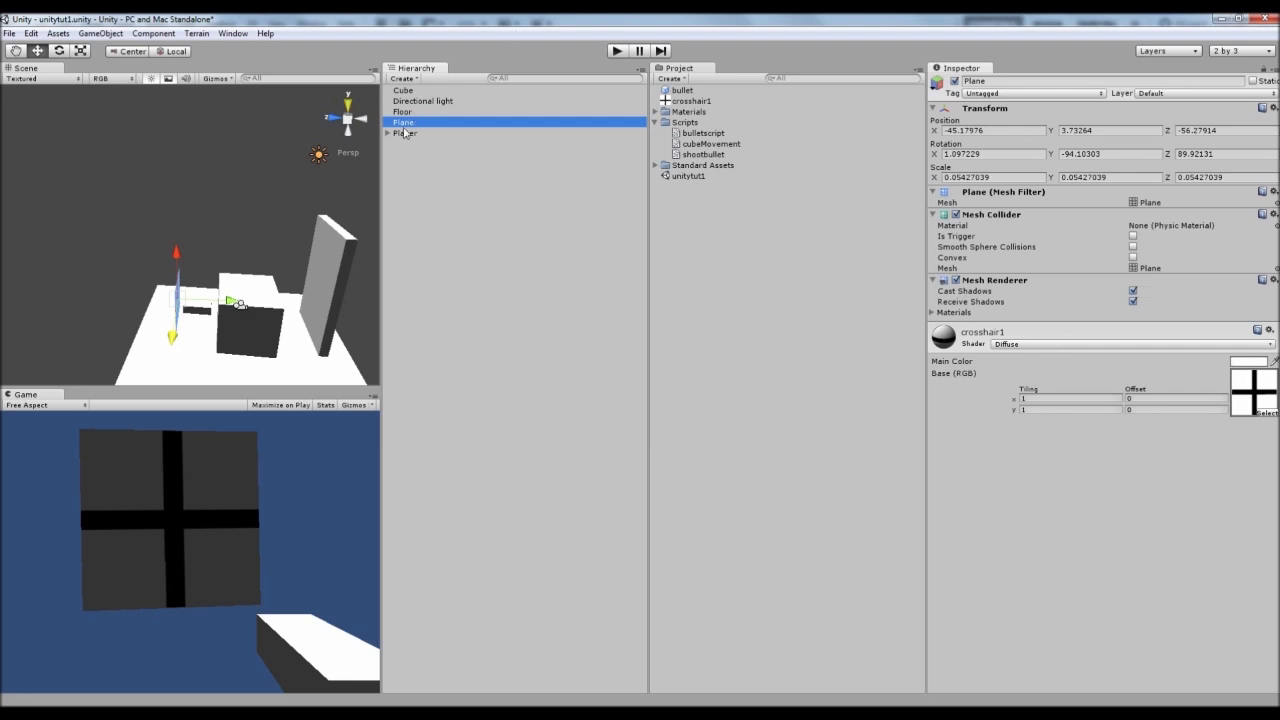
pyautogui.moveTo(1058, 348)
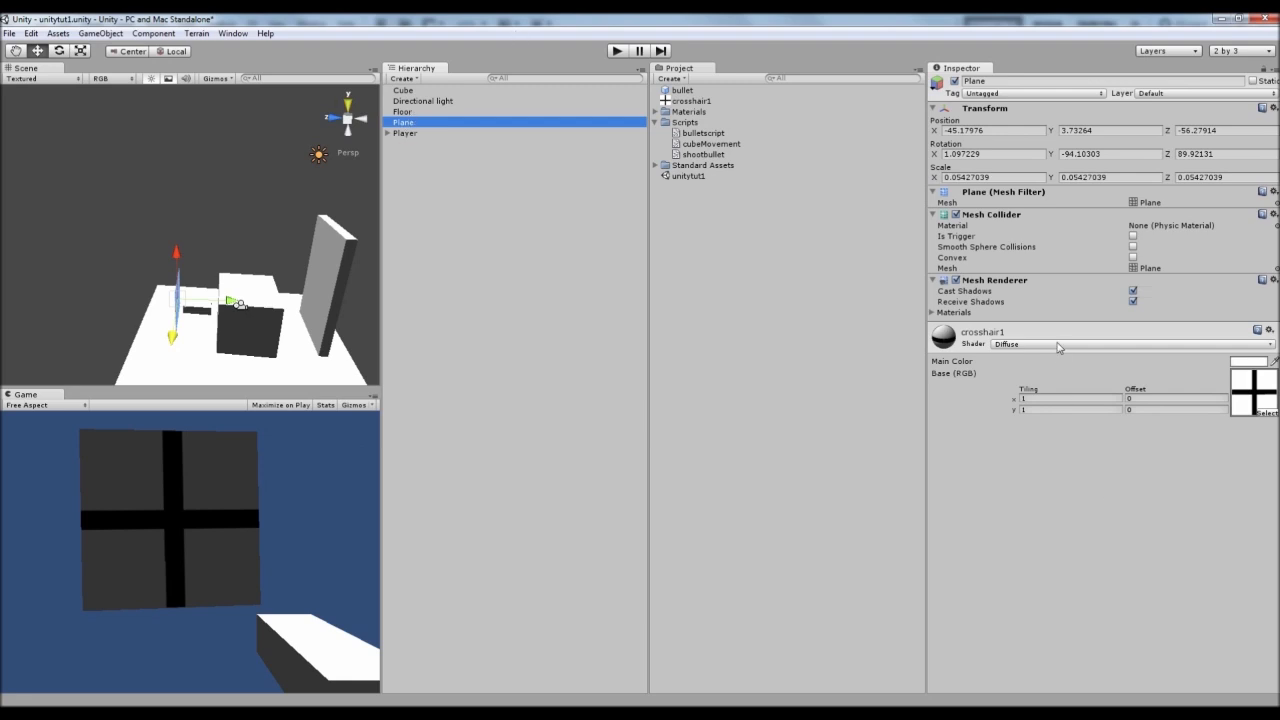
# Switch the plane's material shader to Transparent Diffuse
pyautogui.click(1130, 344)
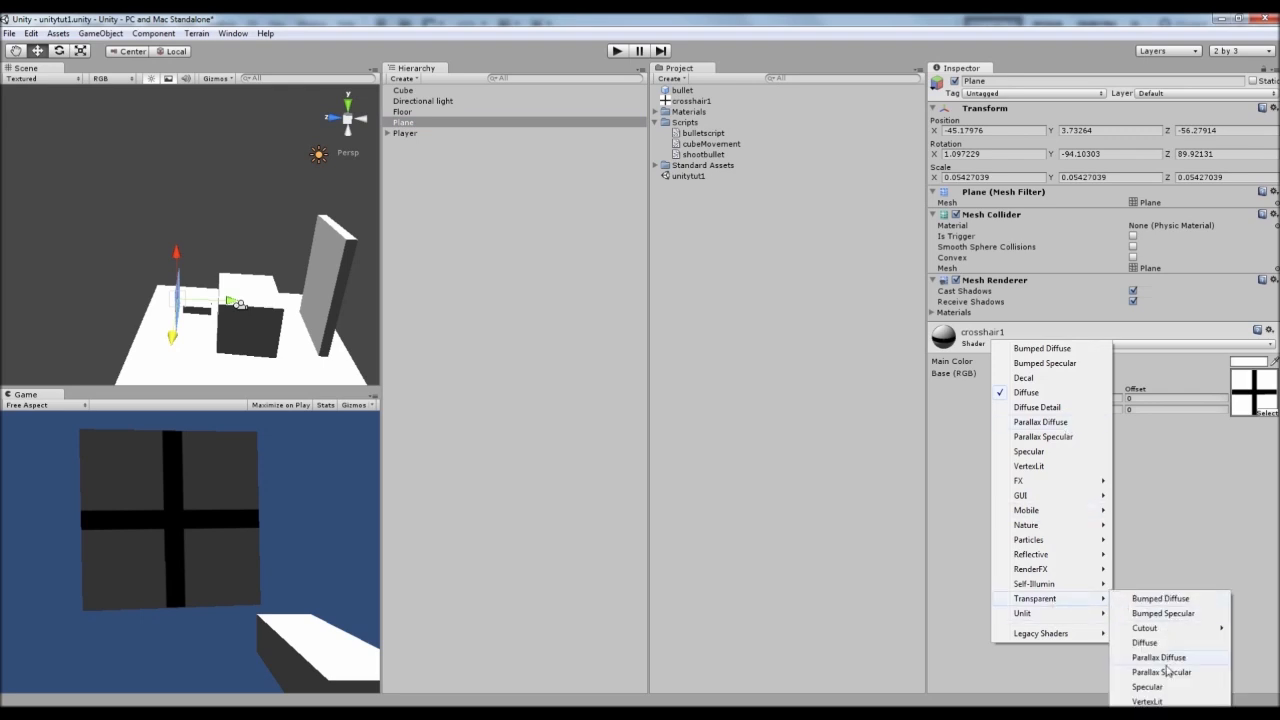
pyautogui.click(1144, 642)
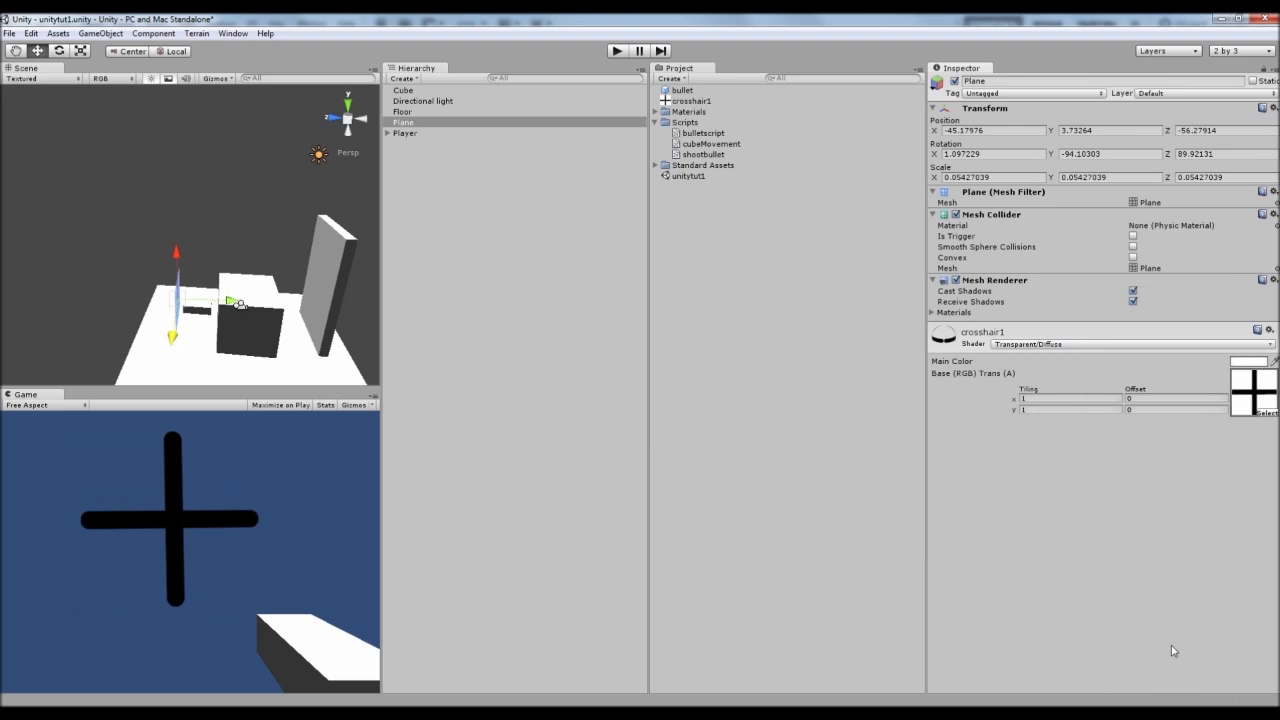
pyautogui.moveTo(1102, 576)
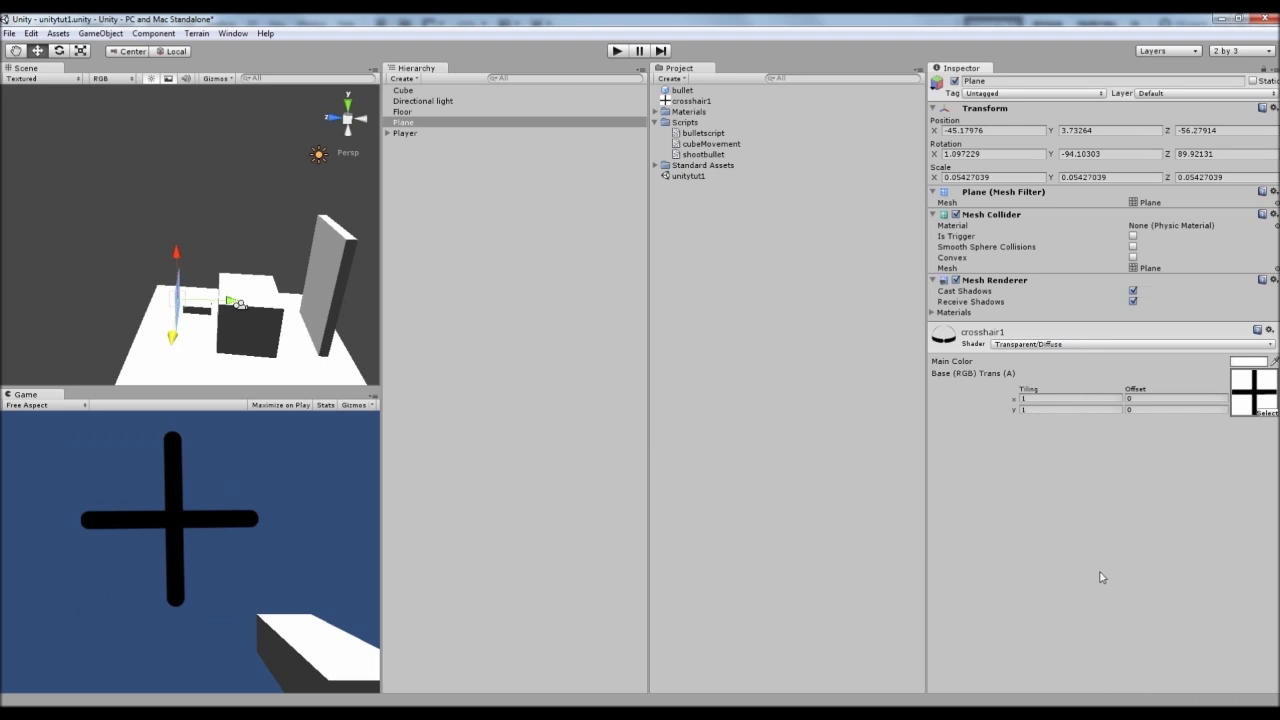
pyautogui.moveTo(736, 424)
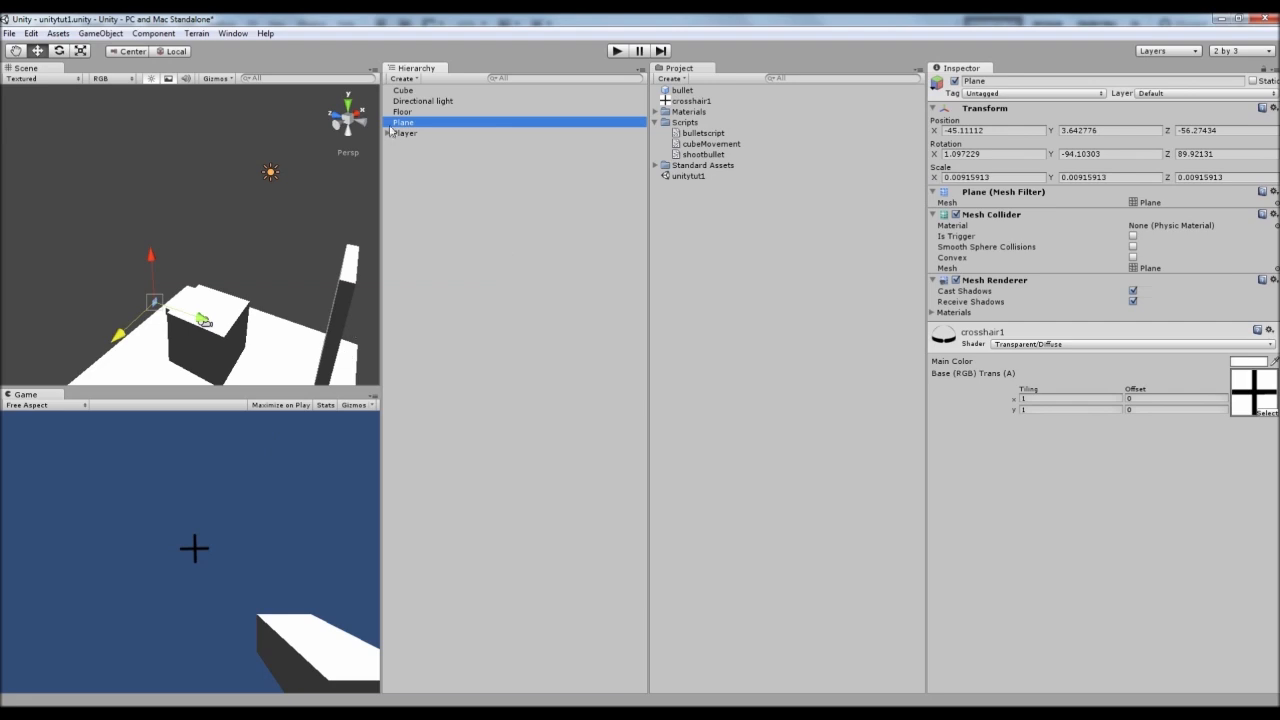
# Nest the crosshair Plane under the Player's Camera and select bulletSpawn
pyautogui.click(388, 132)
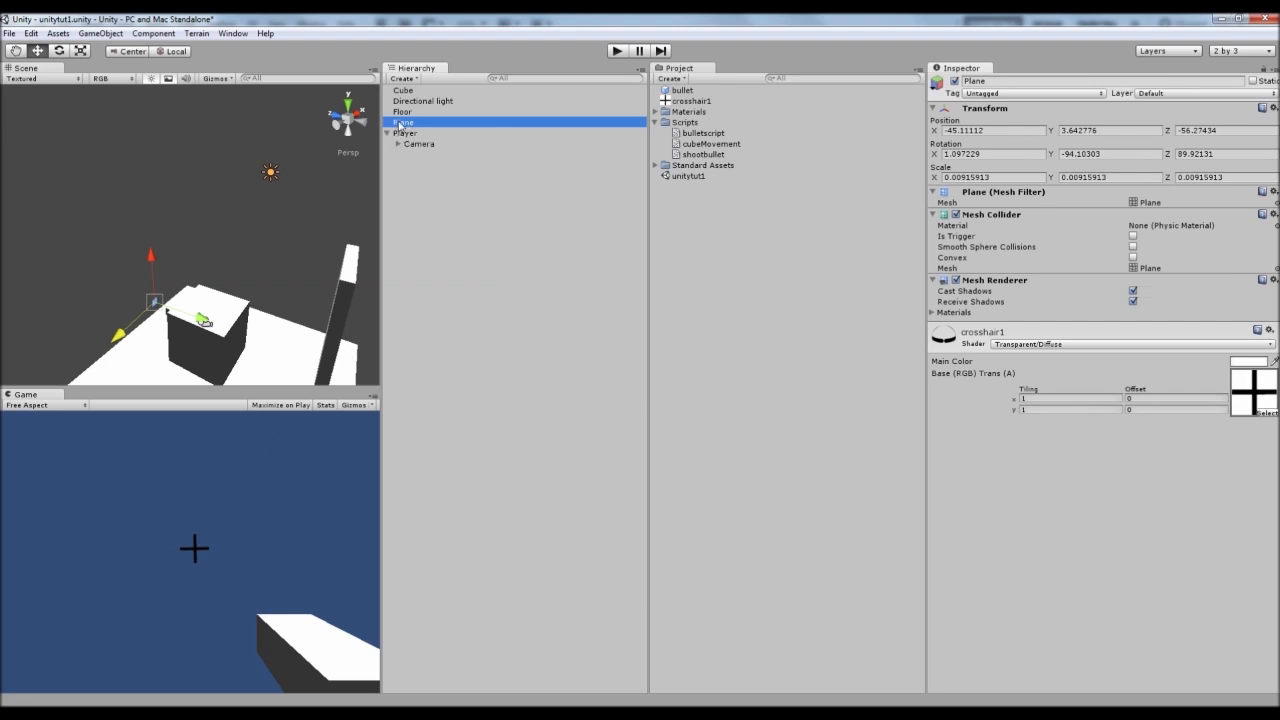
pyautogui.click(396, 144)
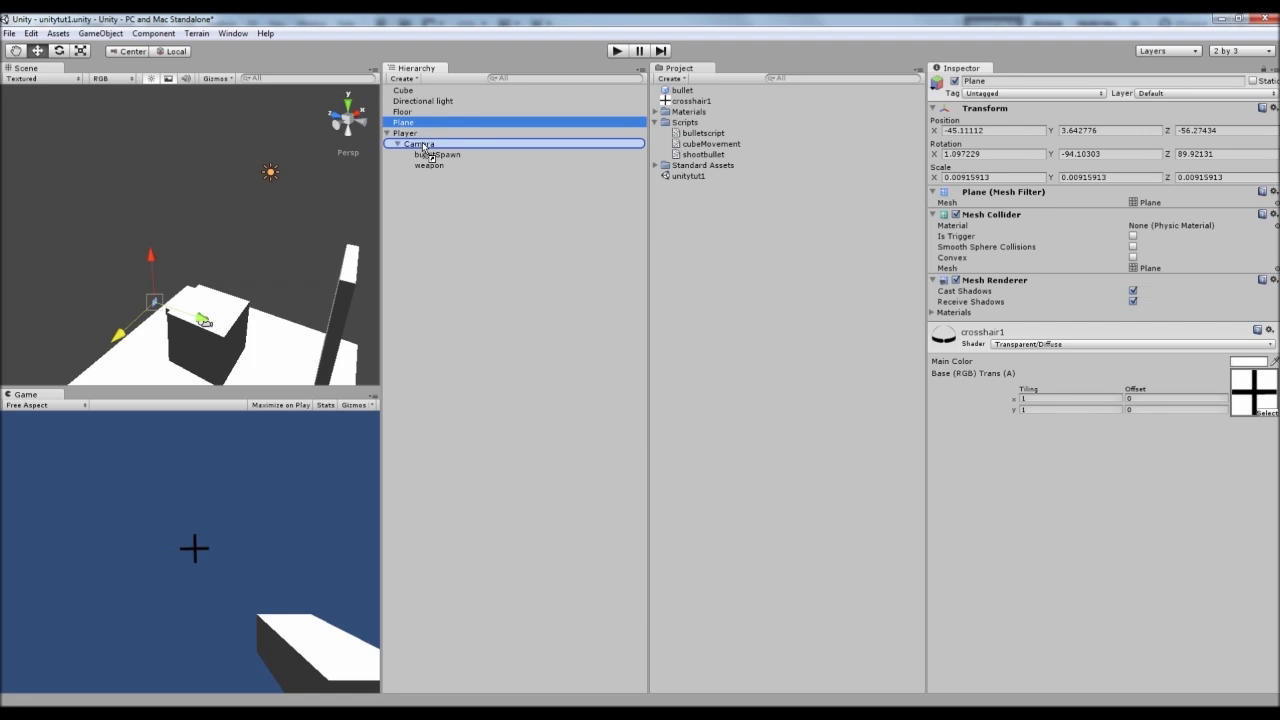
pyautogui.click(436, 144)
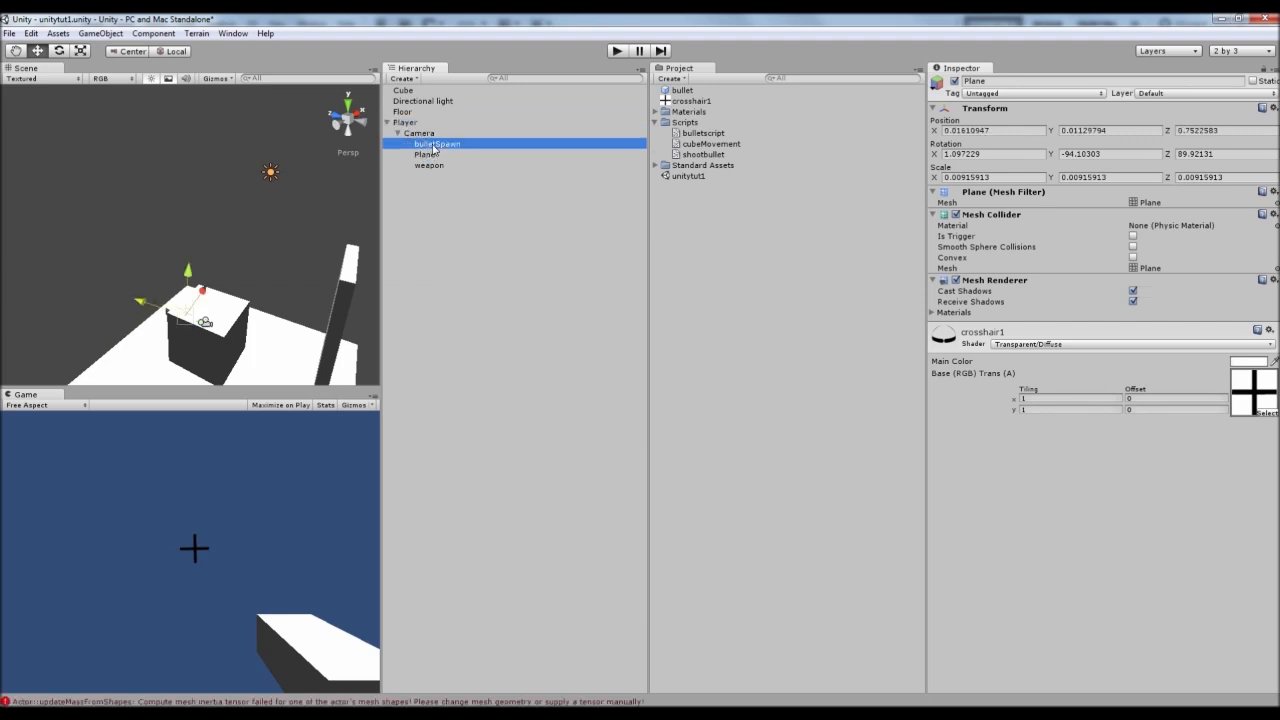
pyautogui.click(436, 144)
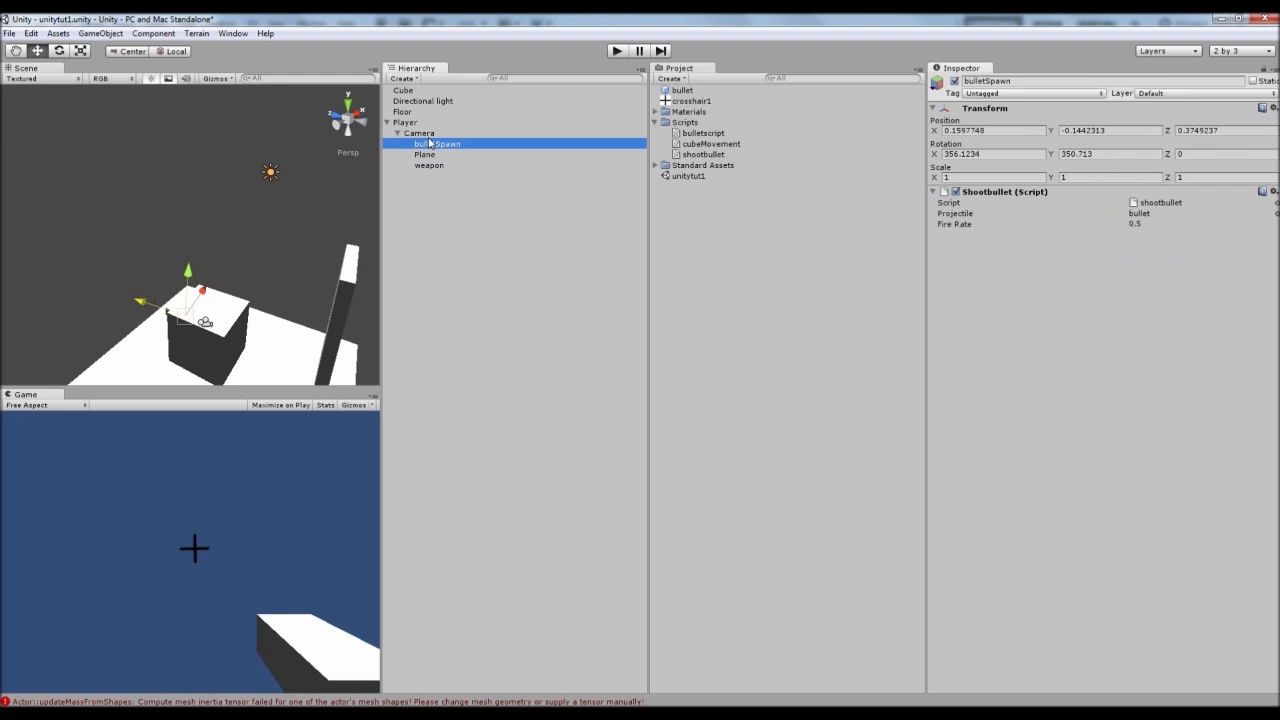
# Run the game twice, firing bullets to check the crosshair stays centred
pyautogui.click(428, 164)
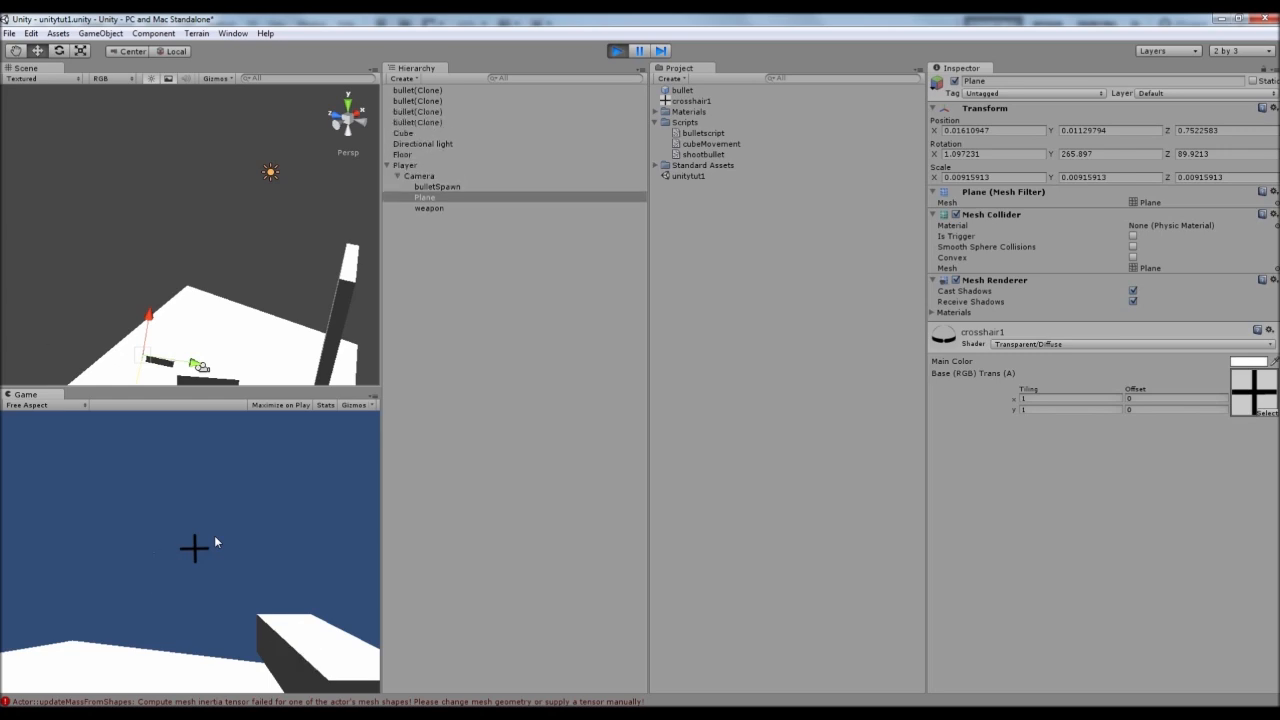
pyautogui.click(616, 52)
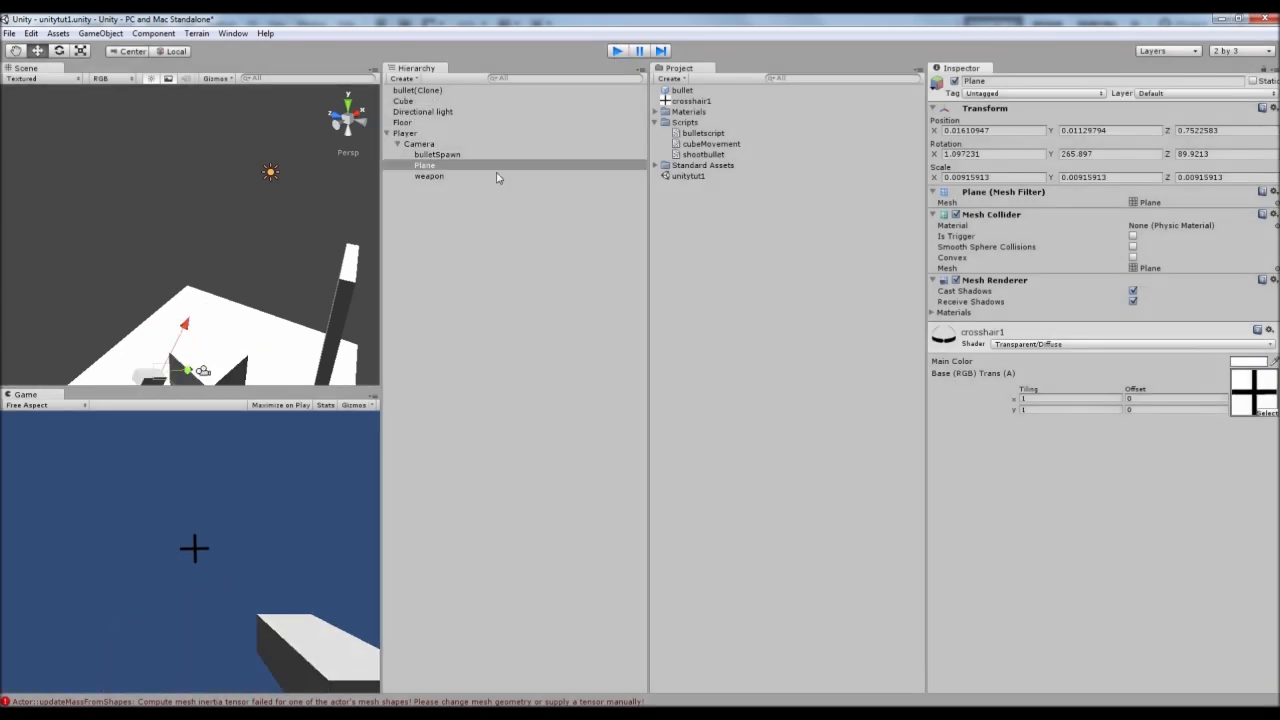
pyautogui.click(436, 144)
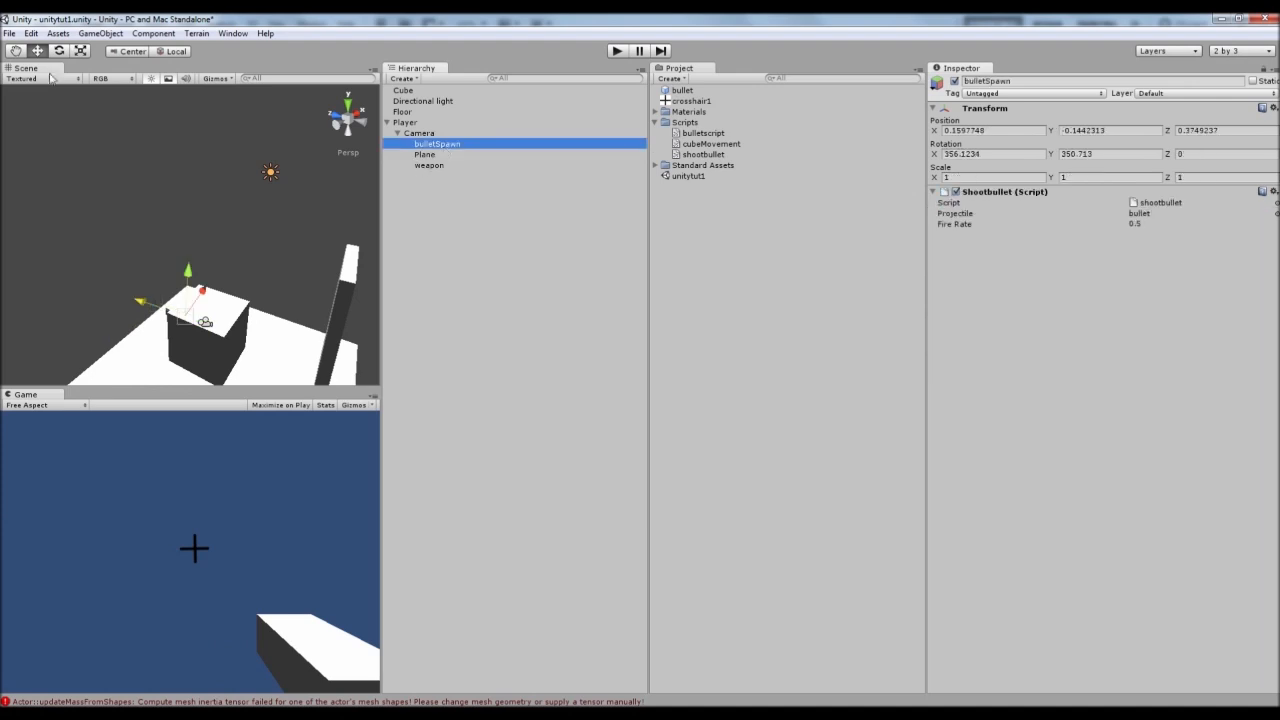
pyautogui.click(36, 52)
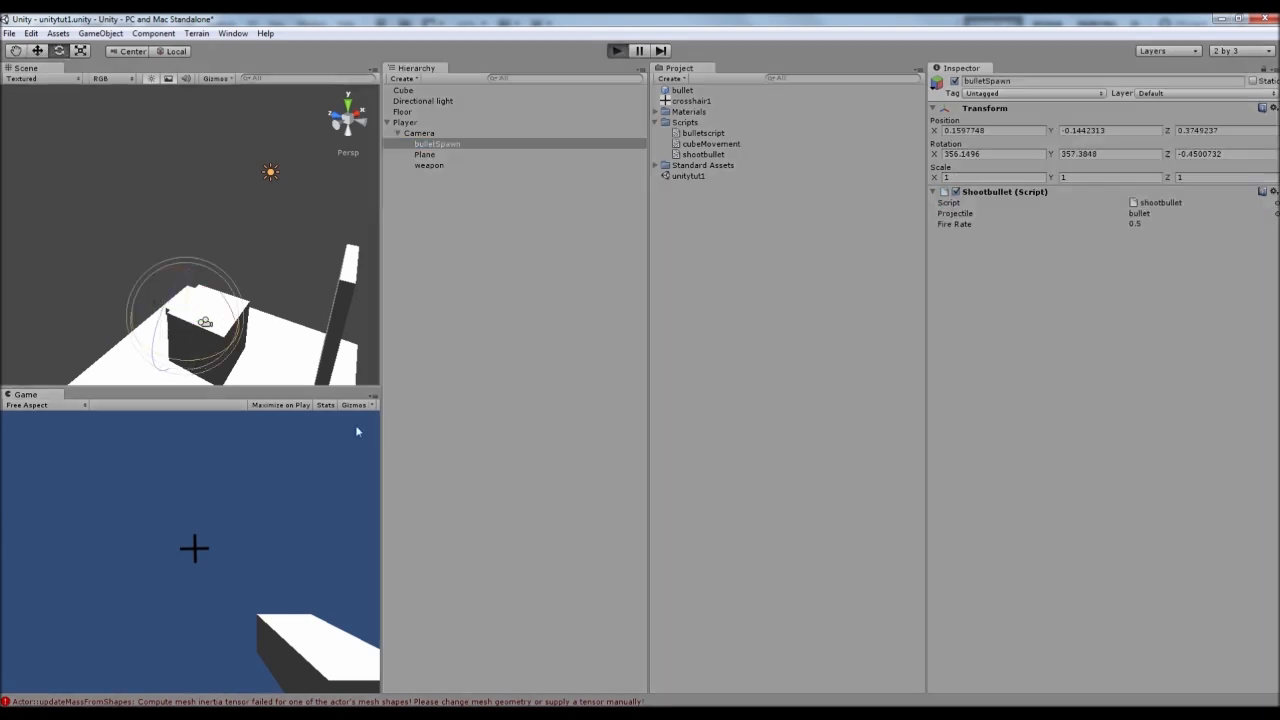
pyautogui.click(616, 52)
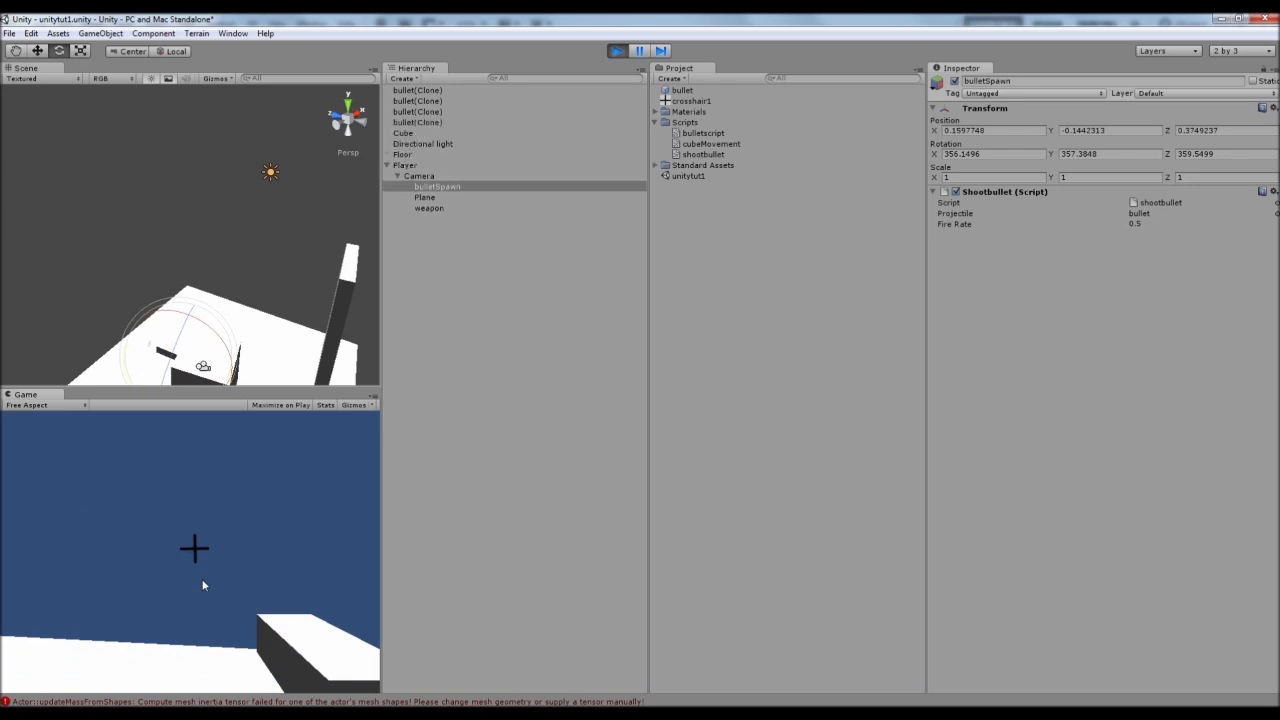
# Rename the plane to crosshair, lower its Scale values, and restart Play to test it
pyautogui.click(616, 52)
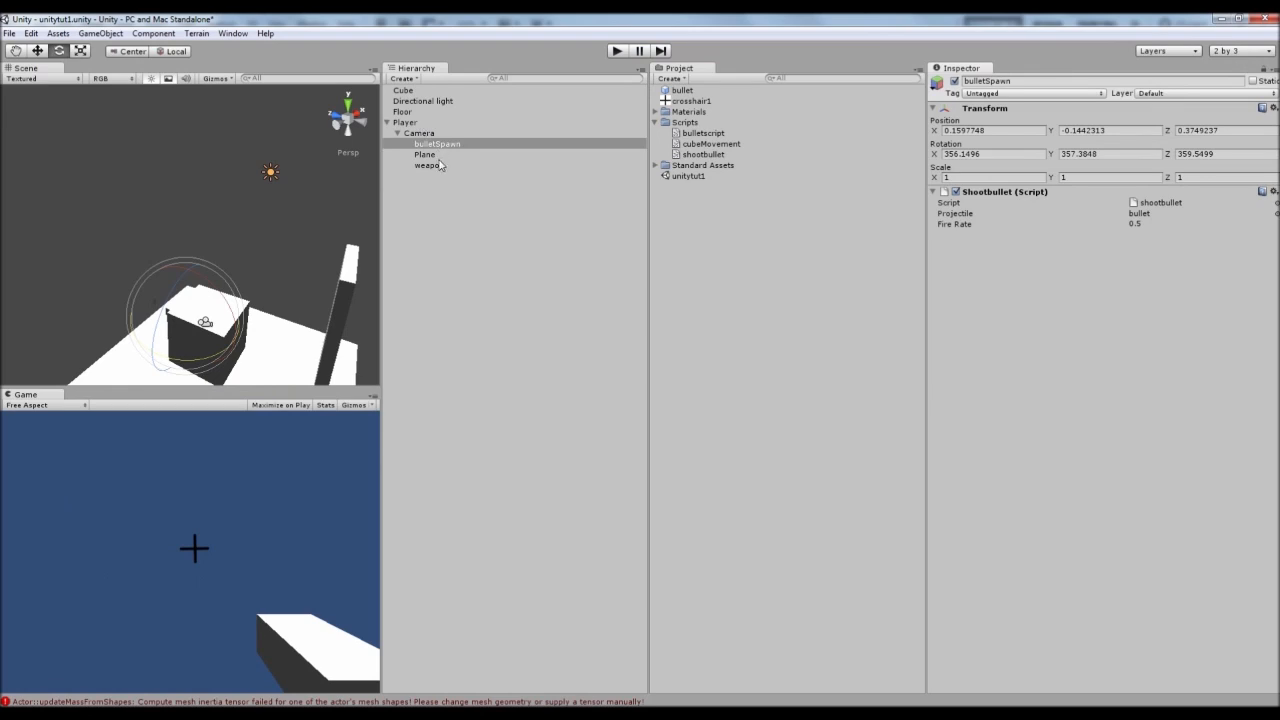
pyautogui.click(424, 154)
pyautogui.write('crosshair')
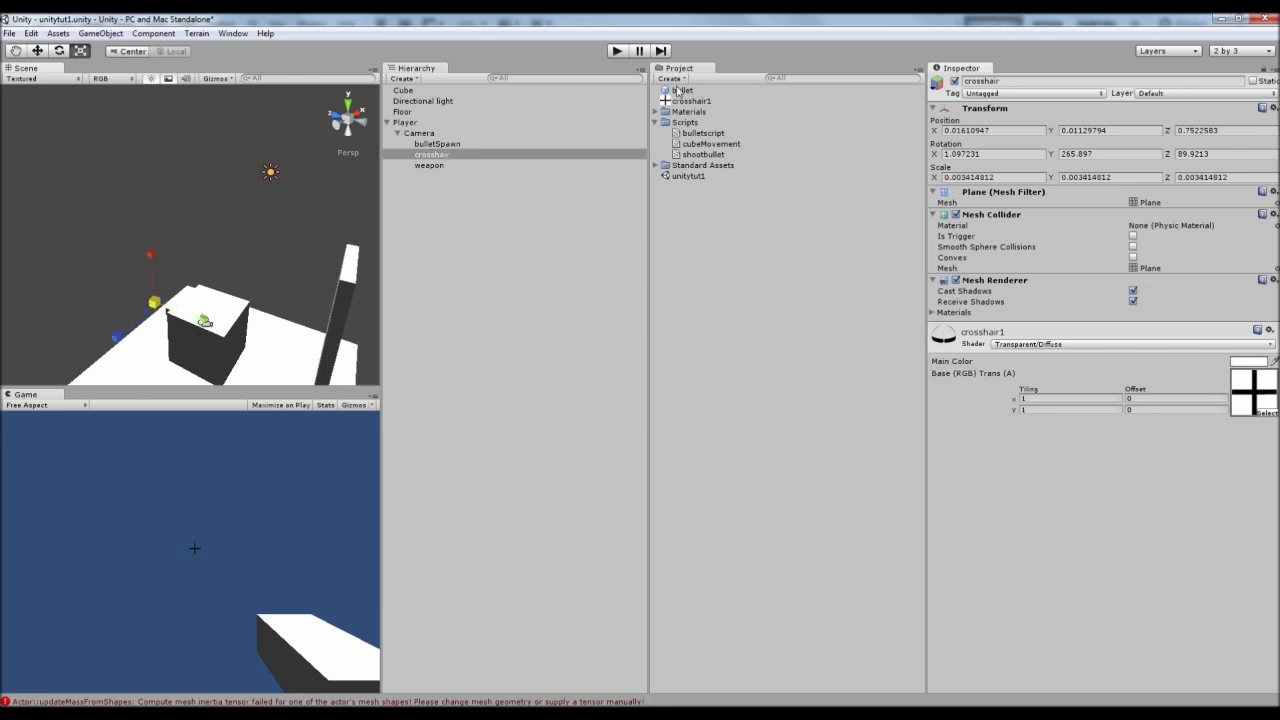
pyautogui.click(616, 50)
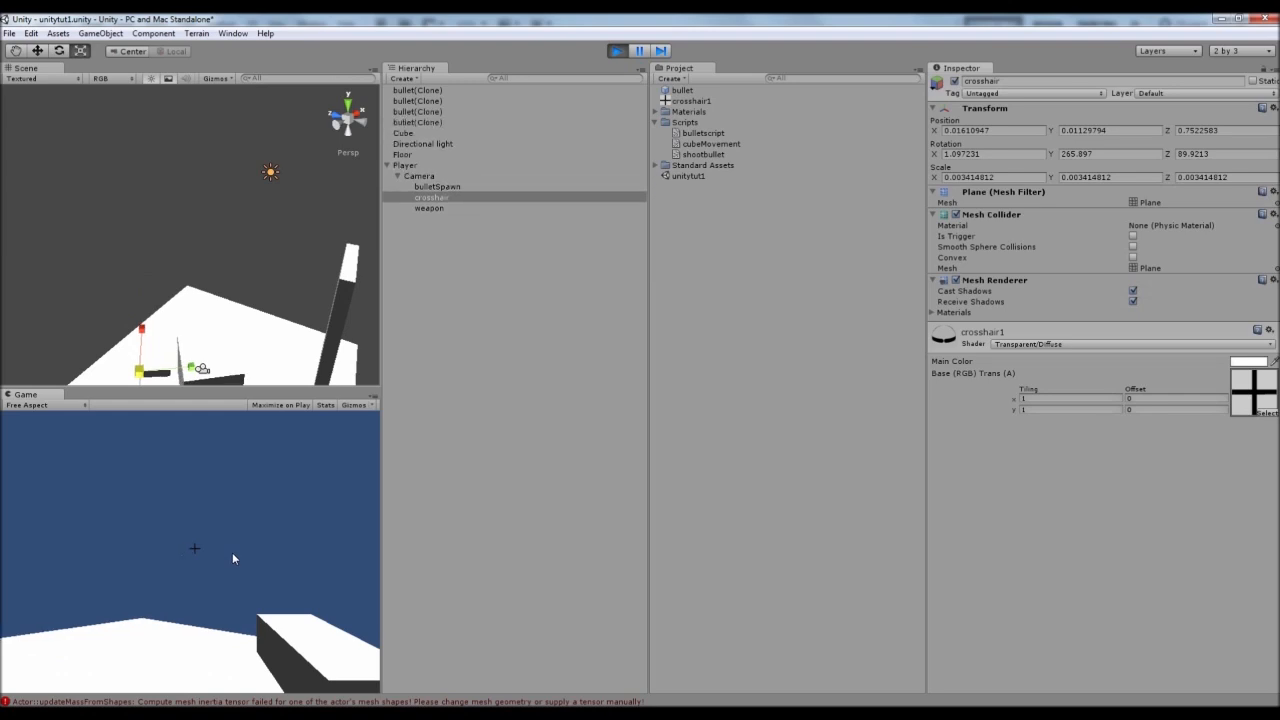
pyautogui.click(616, 50)
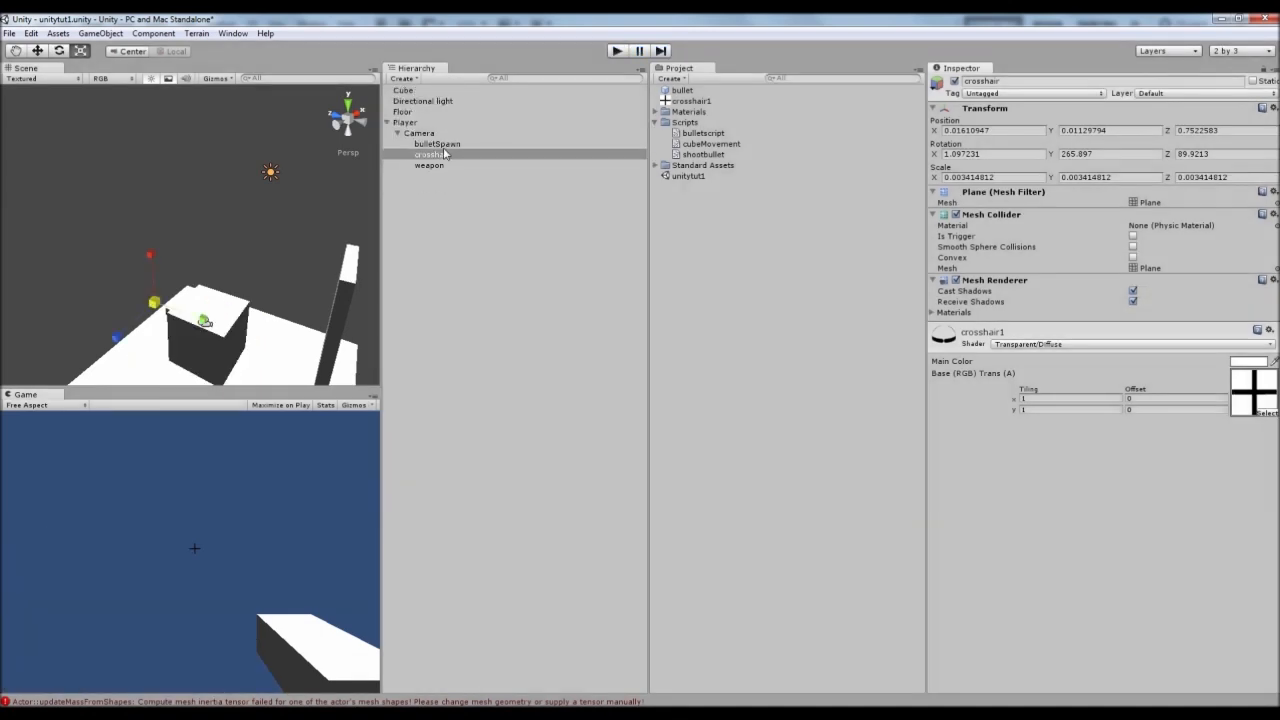
pyautogui.click(436, 144)
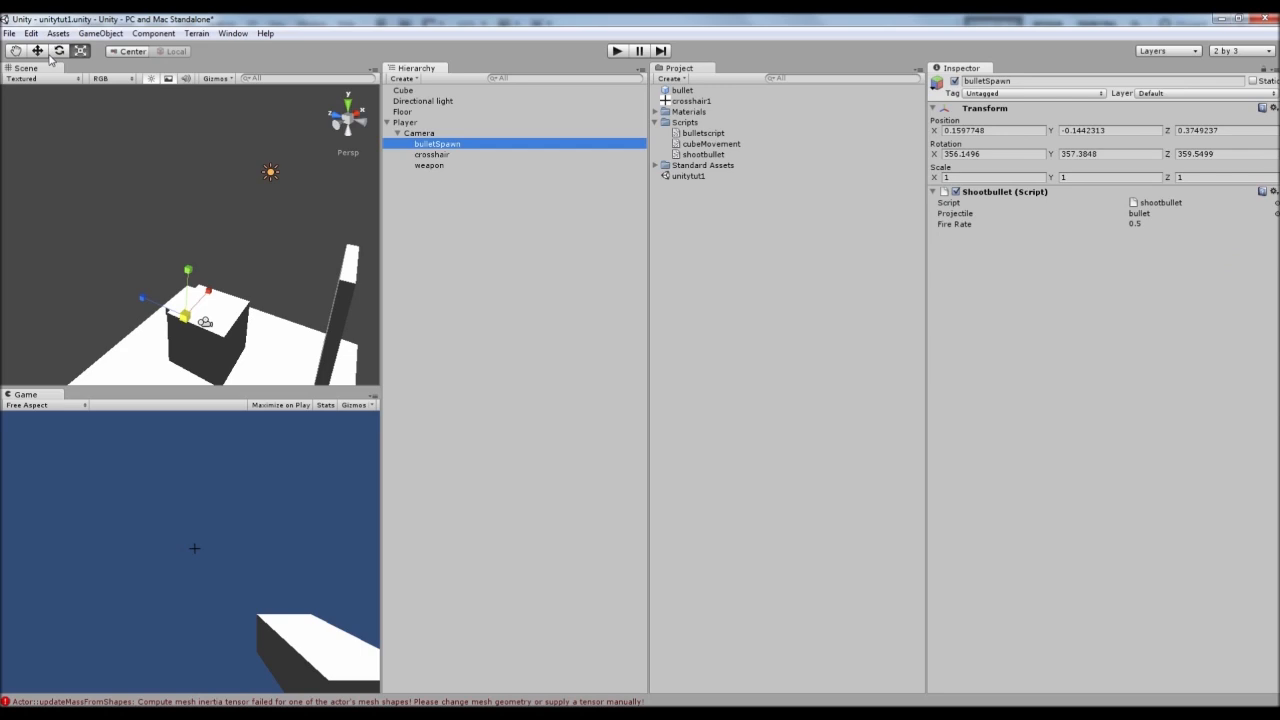
pyautogui.click(60, 52)
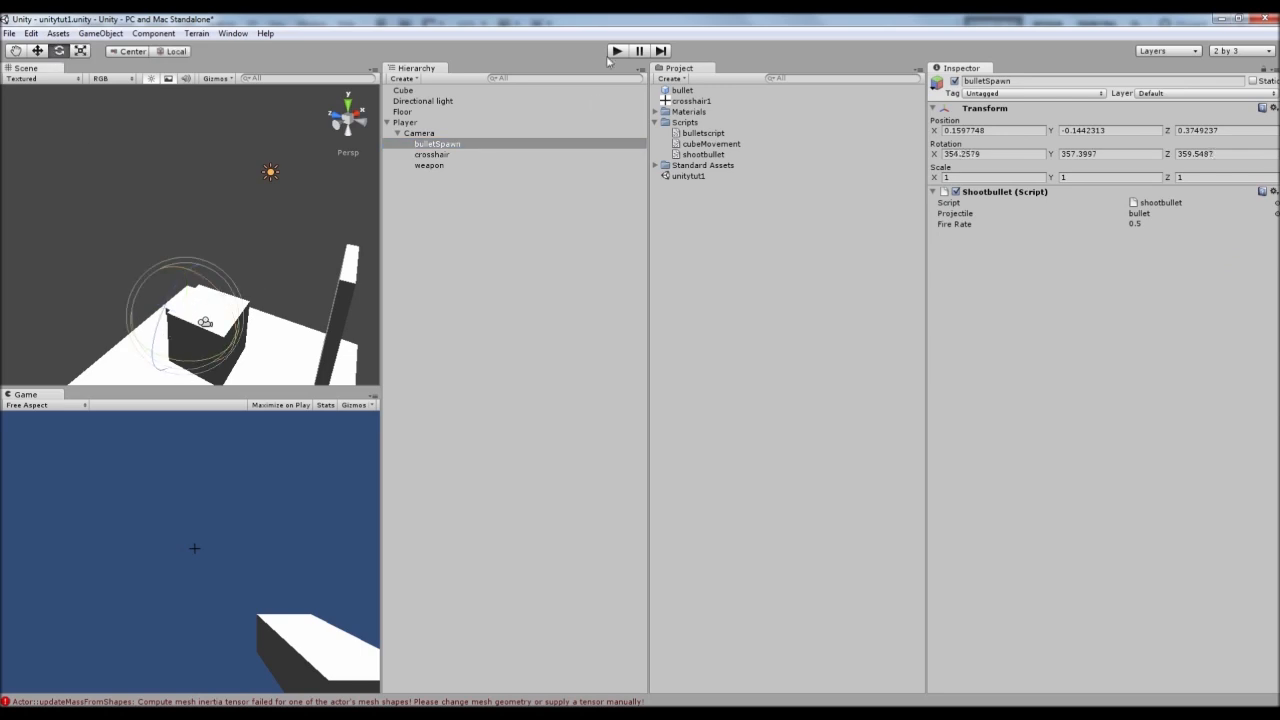
pyautogui.click(616, 52)
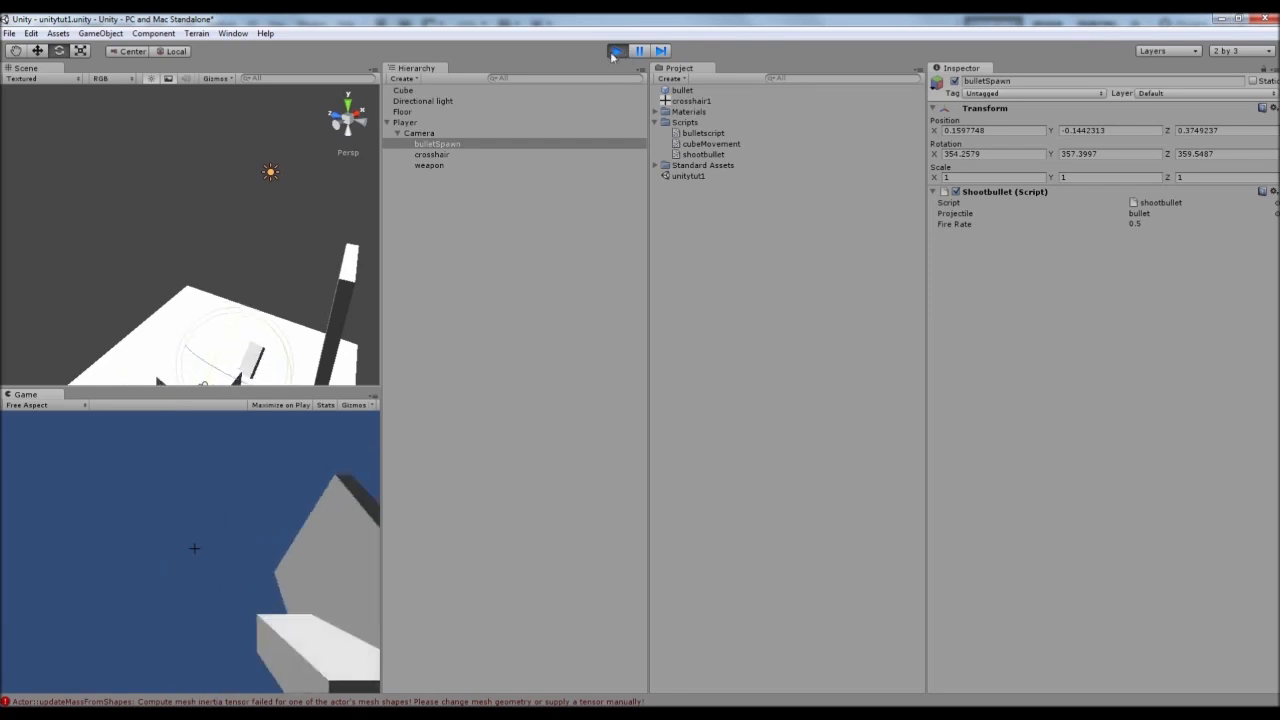
pyautogui.click(616, 52)
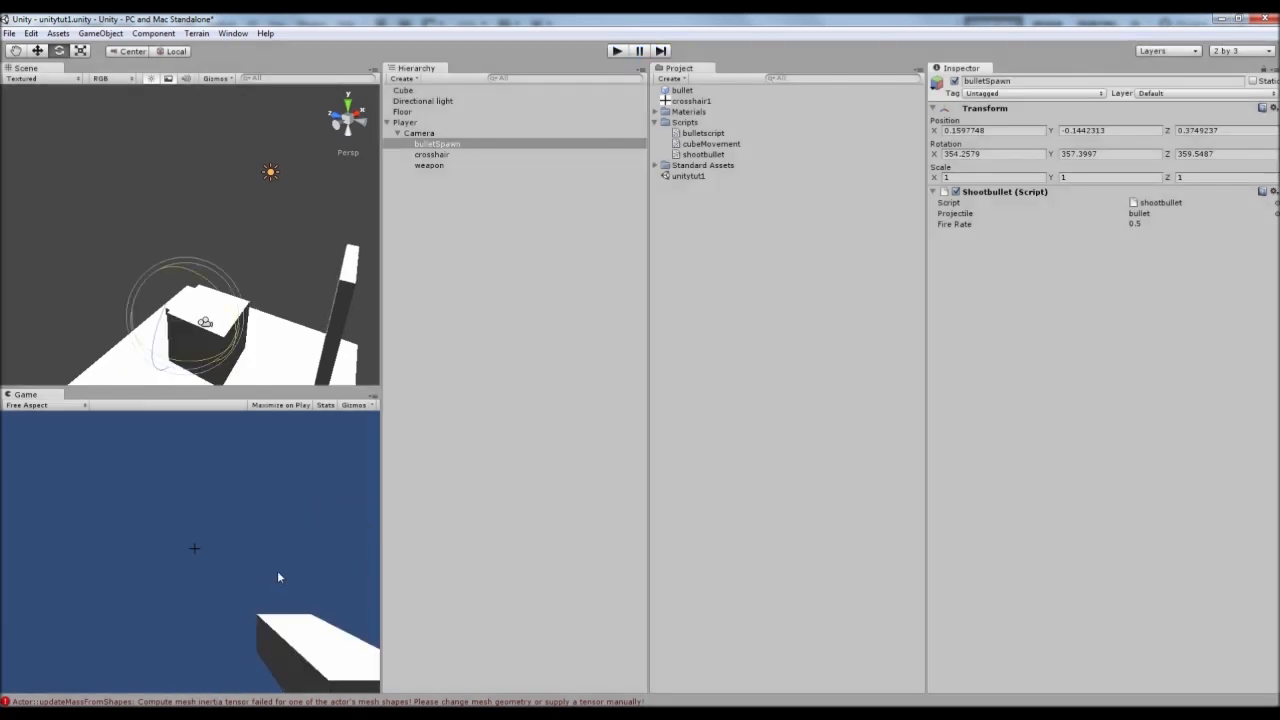